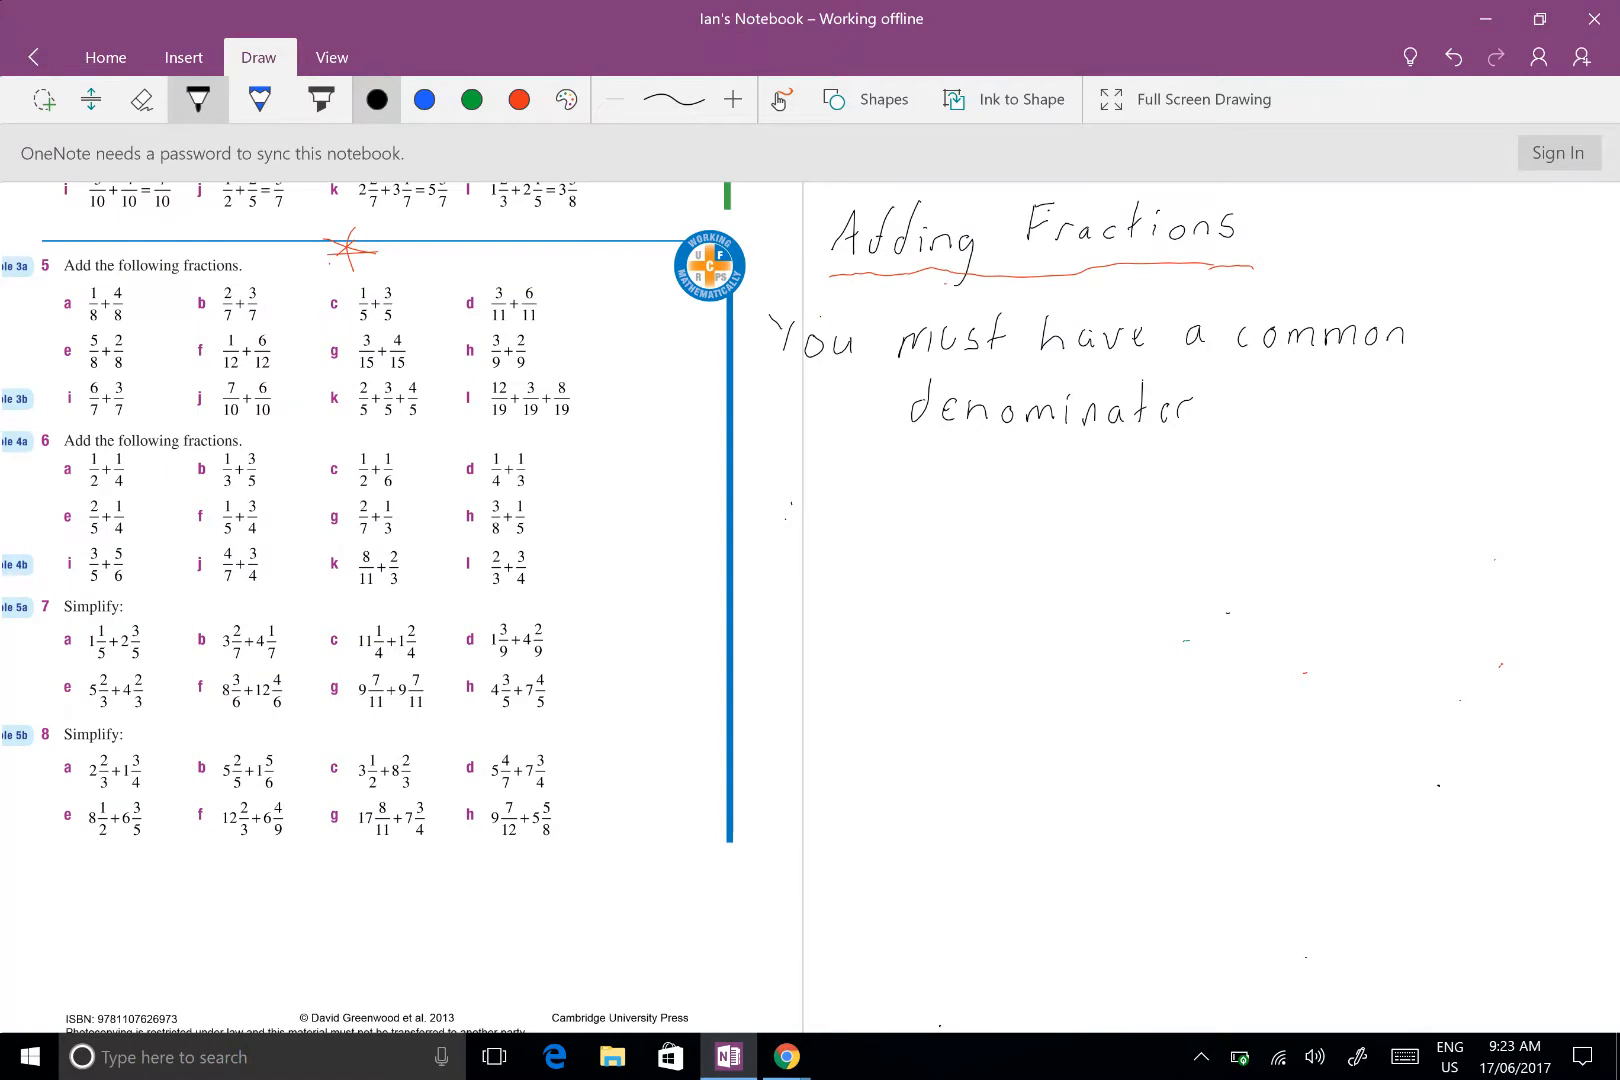
Write the 7c solution (12¾) and 7g solution (19 3/11), adding red ticks and the 9+7/11 note
scroll("down", 3)
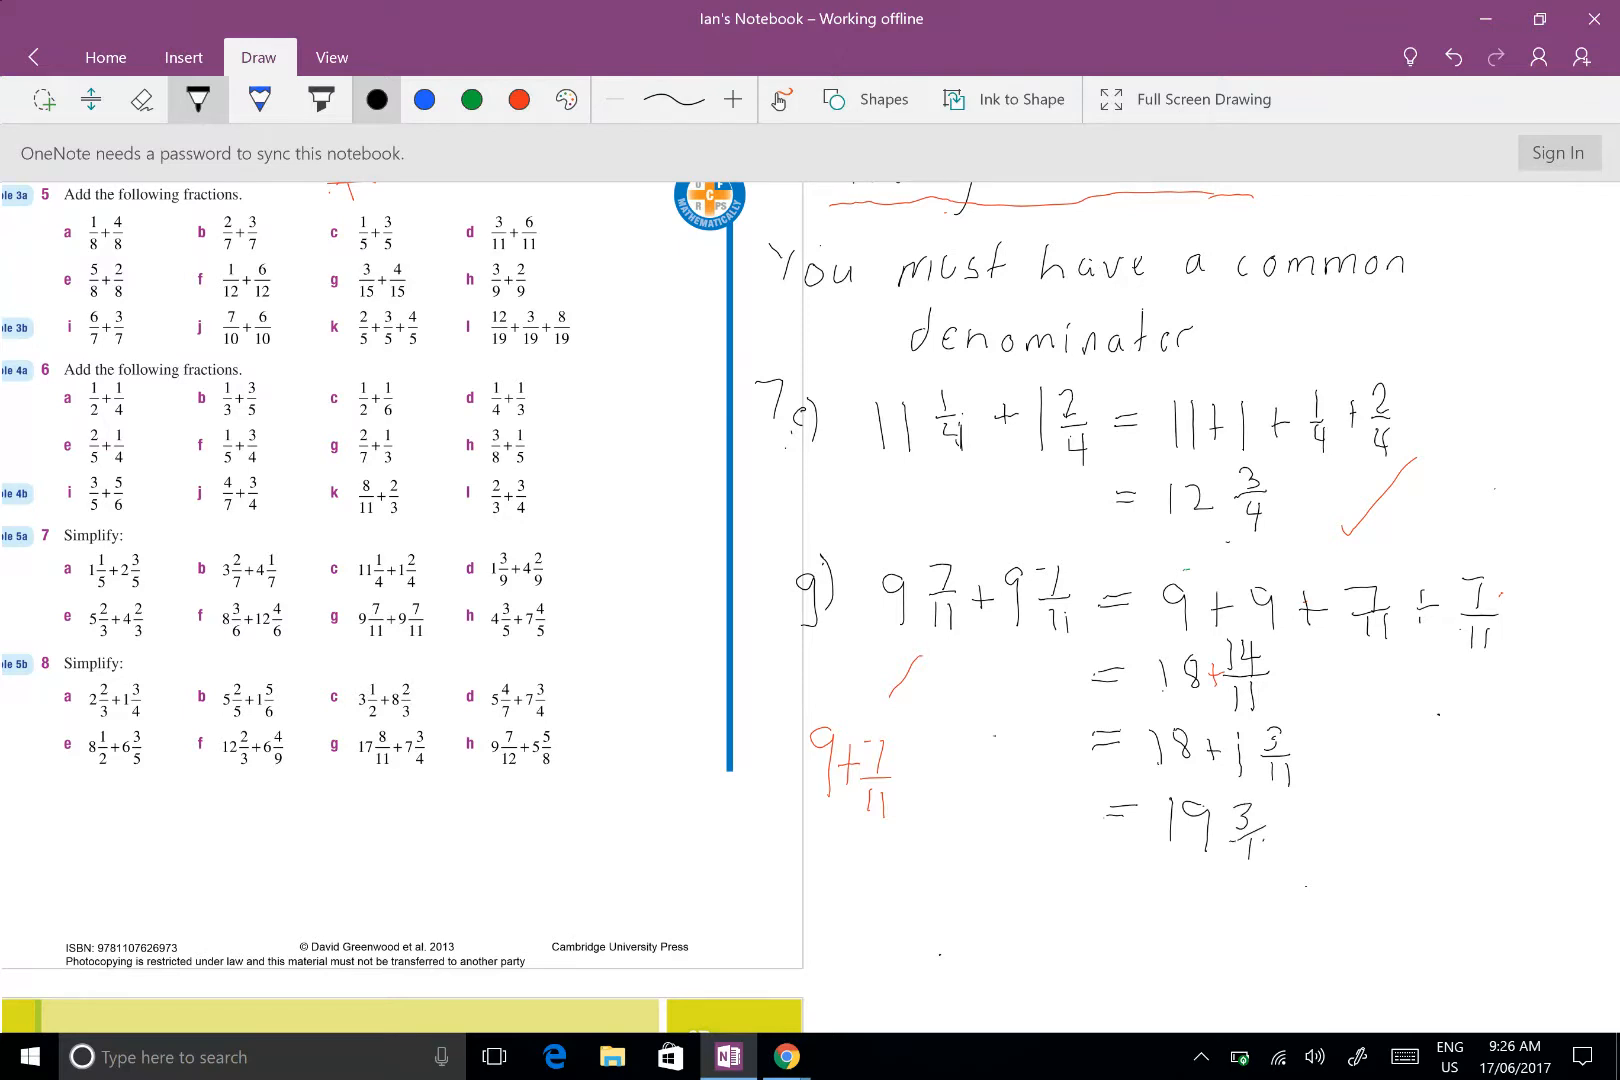
scroll("down", 3)
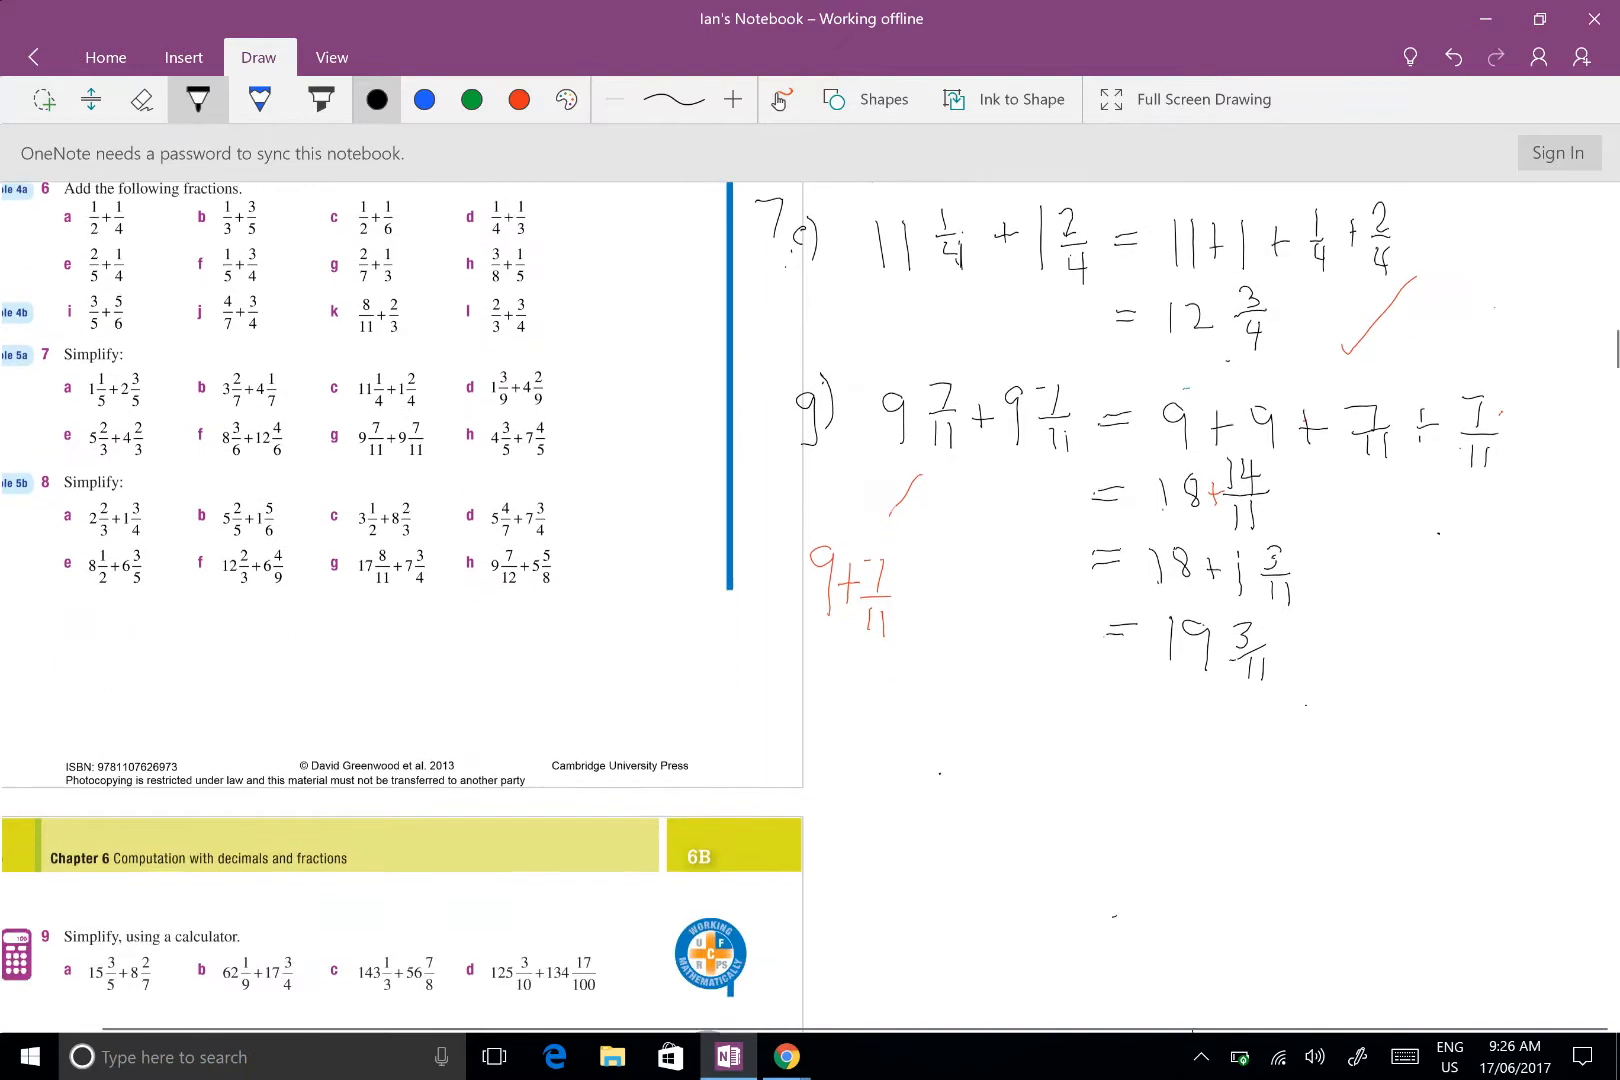
Write c) 3½+8⅔ = 3+8+½+⅔ = 11+½+⅔, note 2×3=6 and add a red ×3
scroll("down", 3)
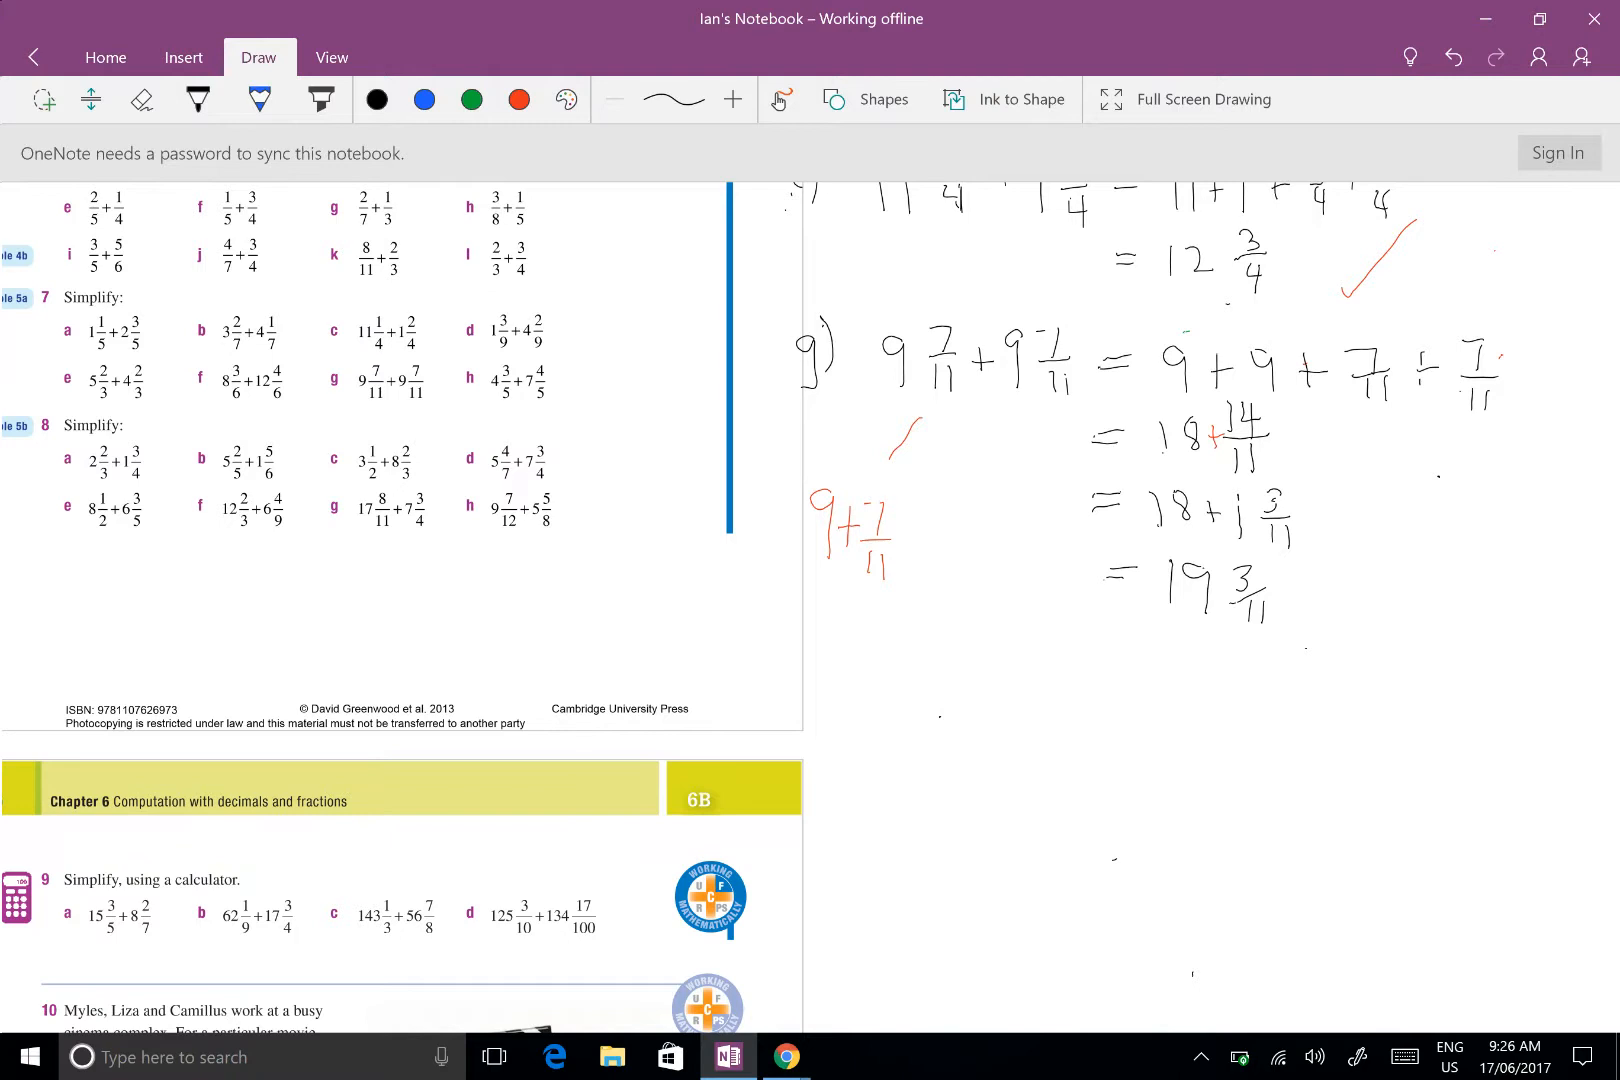
left_click(197, 99)
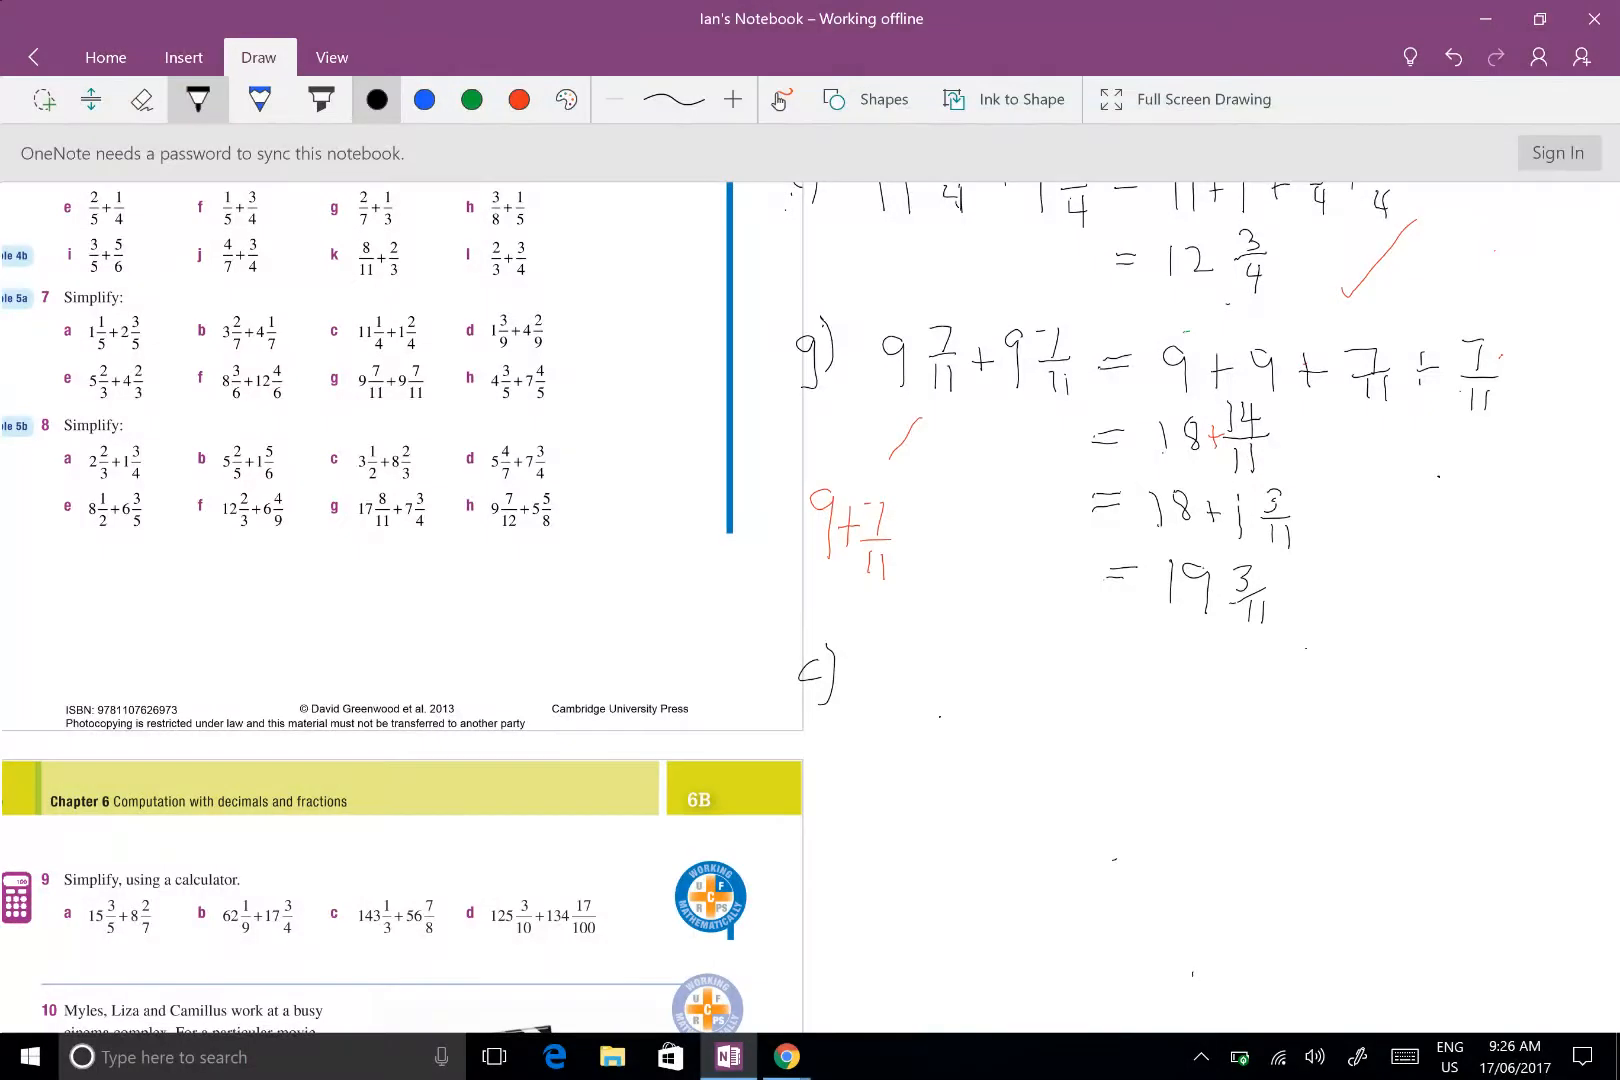
scroll("down", 3)
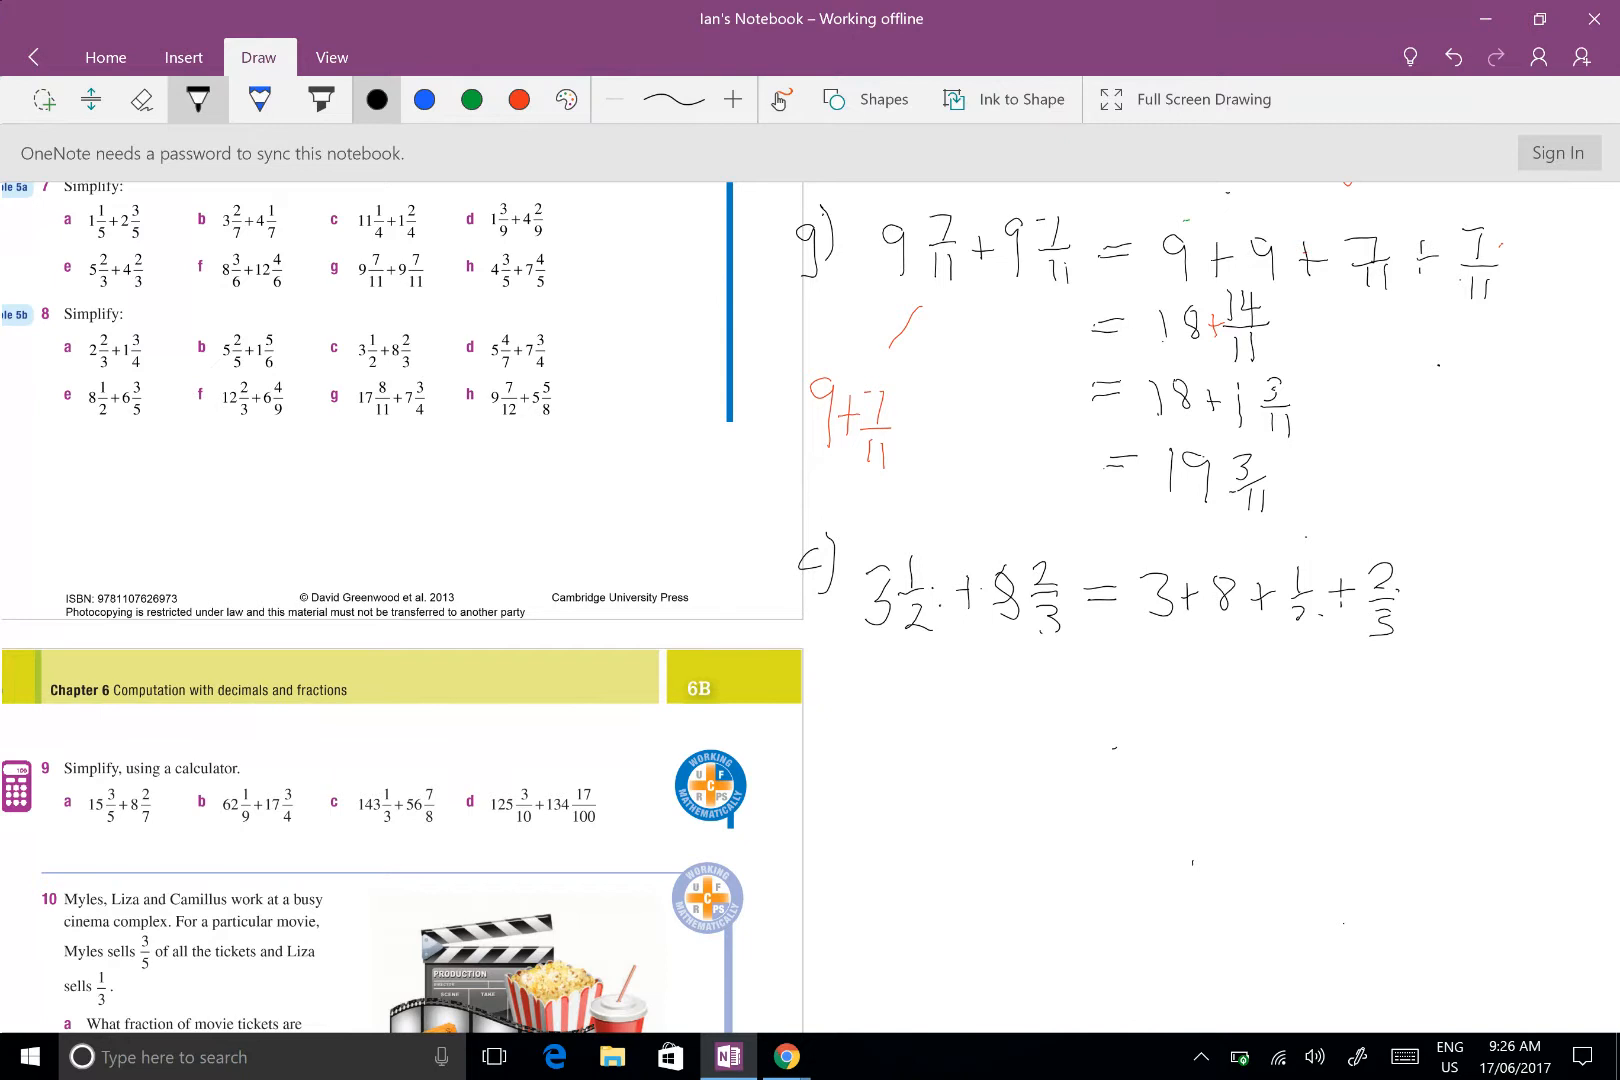
scroll("down", 3)
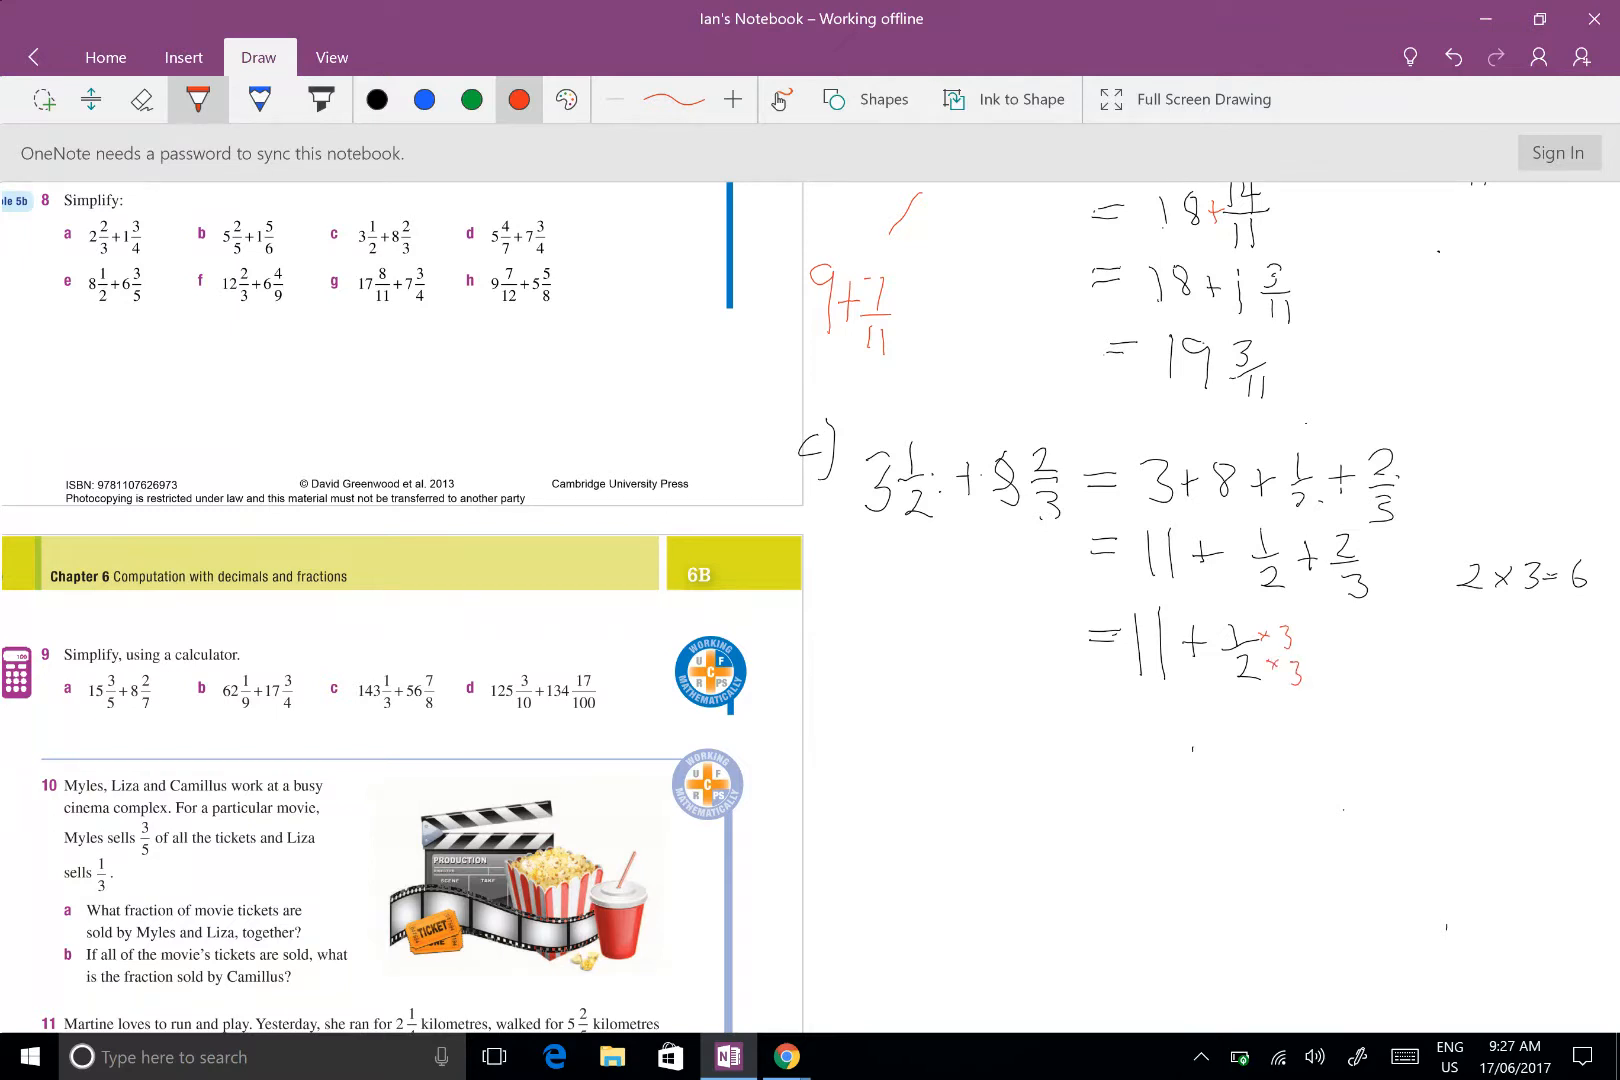
Add red ×2 factors and work 11+3/6+4/6 = 11 7/6 = 11+1 1/6 = 12 1/6
left_click(376, 99)
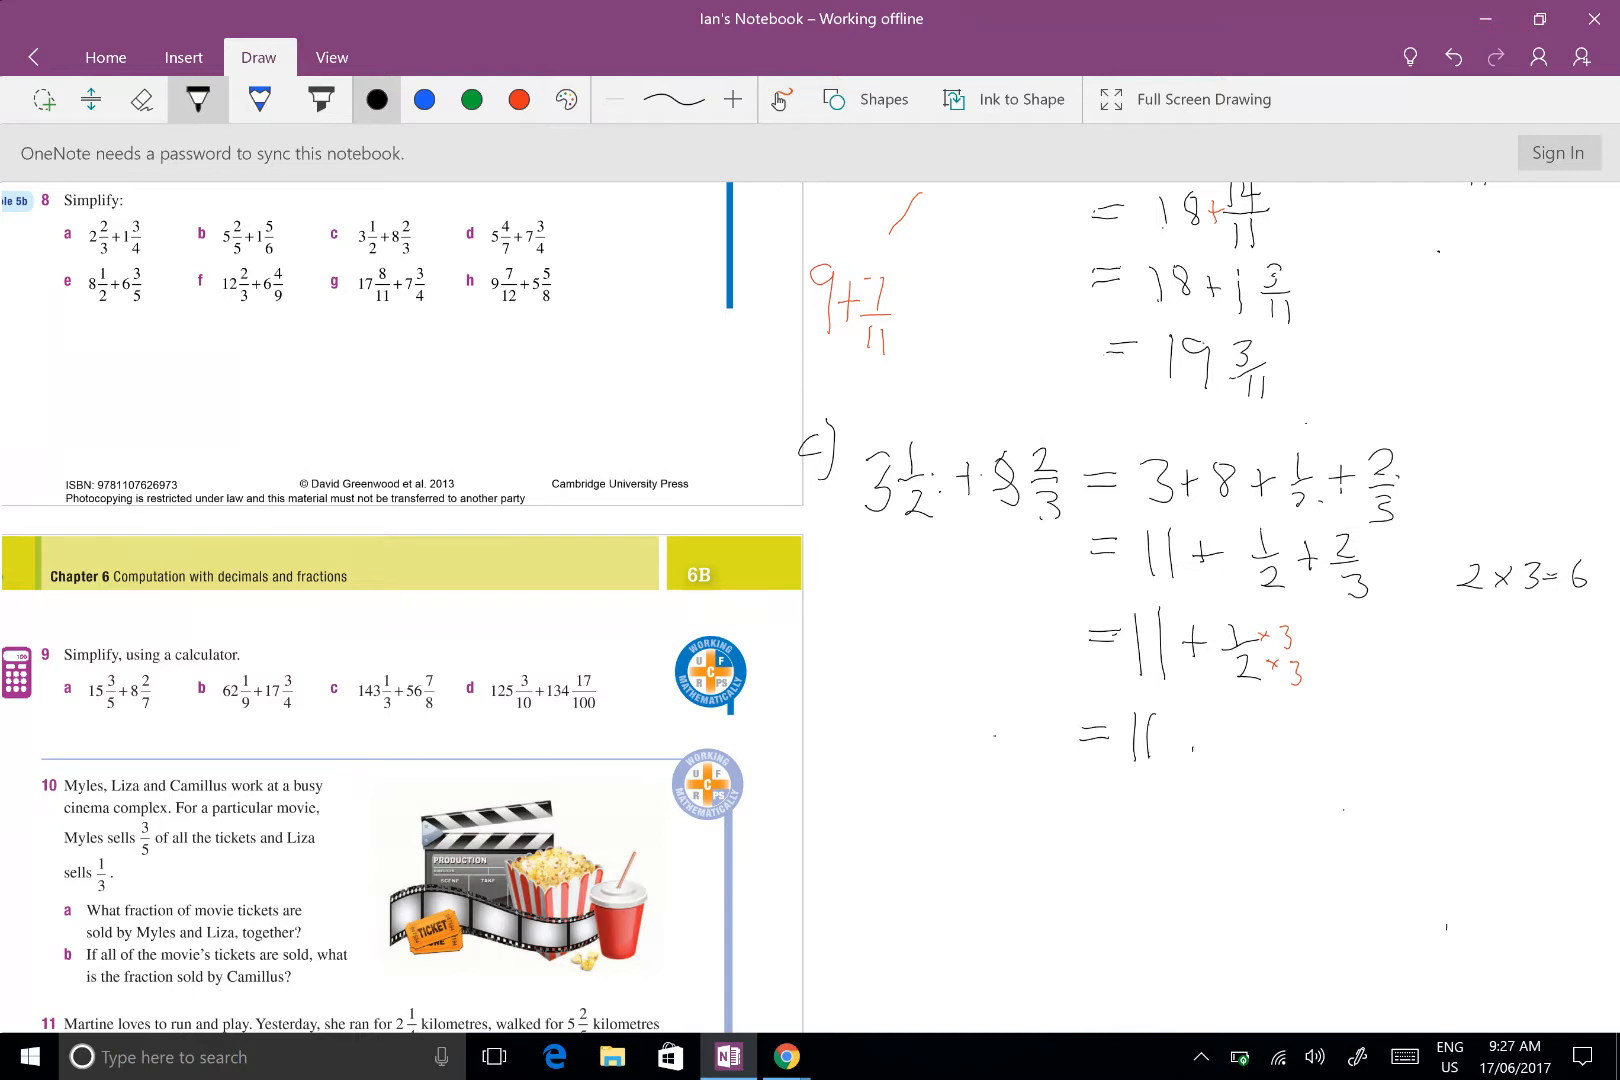
left_click(1183, 732)
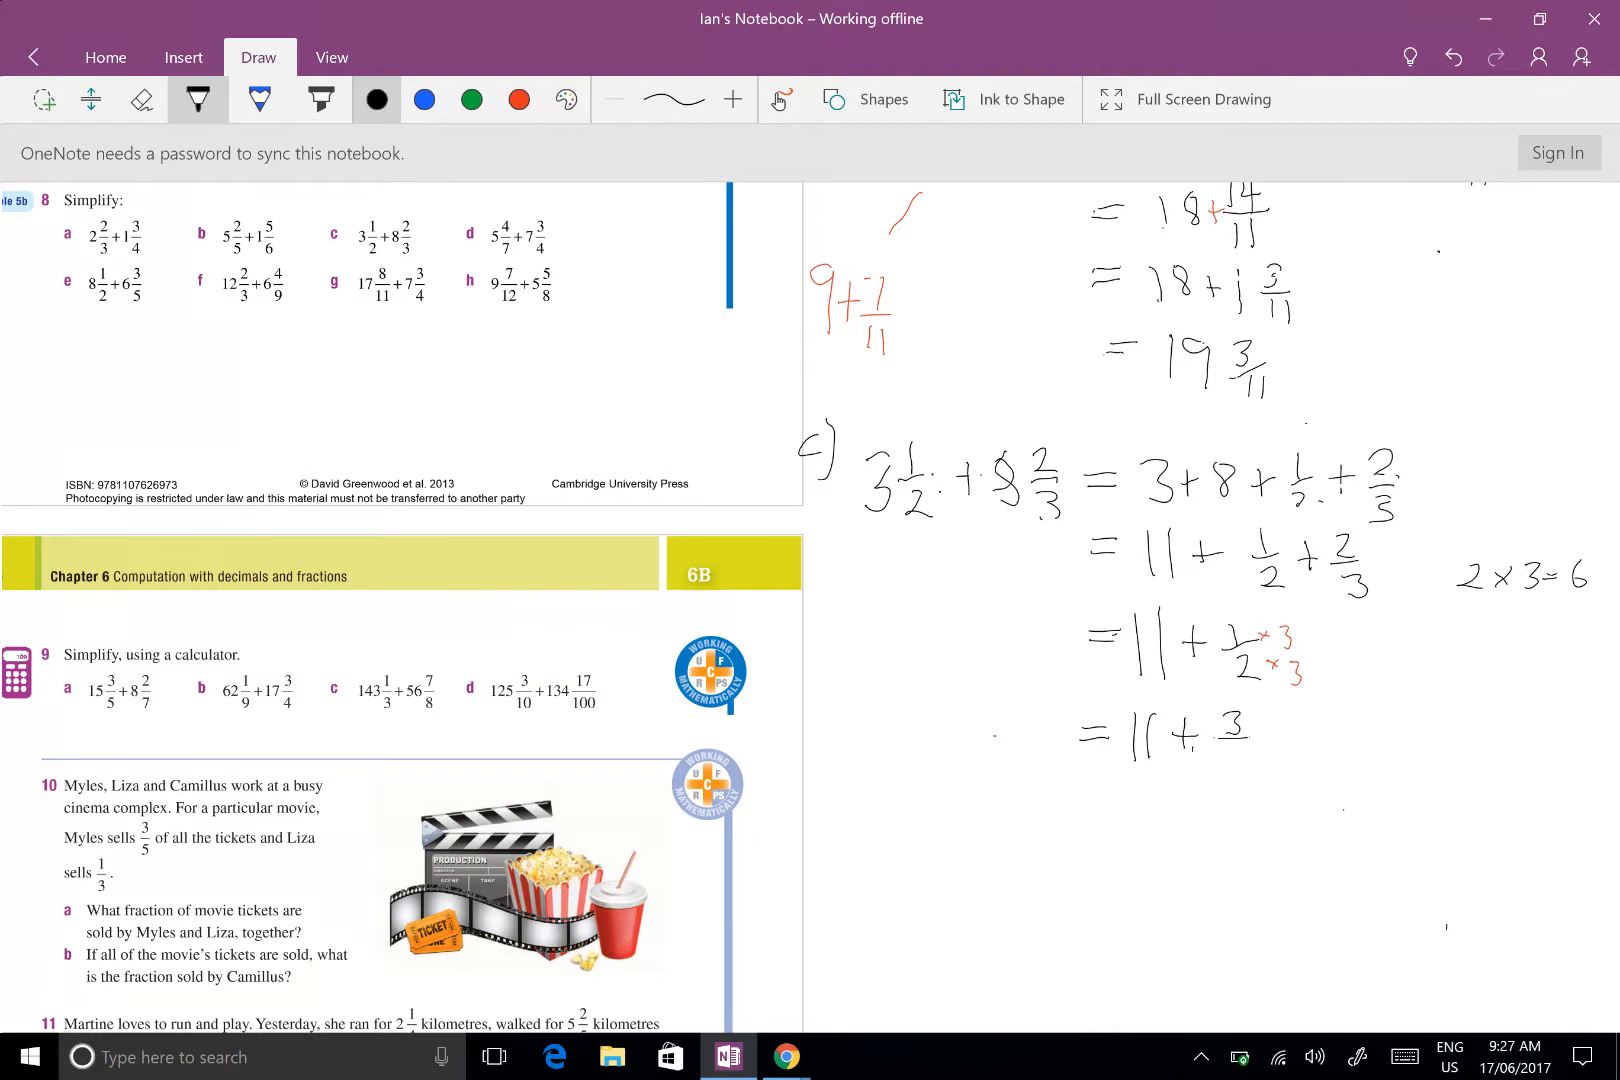
left_click(1235, 765)
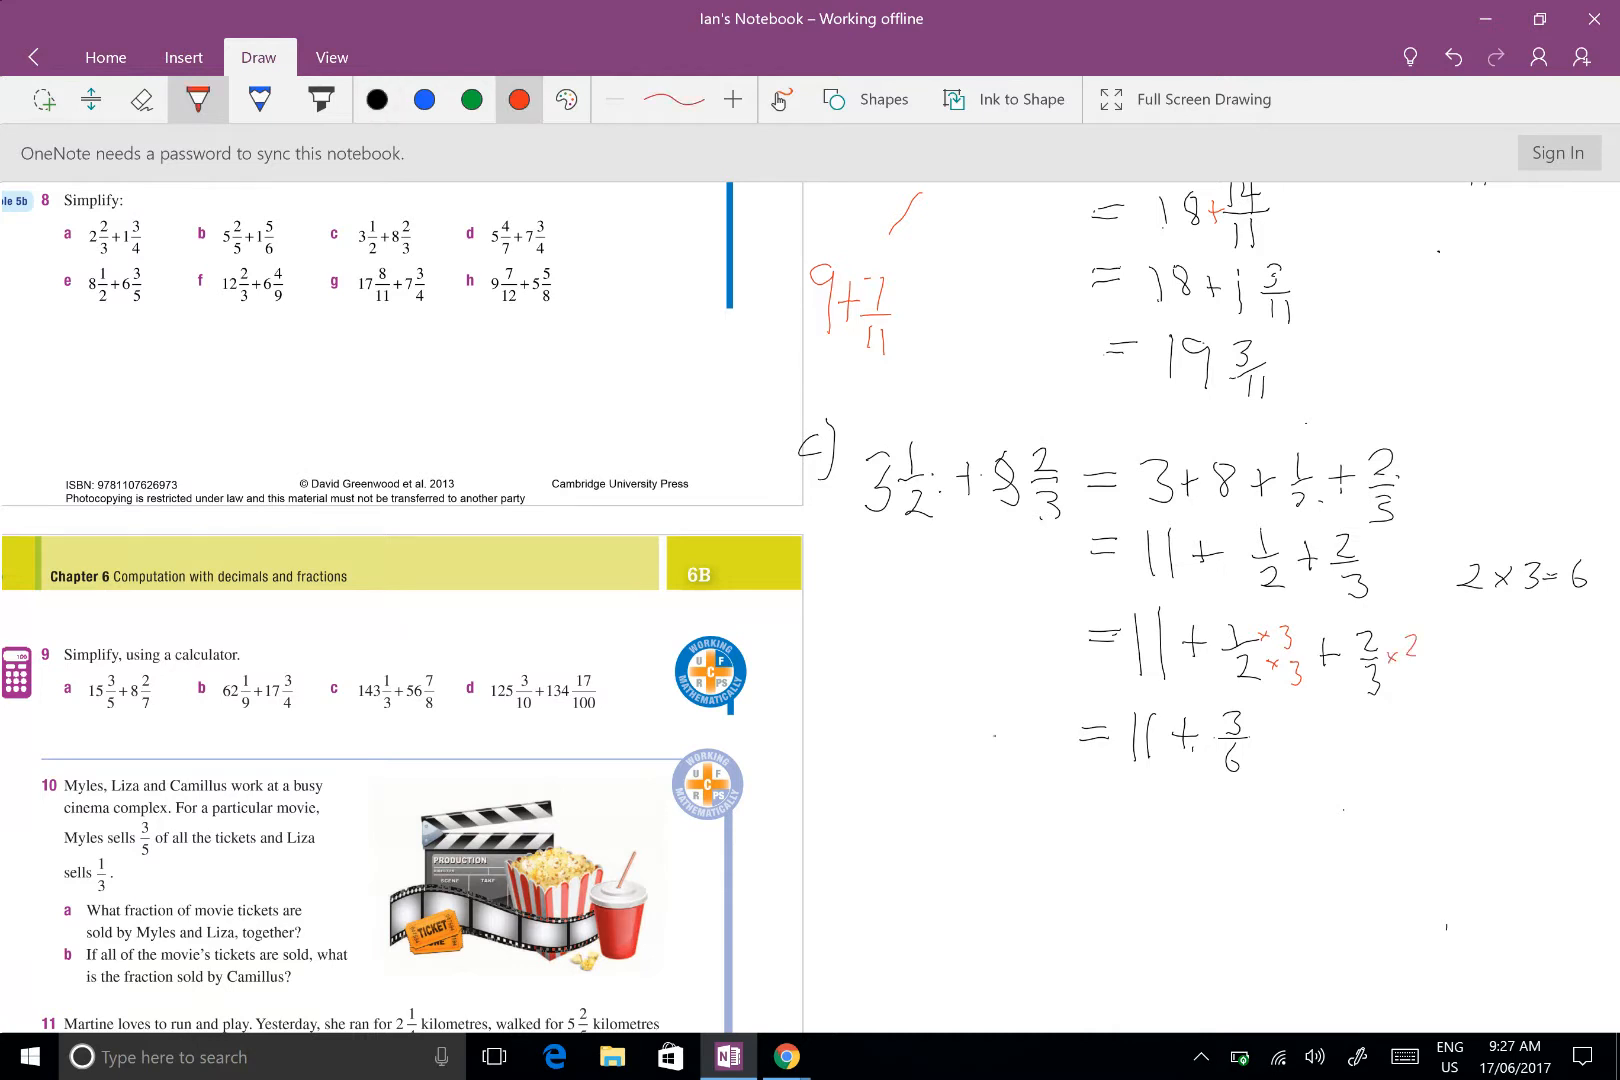
left_click(1421, 682)
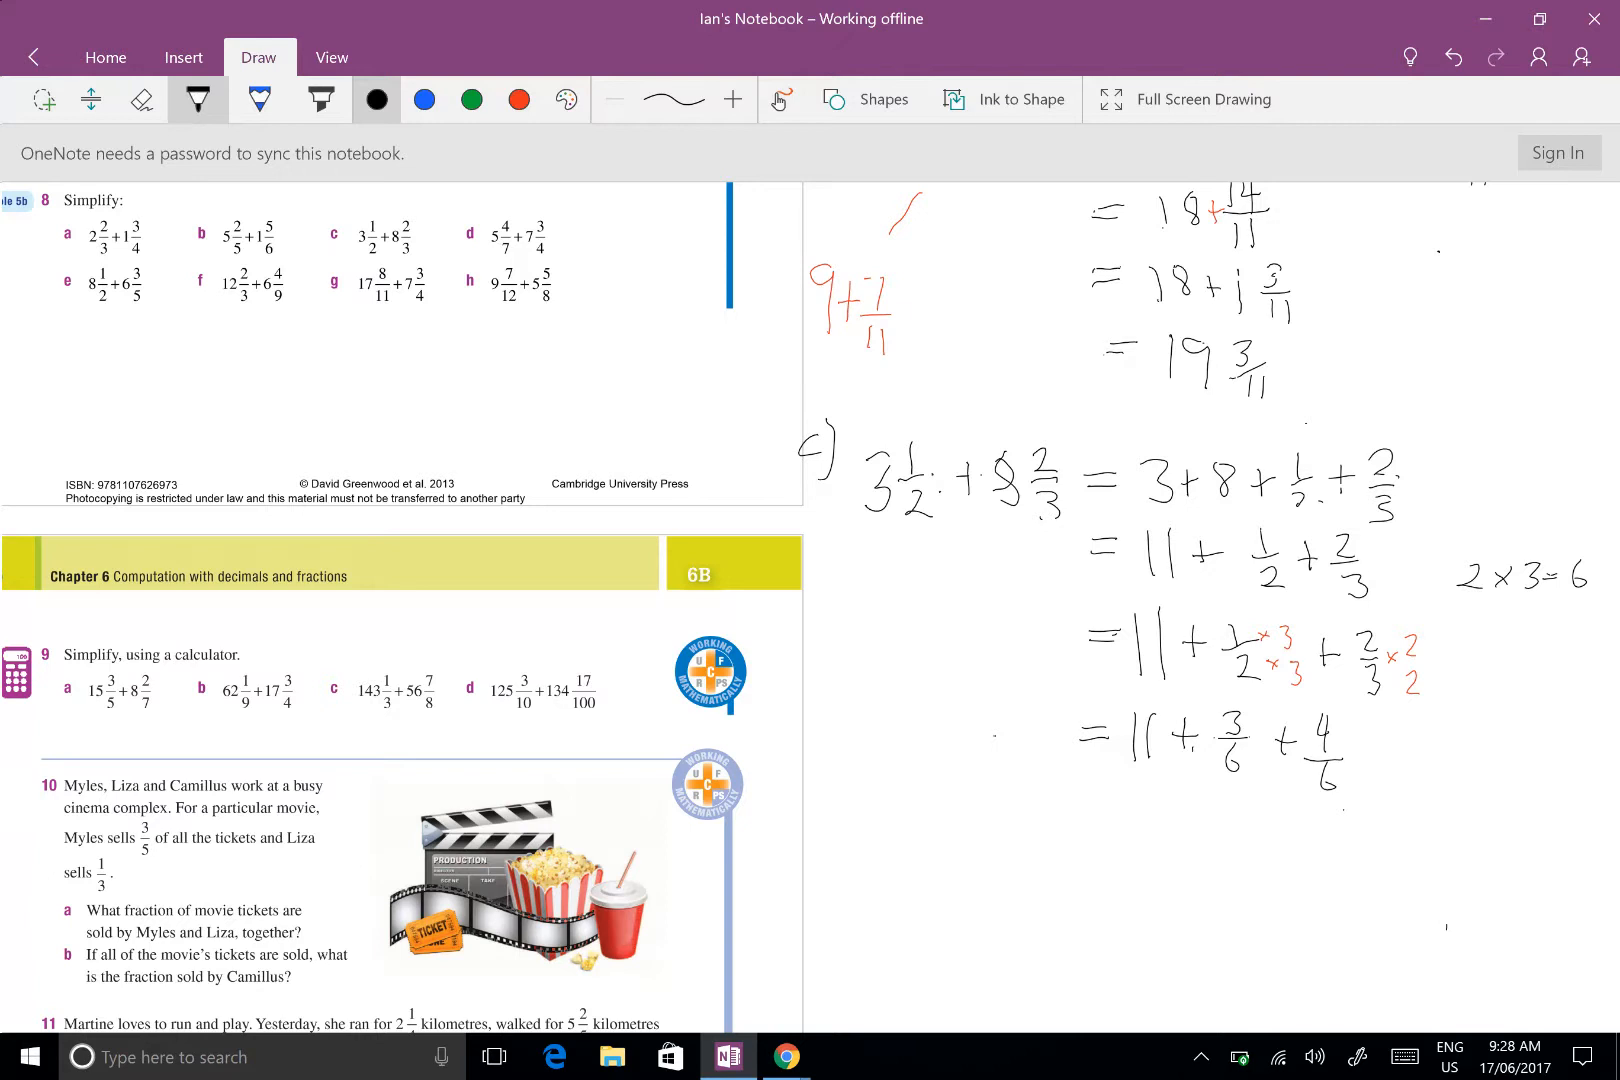
scroll("down", 3)
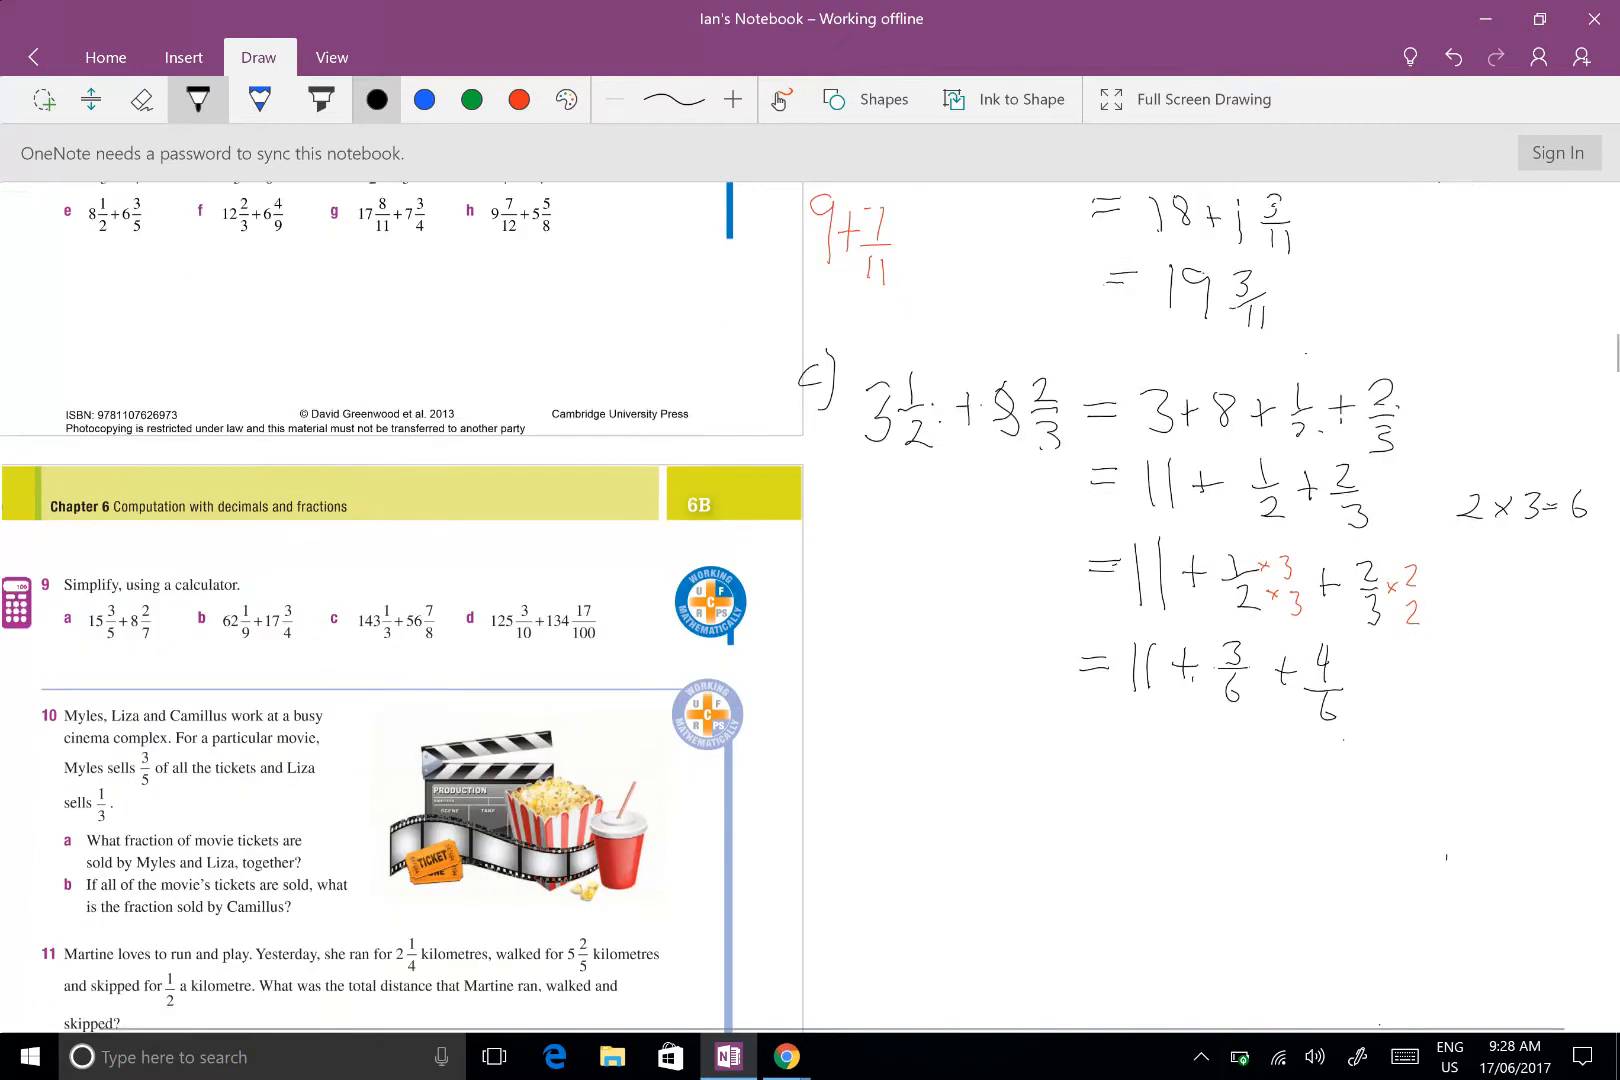
scroll("down", 3)
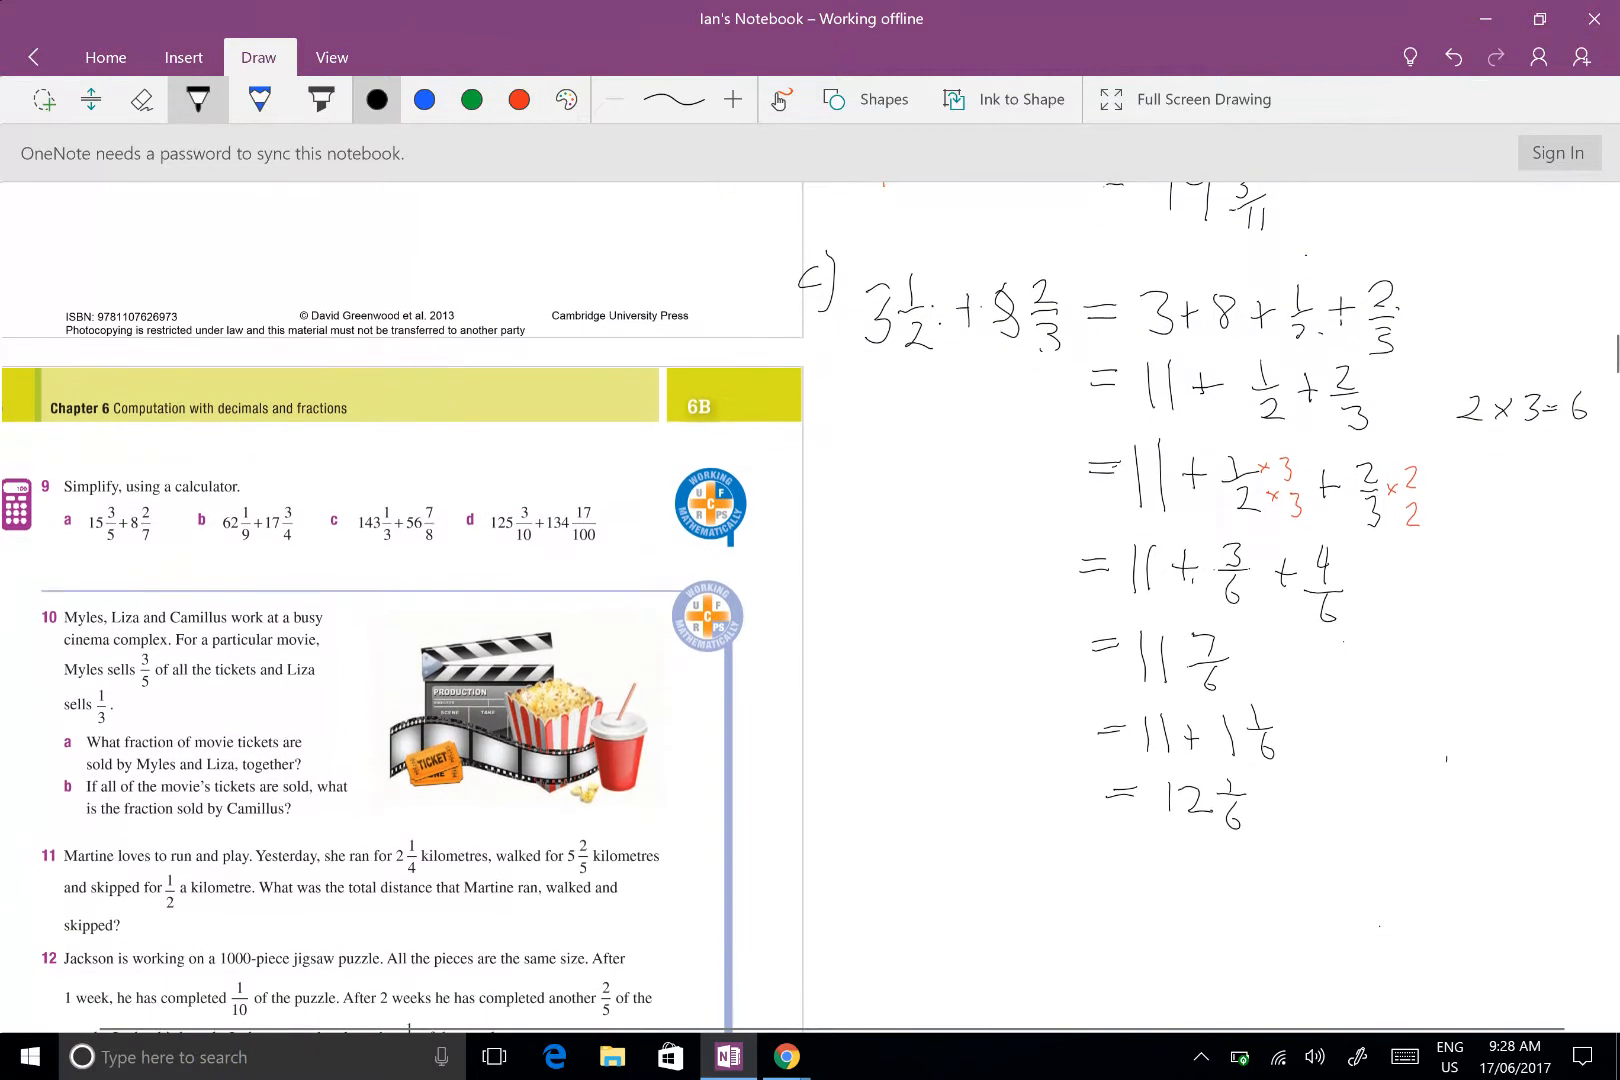
Redo 3½+8⅔ as 7/2+26/3 with red ×3 and ×2 factors, starting 21/6 + 52
scroll("down", 3)
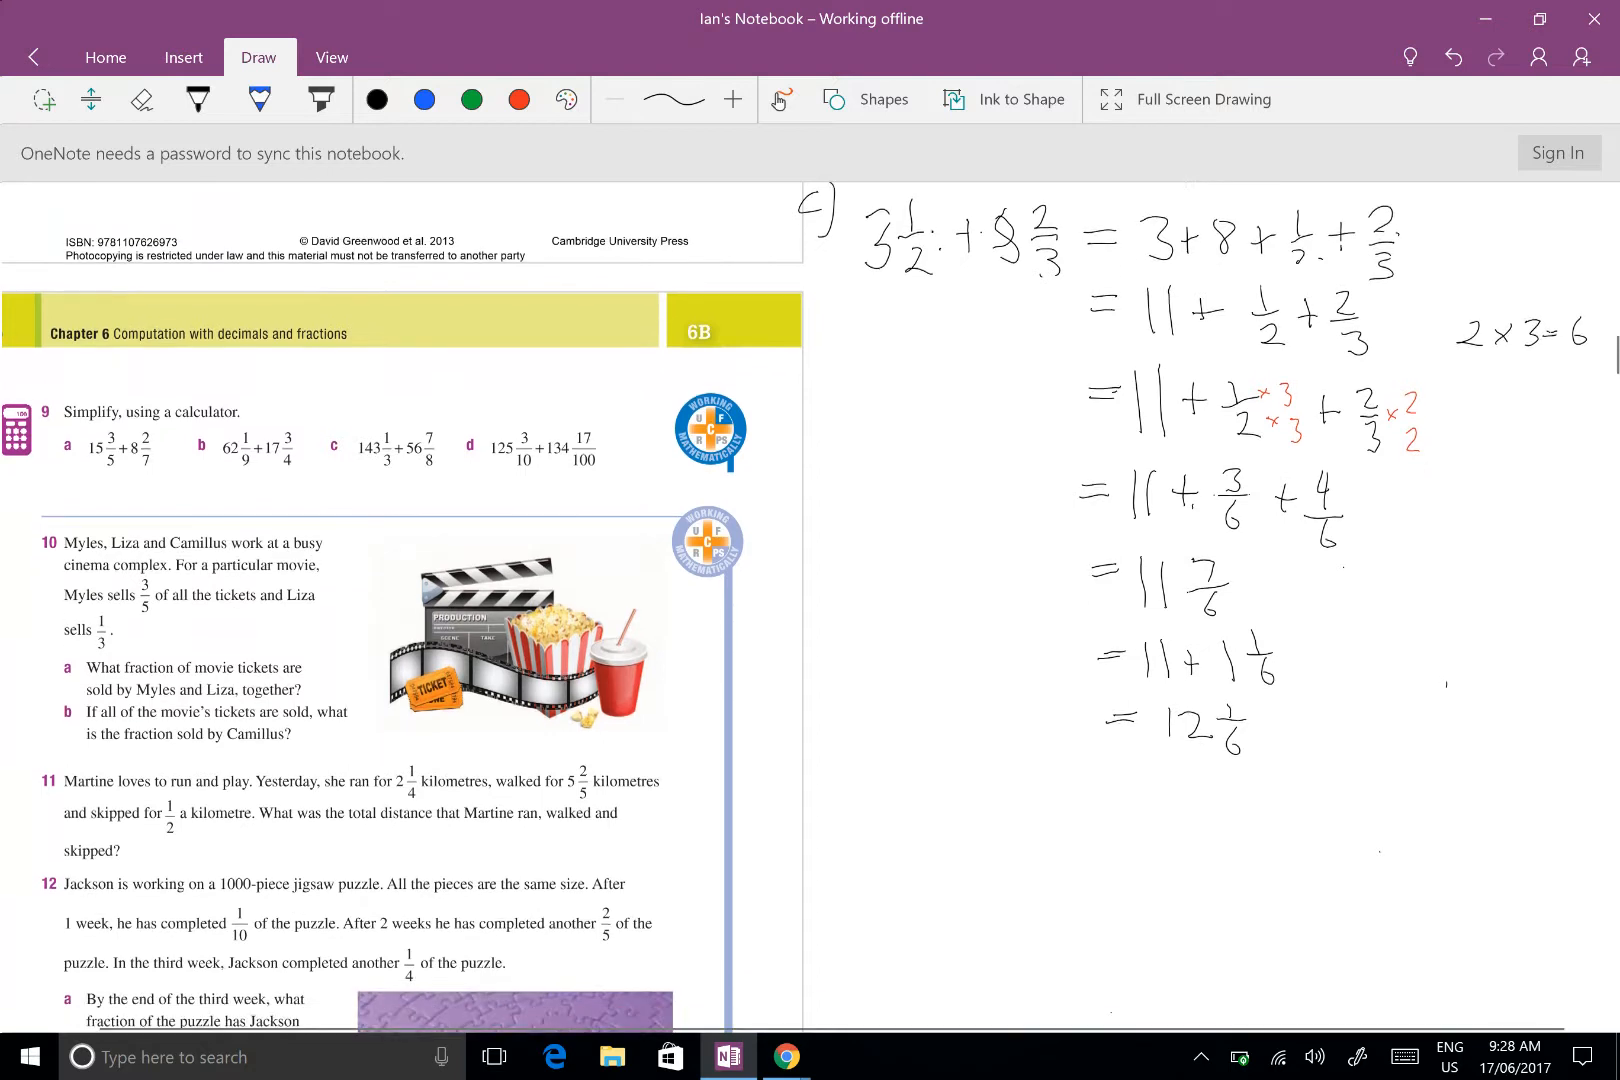
left_click(196, 99)
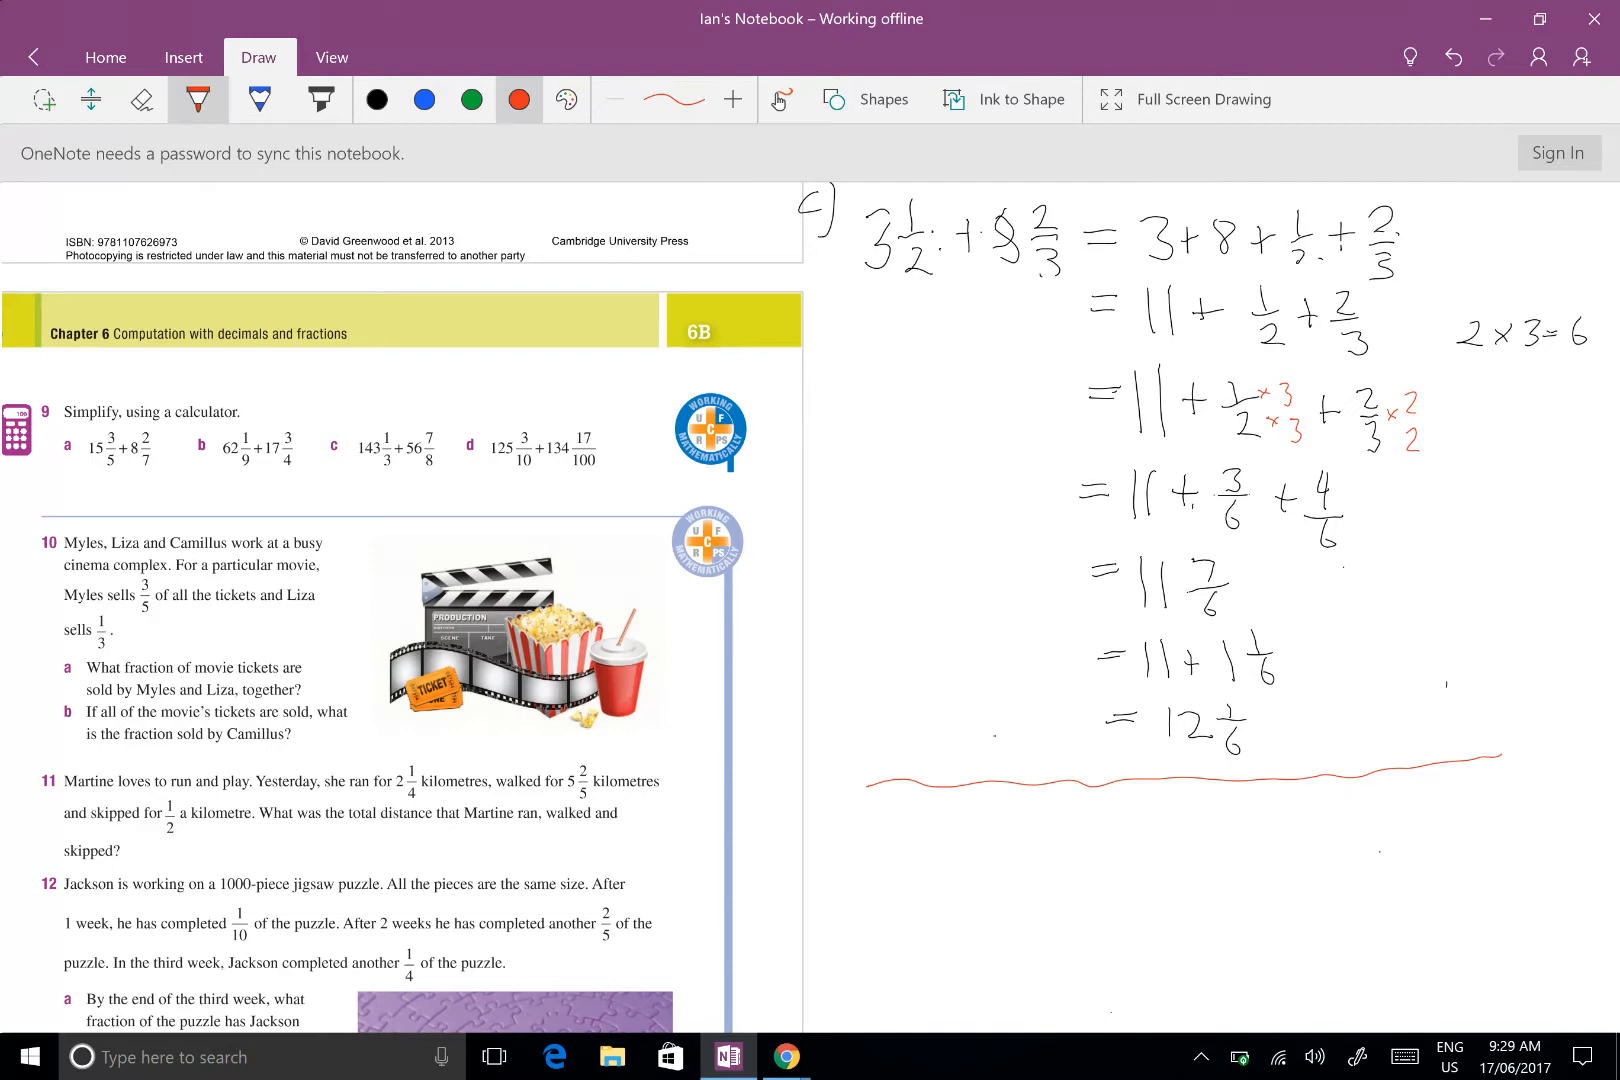
scroll("down", 3)
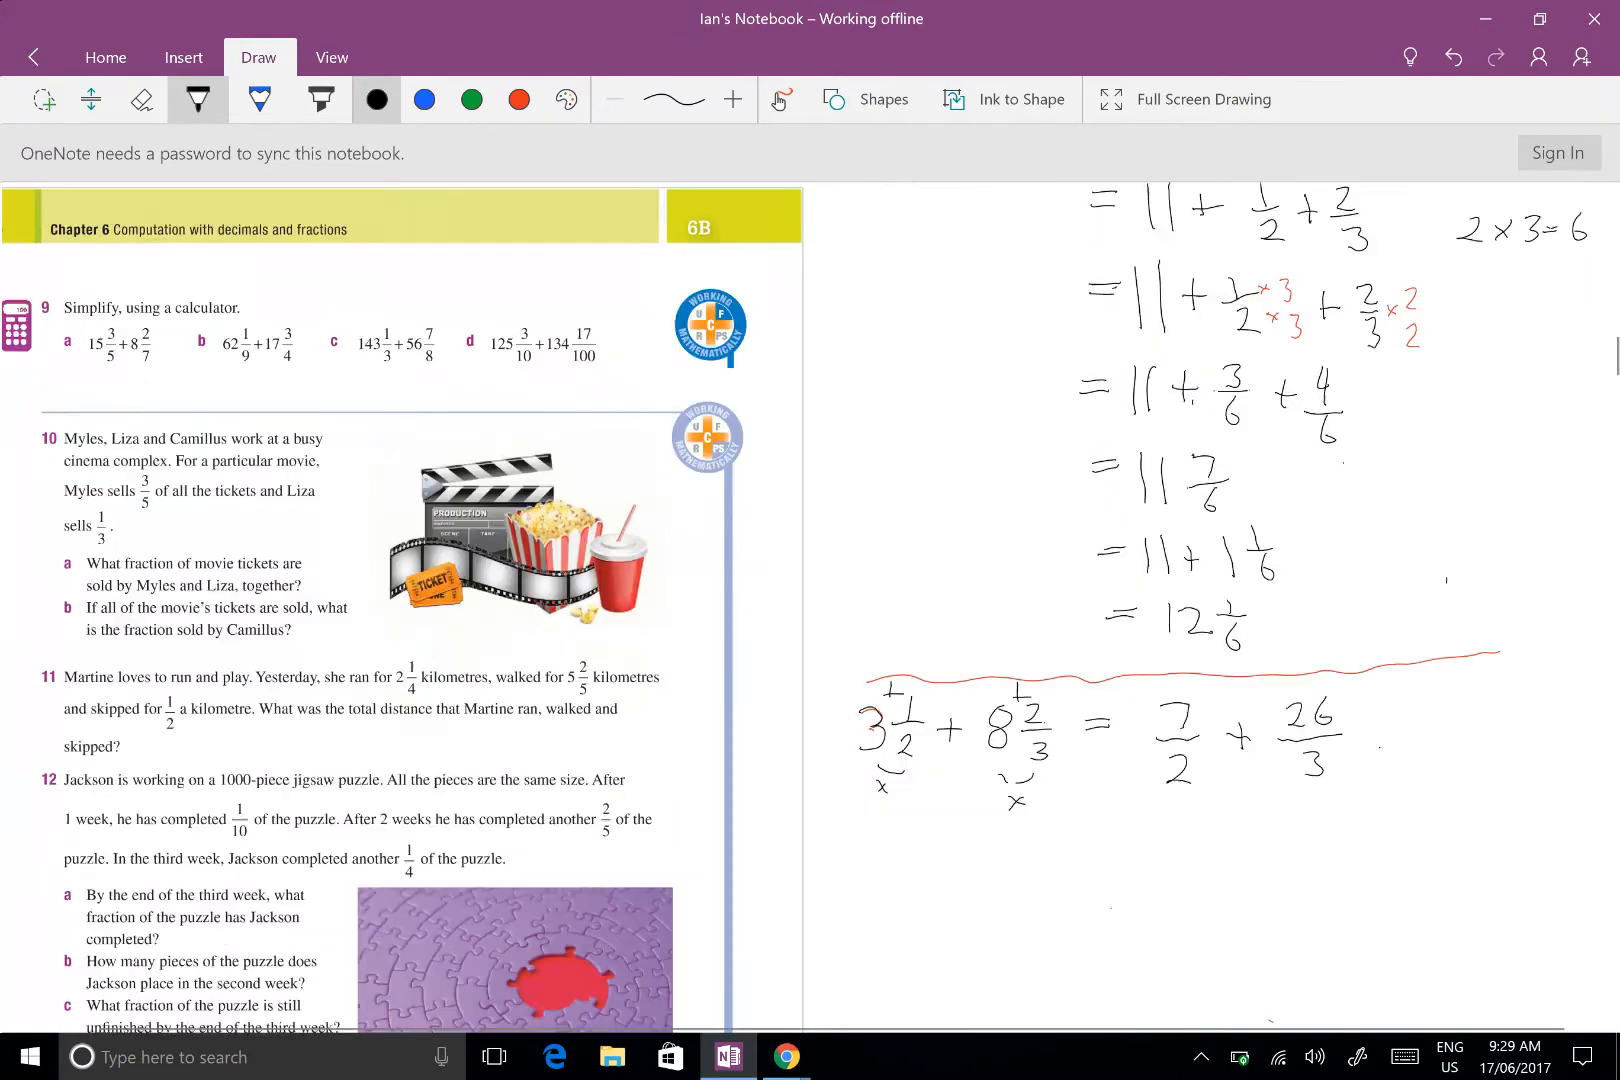
scroll("down", 3)
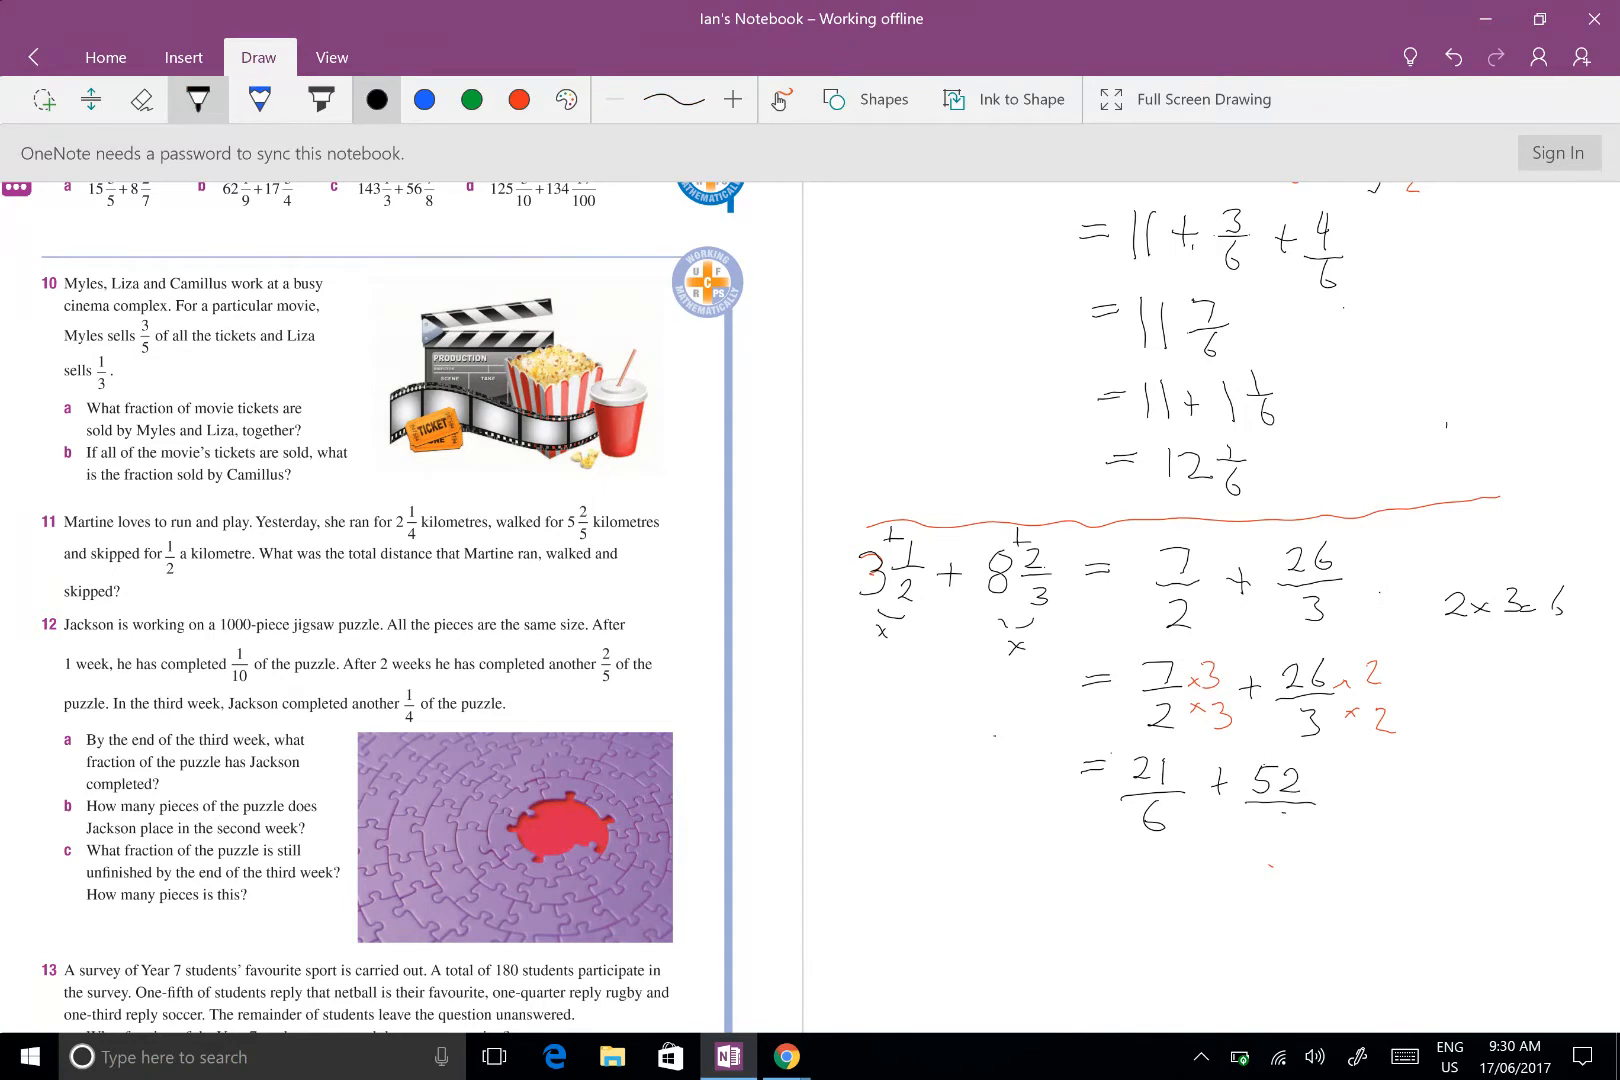
Complete the denominator of 52/6 and write = 73/6
scroll("down", 3)
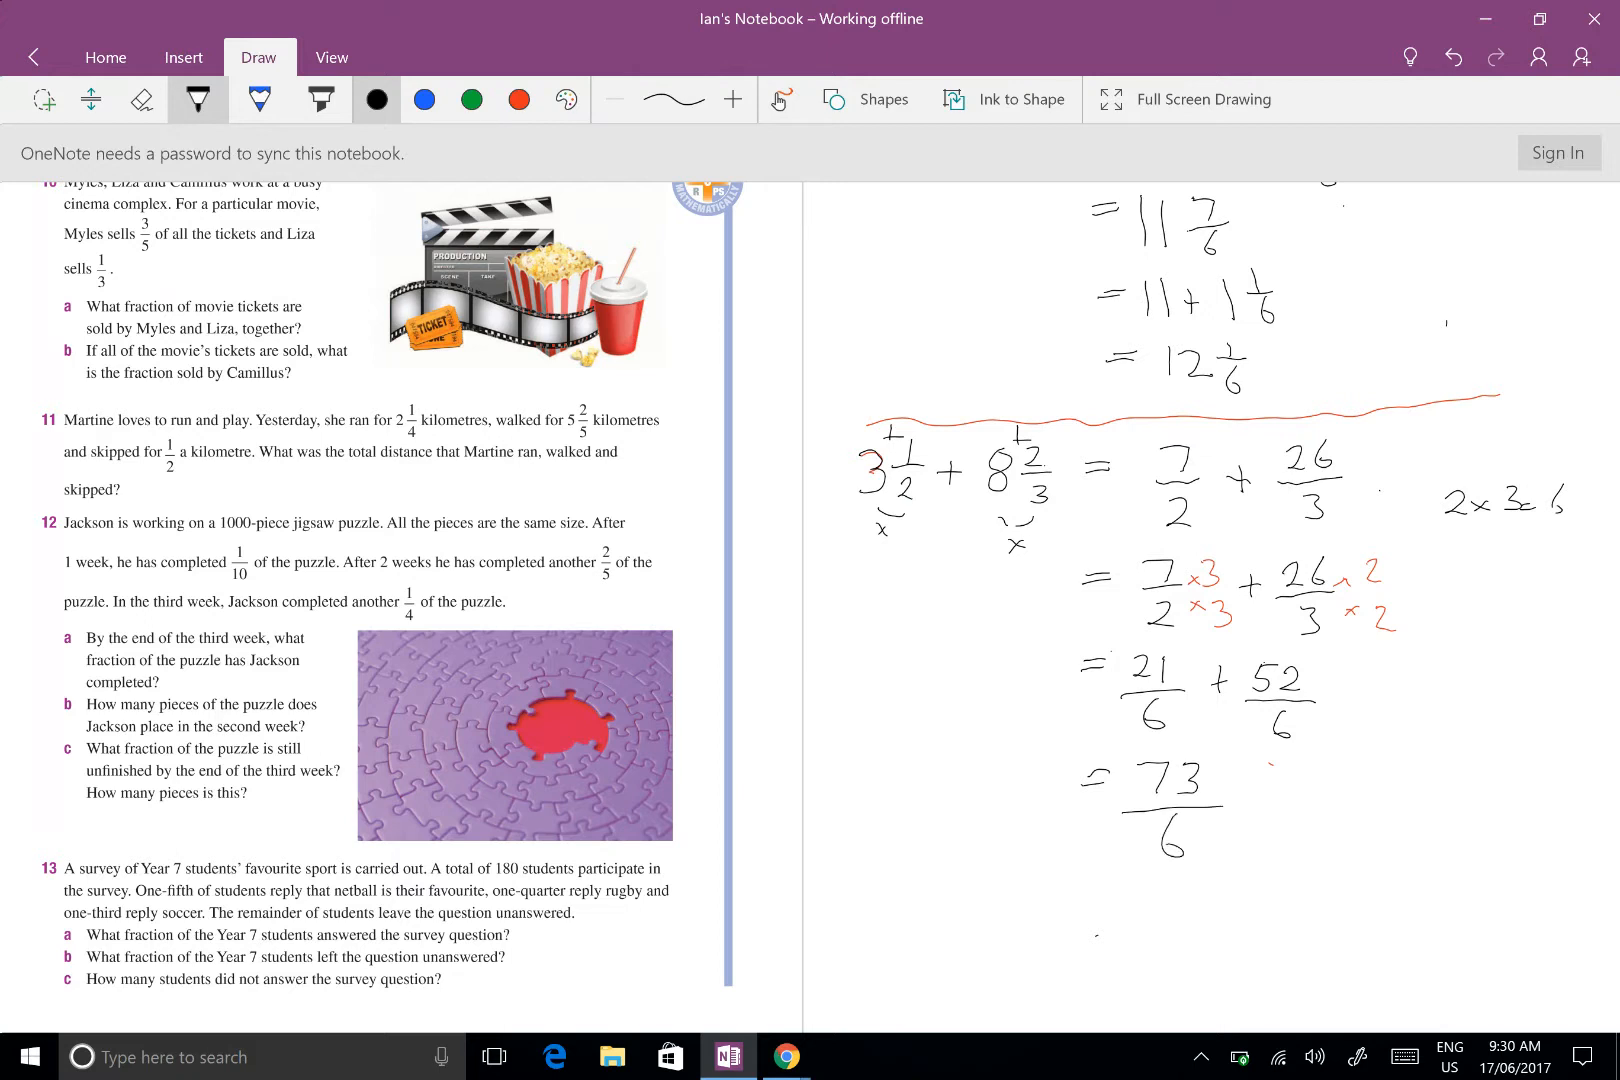
scroll("down", 3)
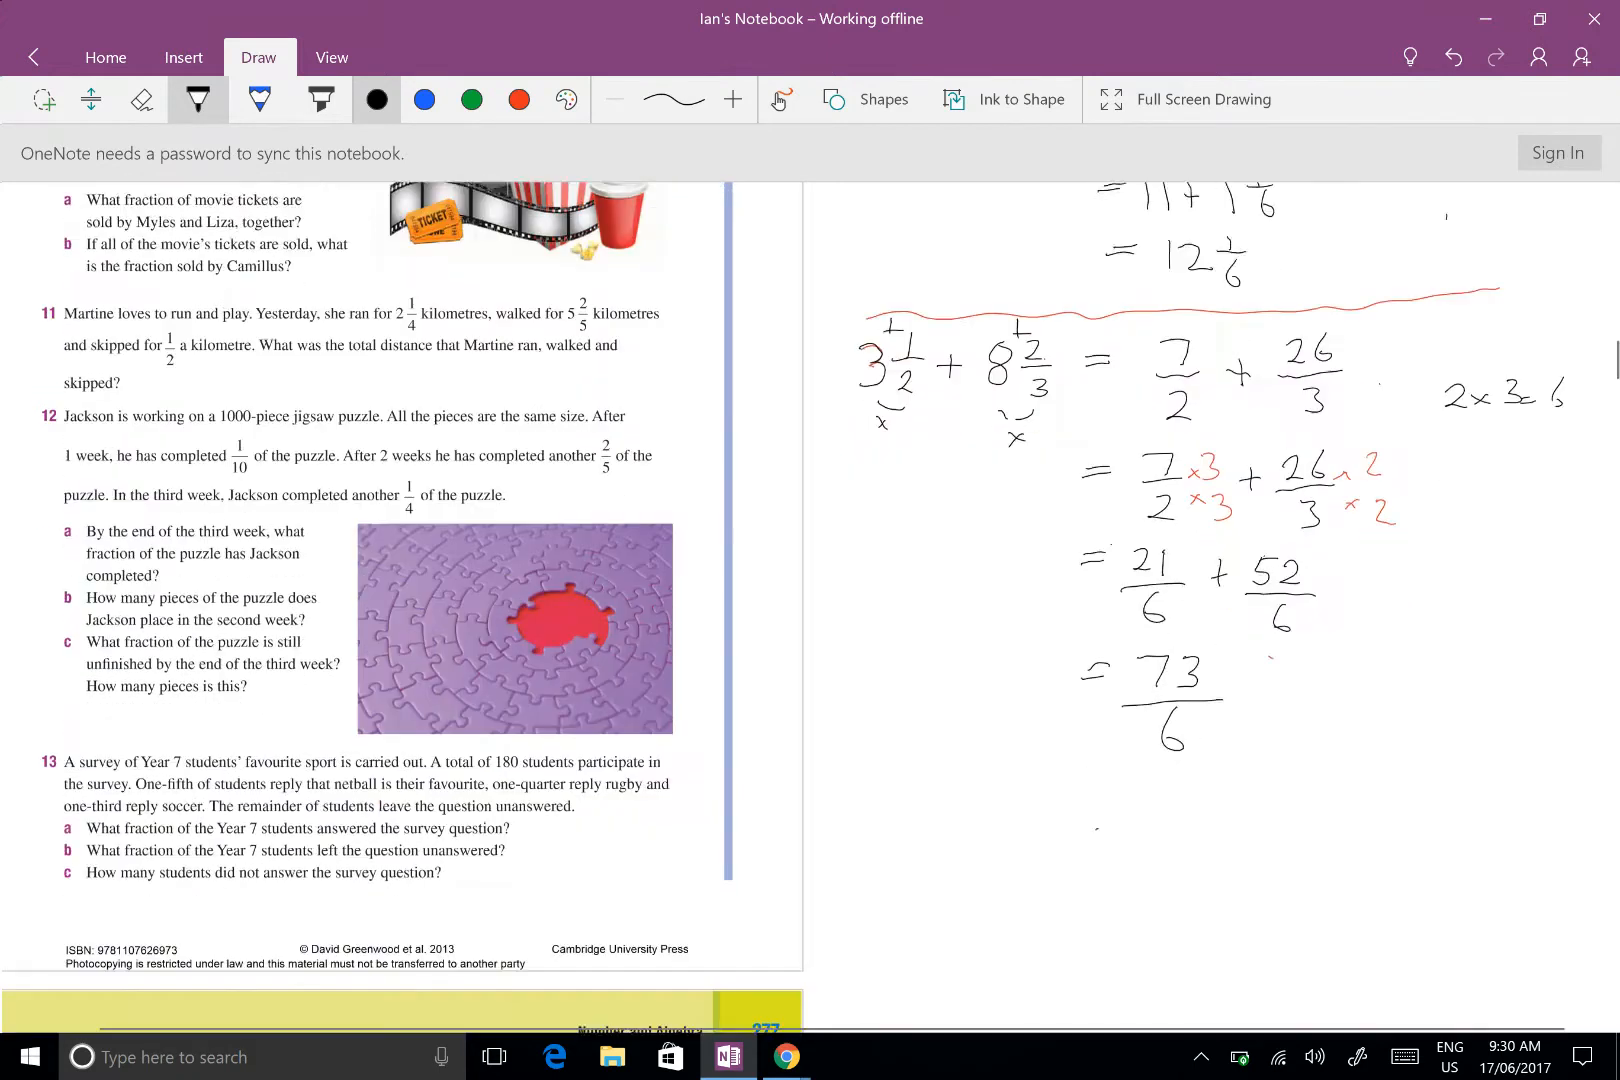
scroll("down", 3)
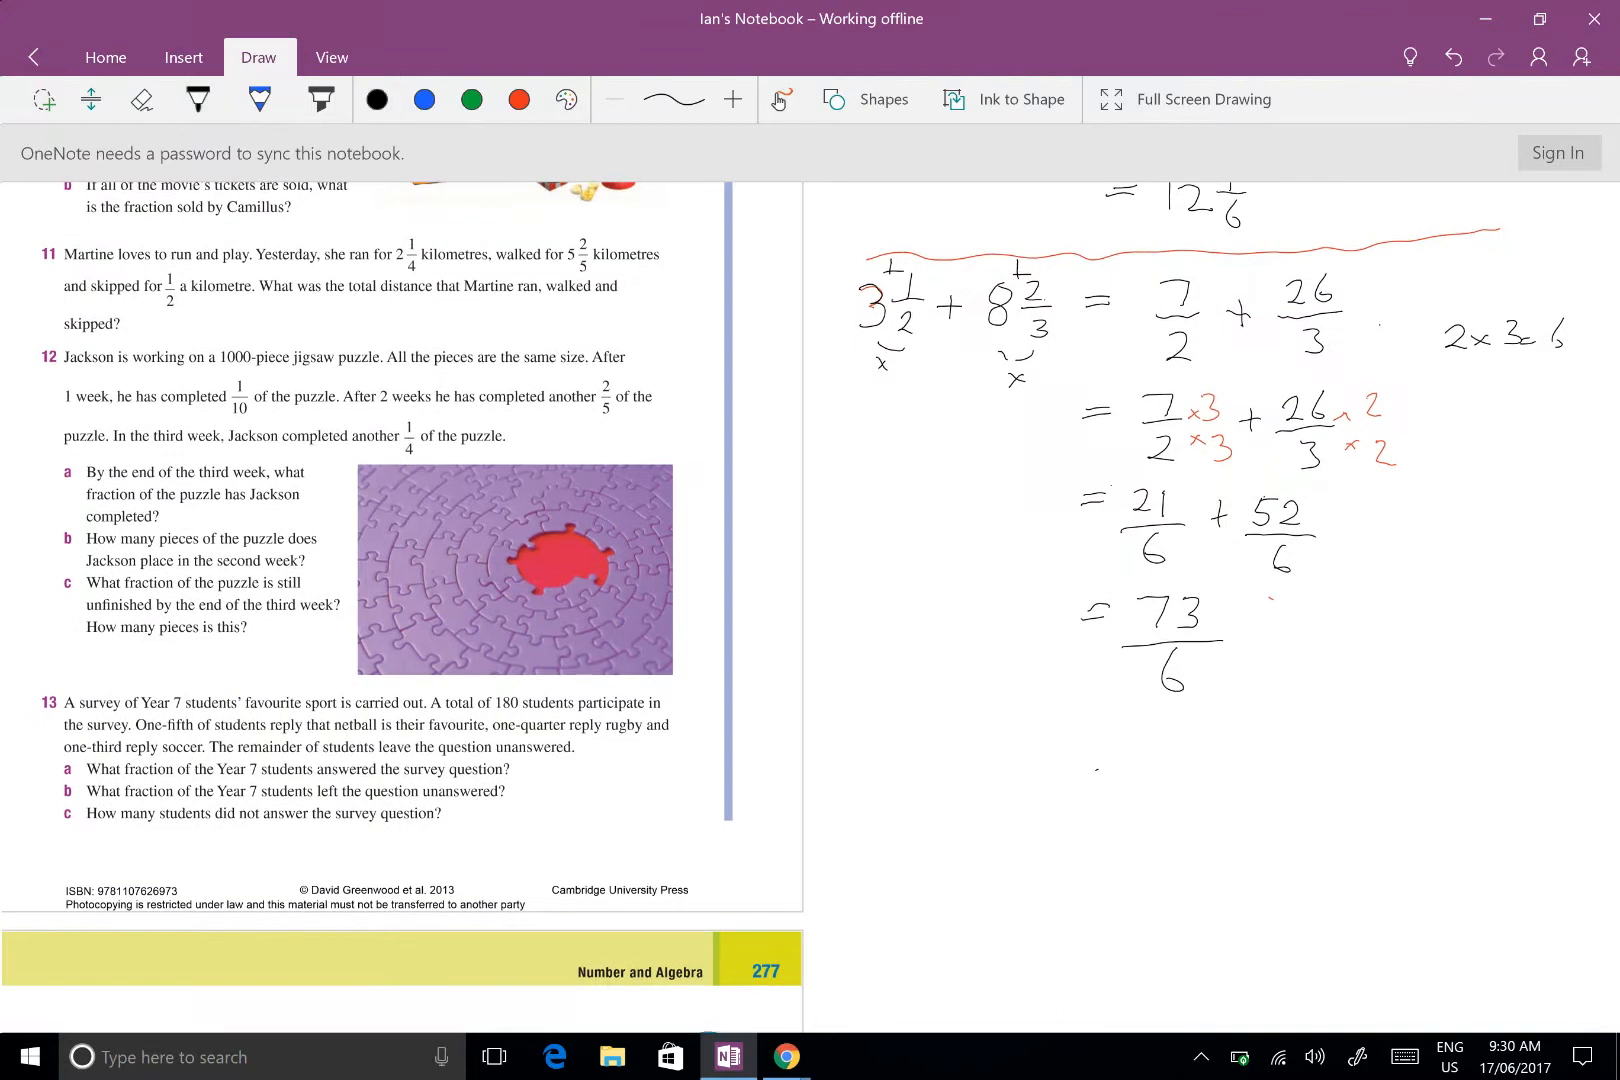
Finish the improper-fraction method at 12⅓ and mark it with red ticks
left_click(197, 99)
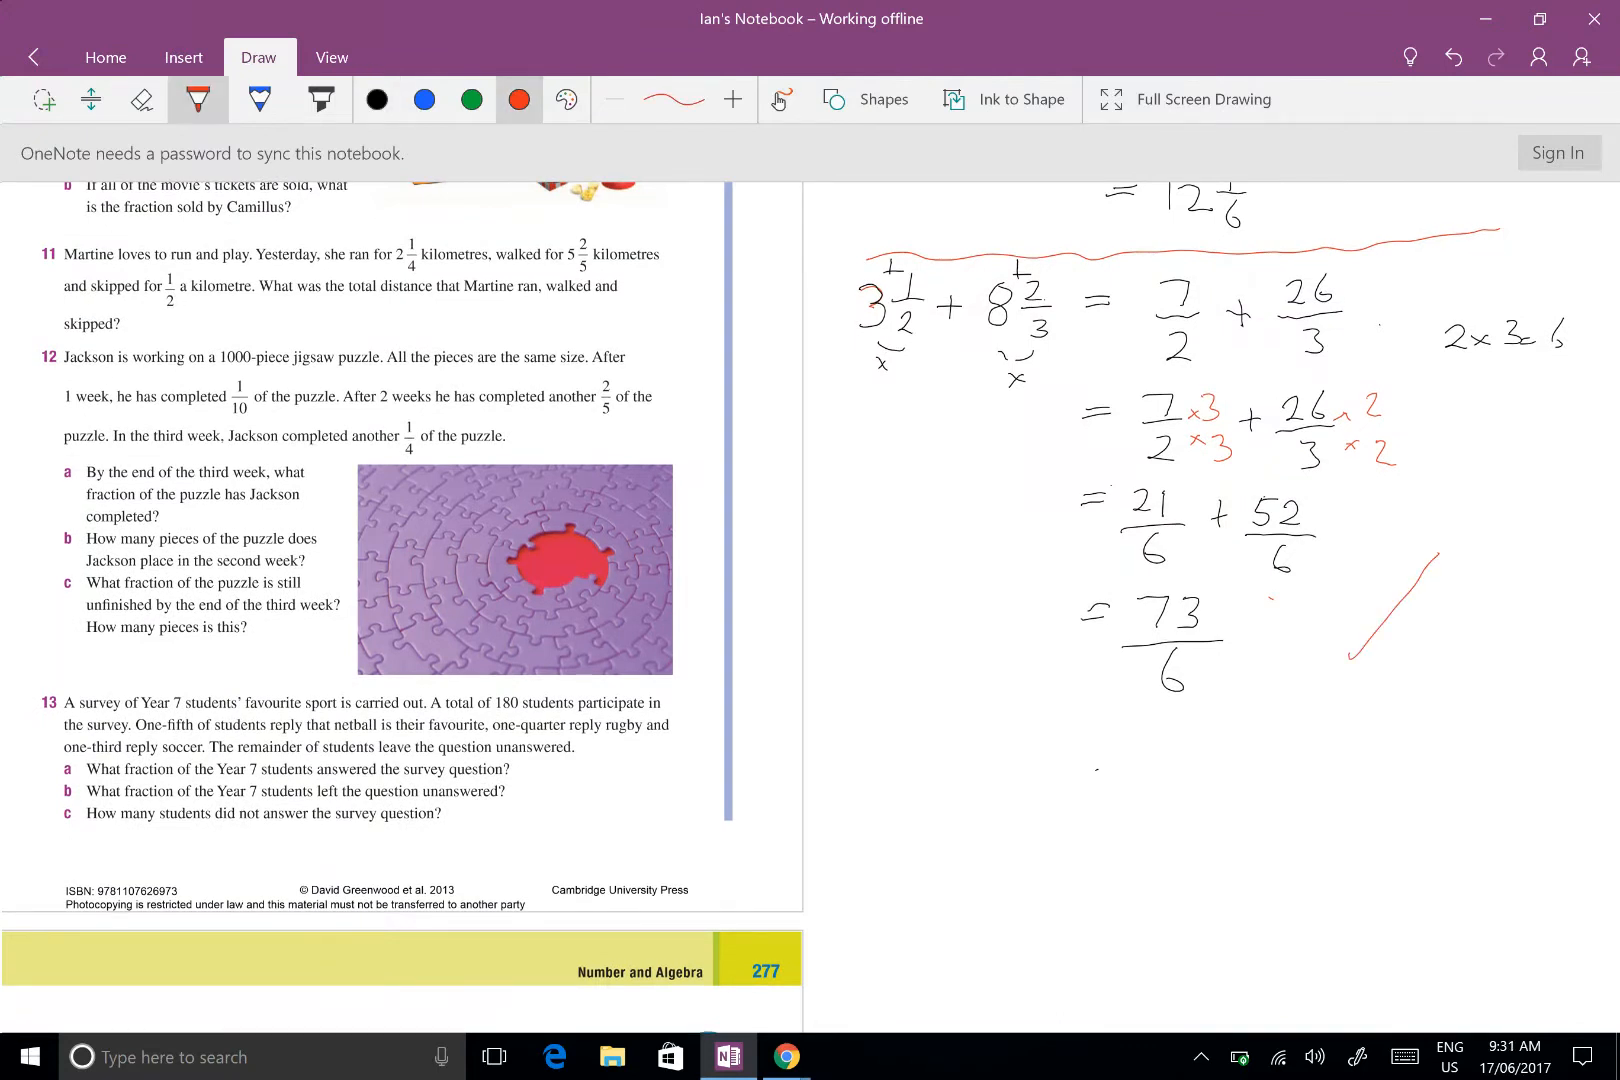
left_click(376, 99)
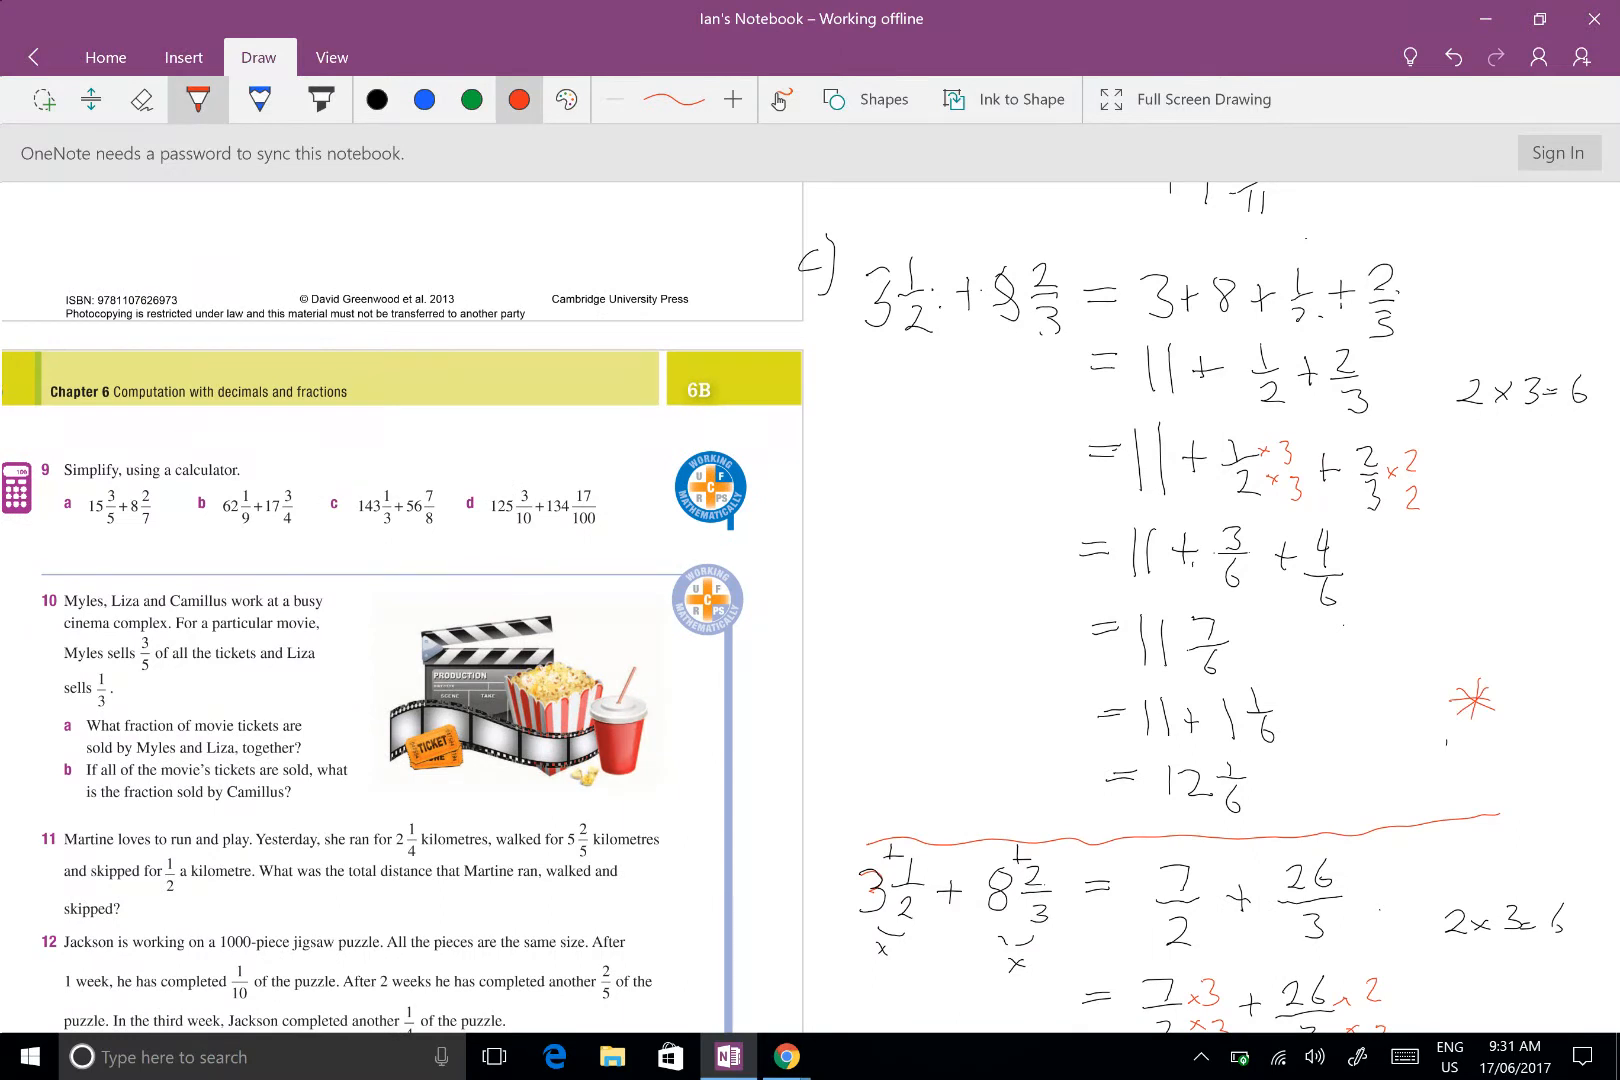
scroll("down", 3)
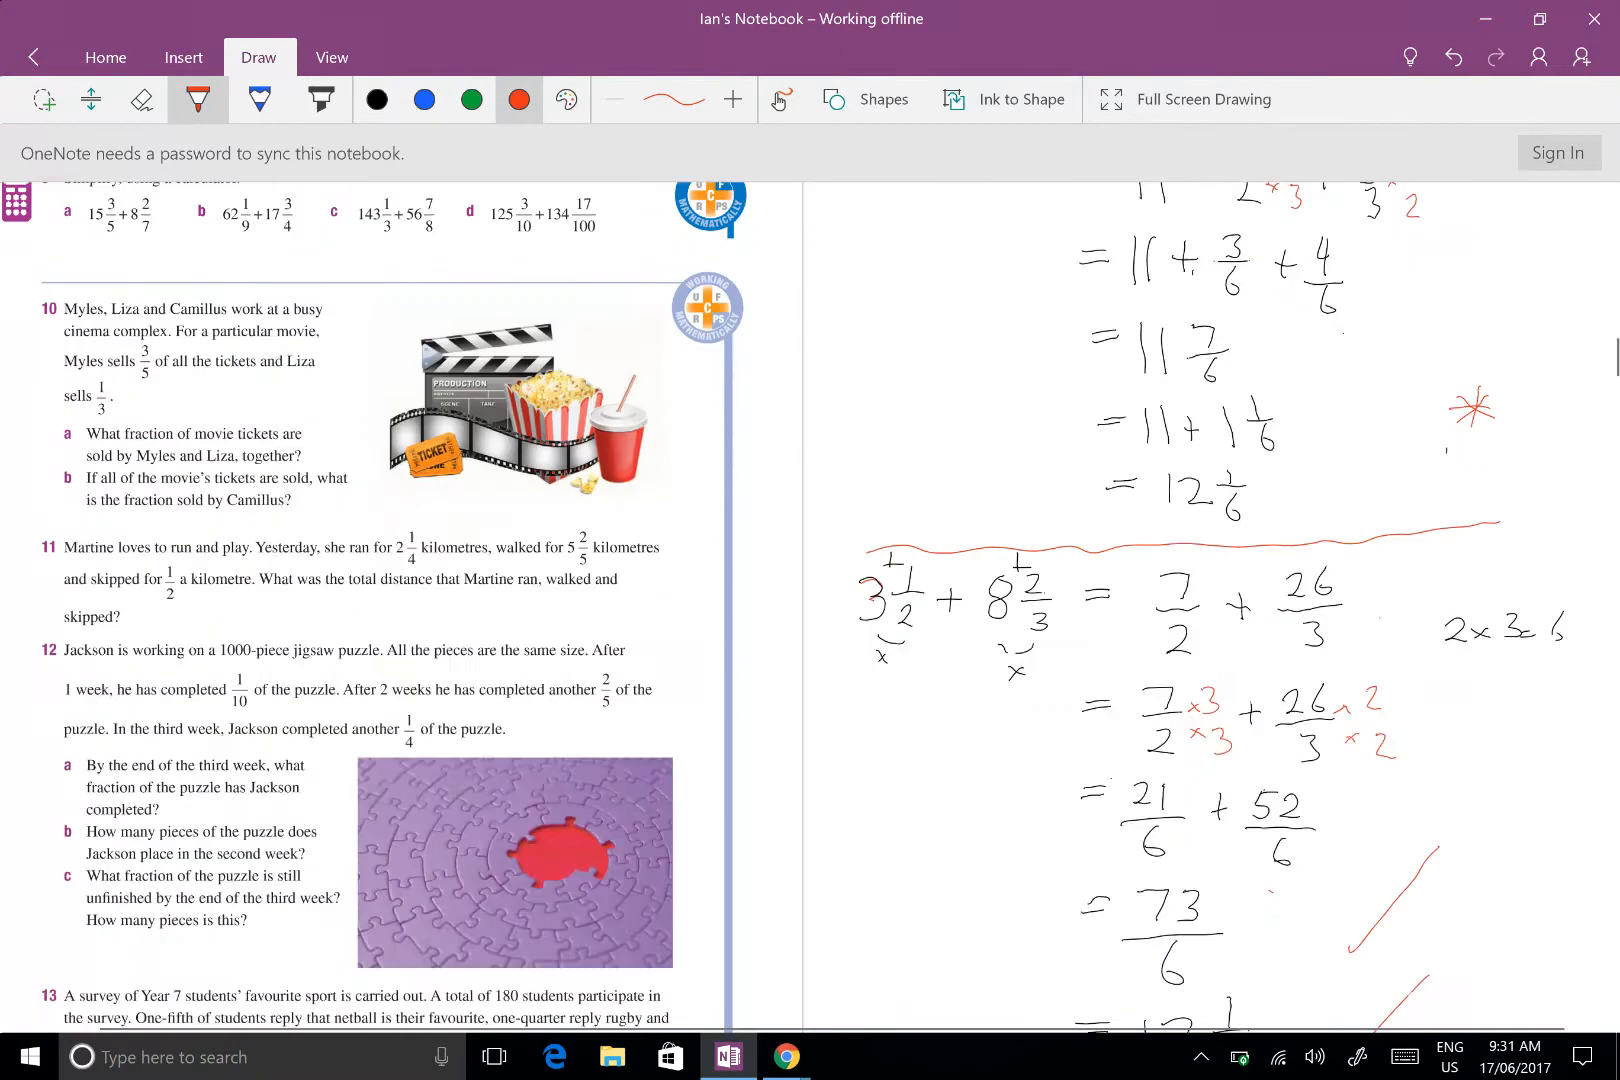
scroll("down", 3)
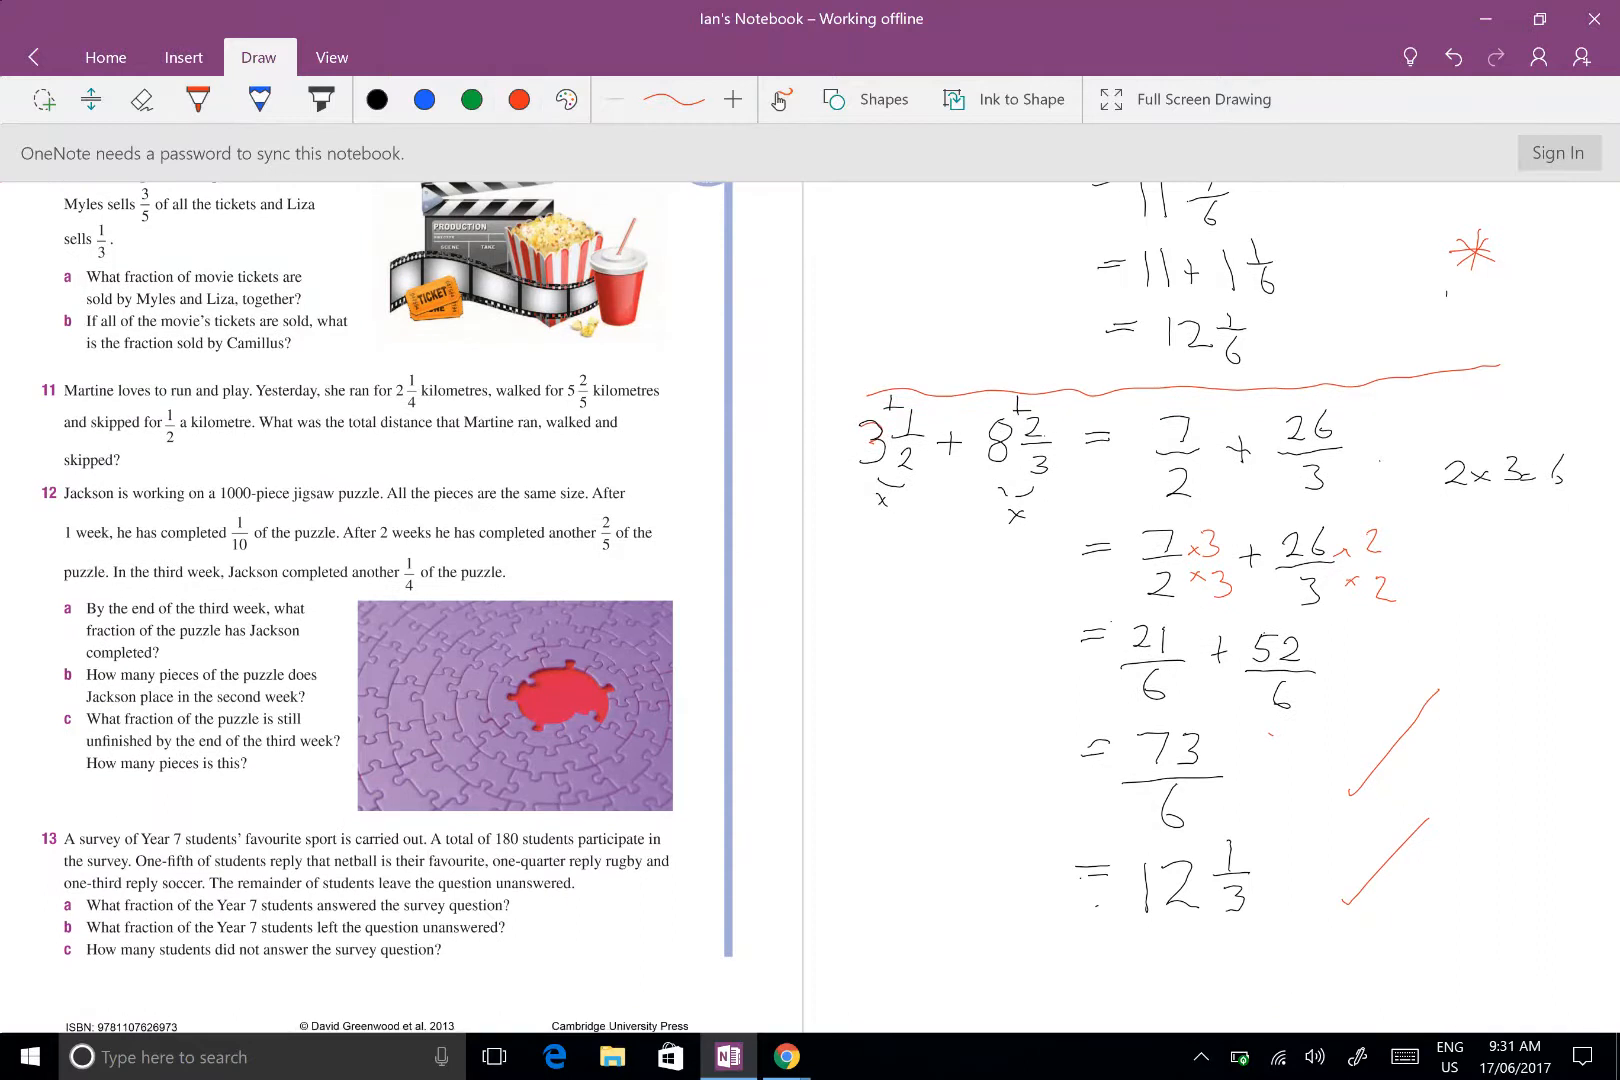
Scroll up and down the page to compare both methods for 3½ + 8⅔
scroll("up", 3)
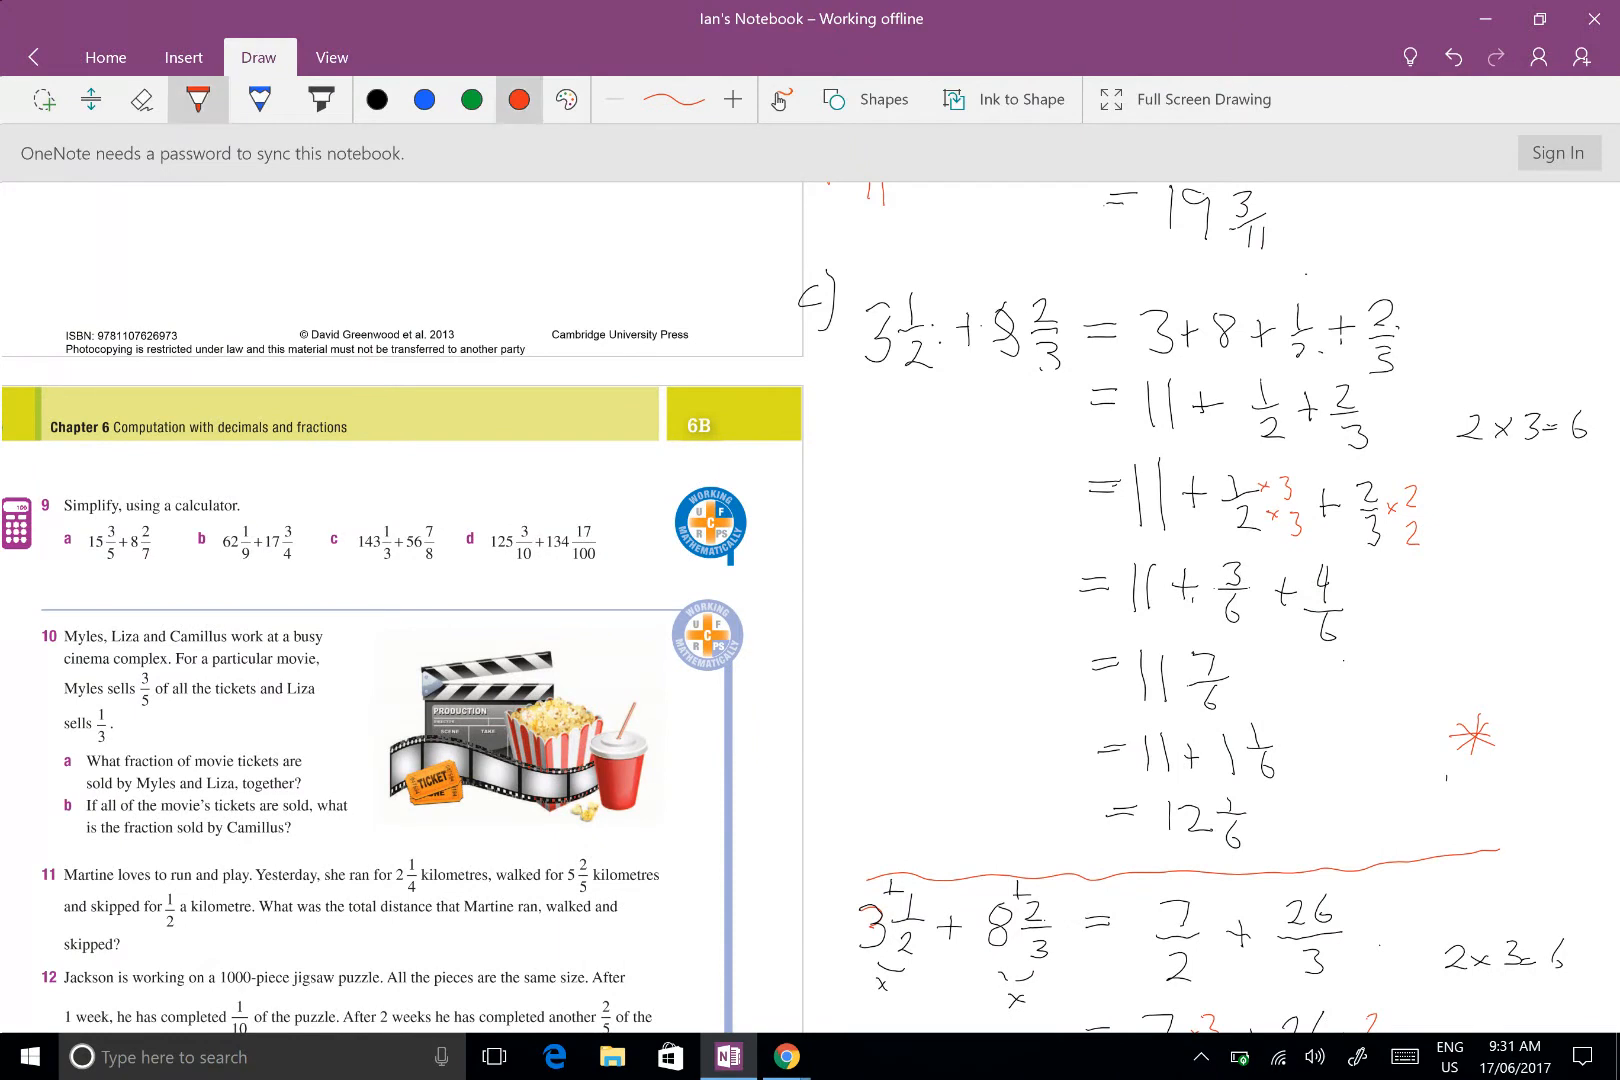
scroll("up", 3)
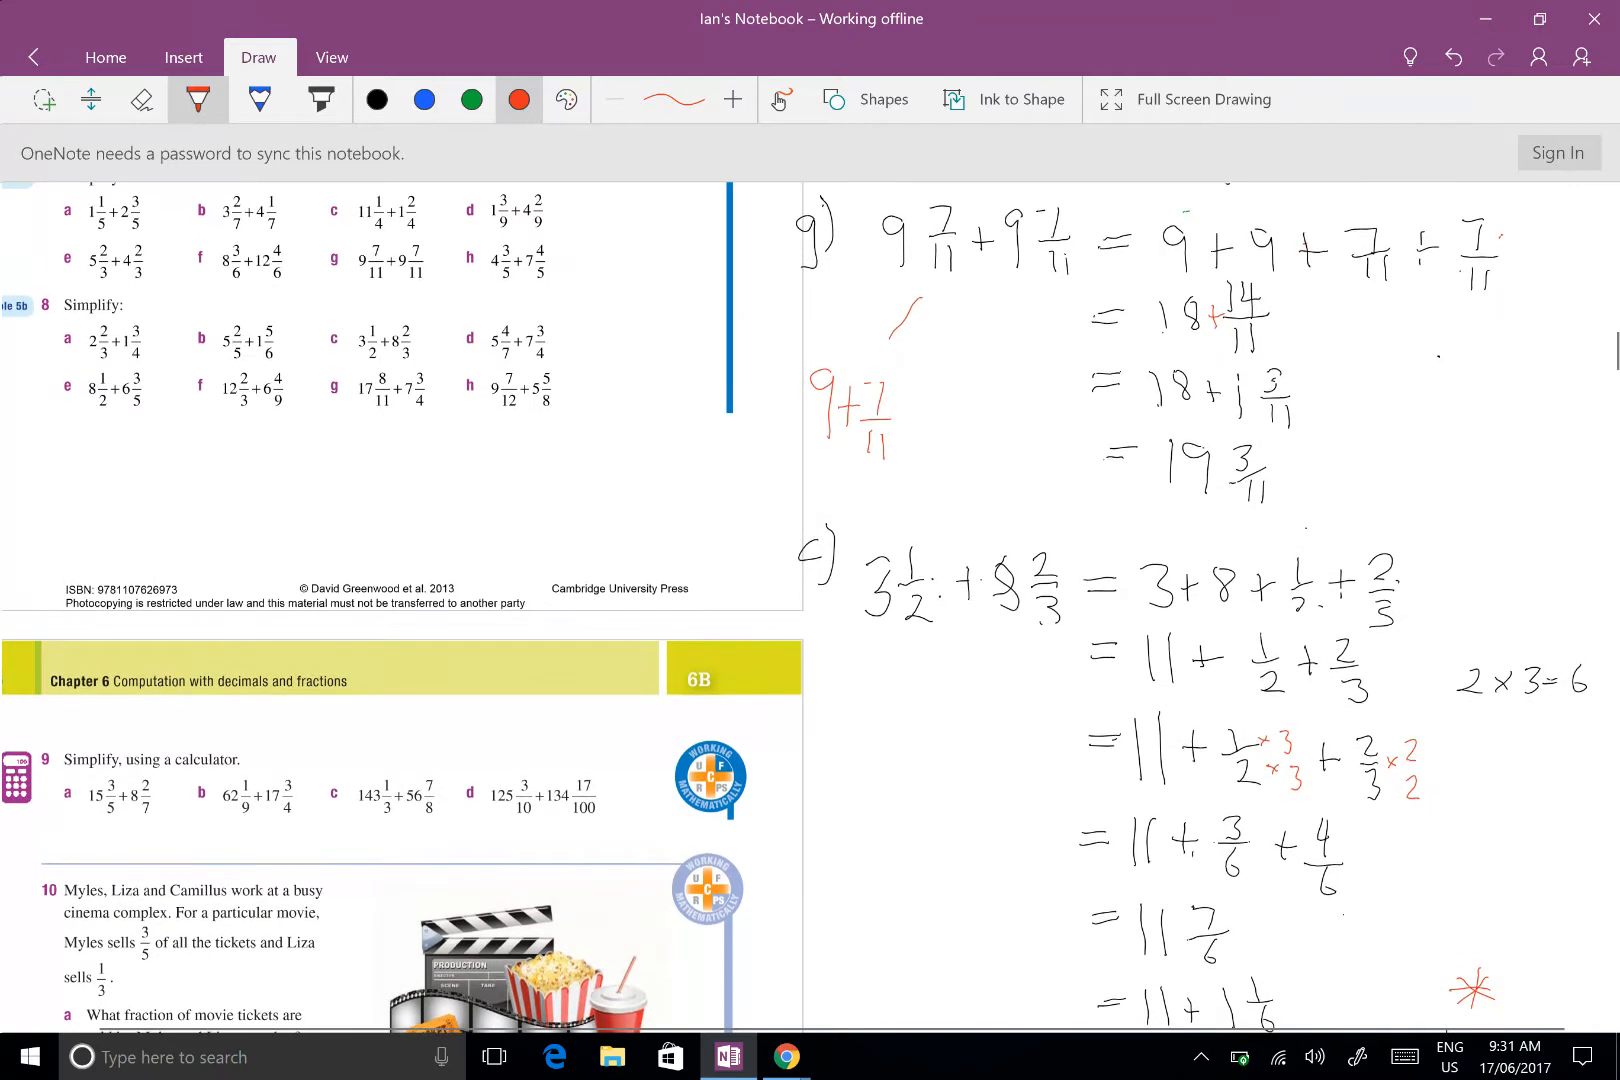
scroll("down", 3)
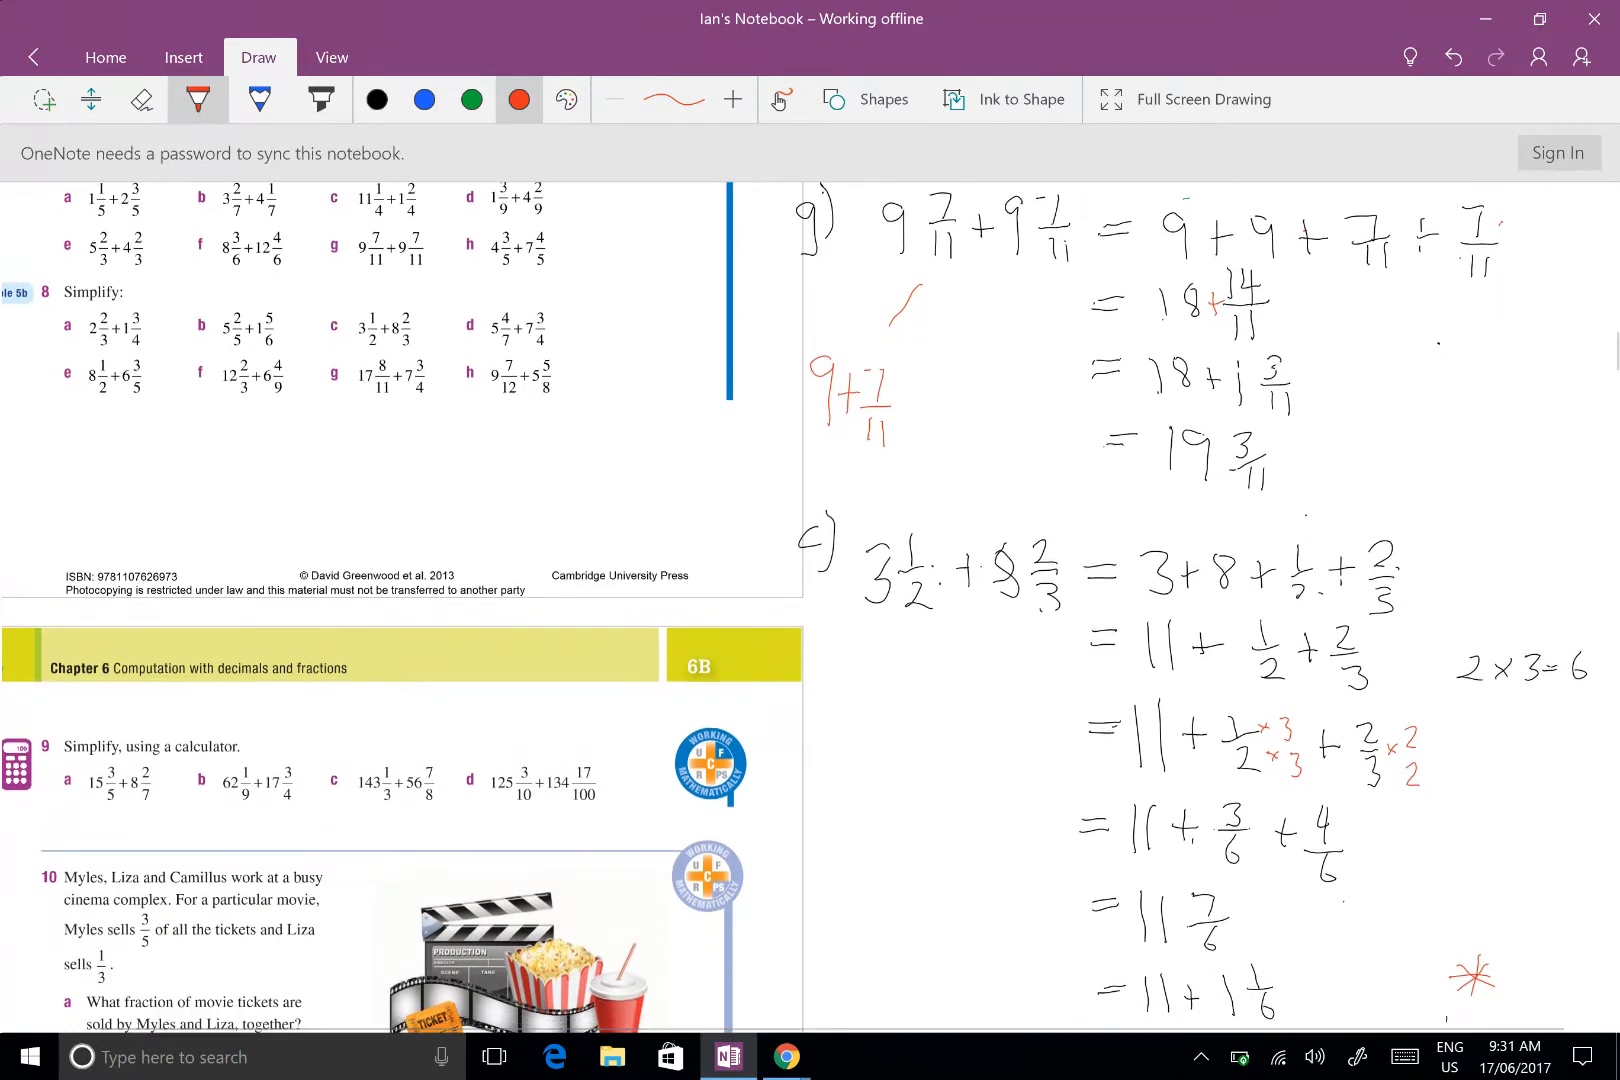
scroll("down", 3)
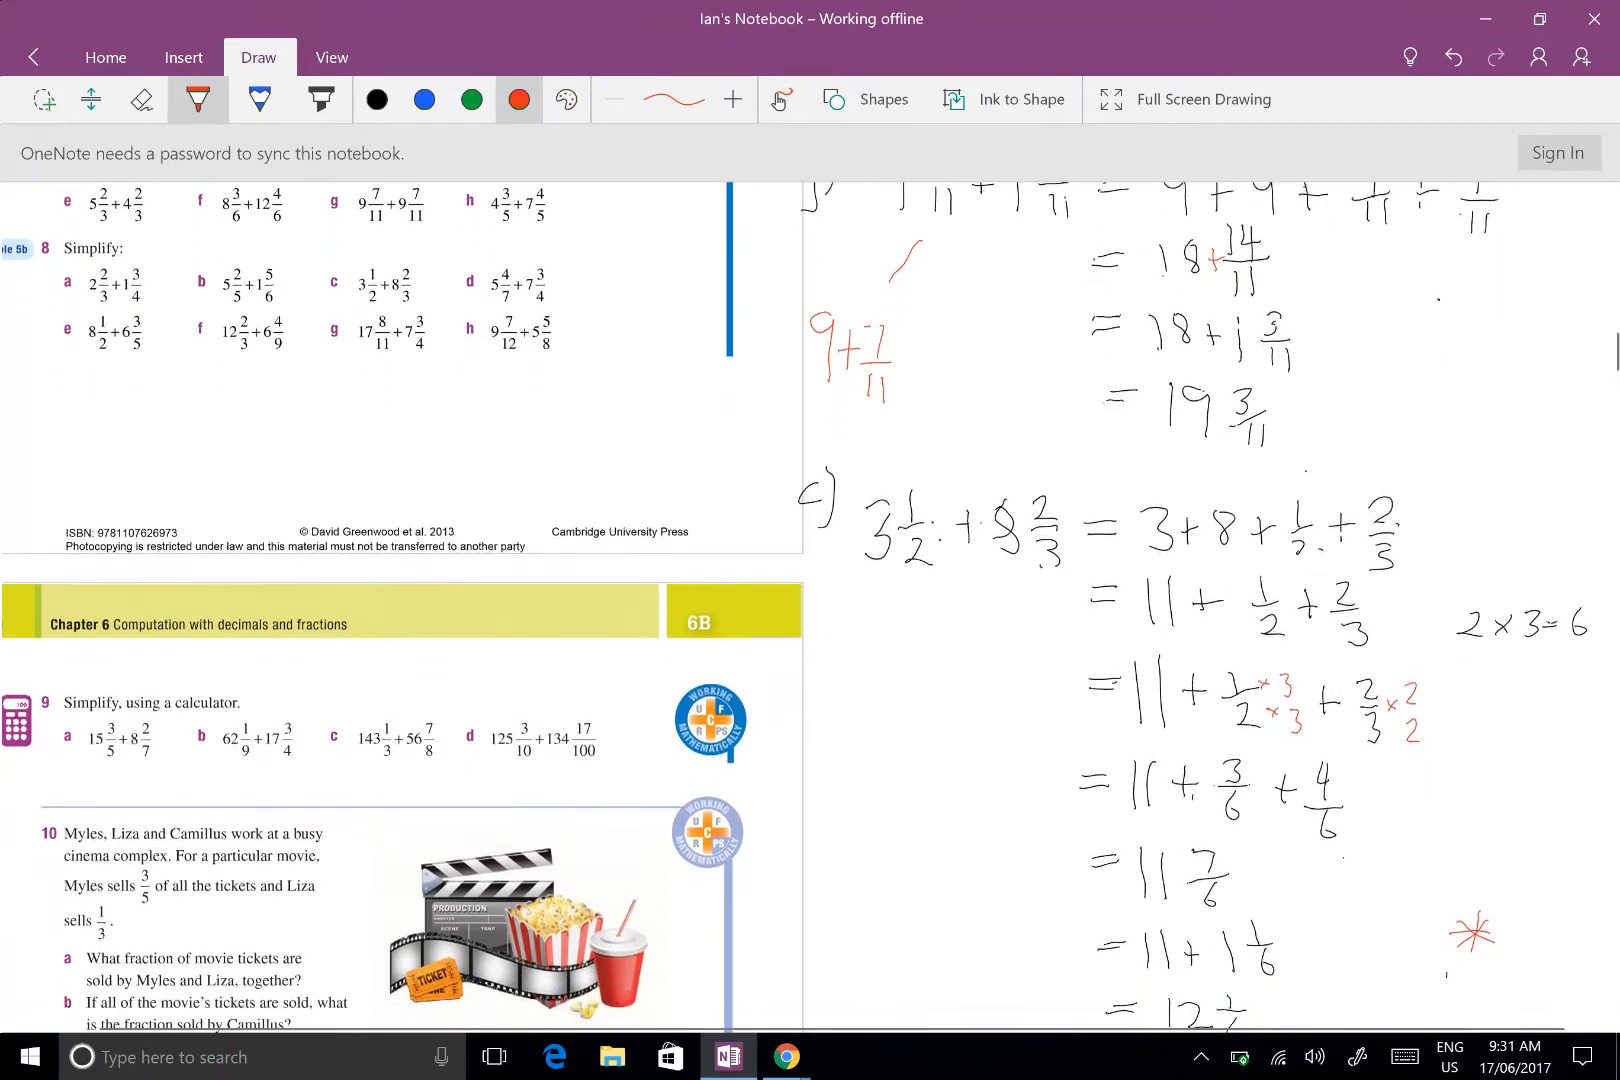
scroll("down", 3)
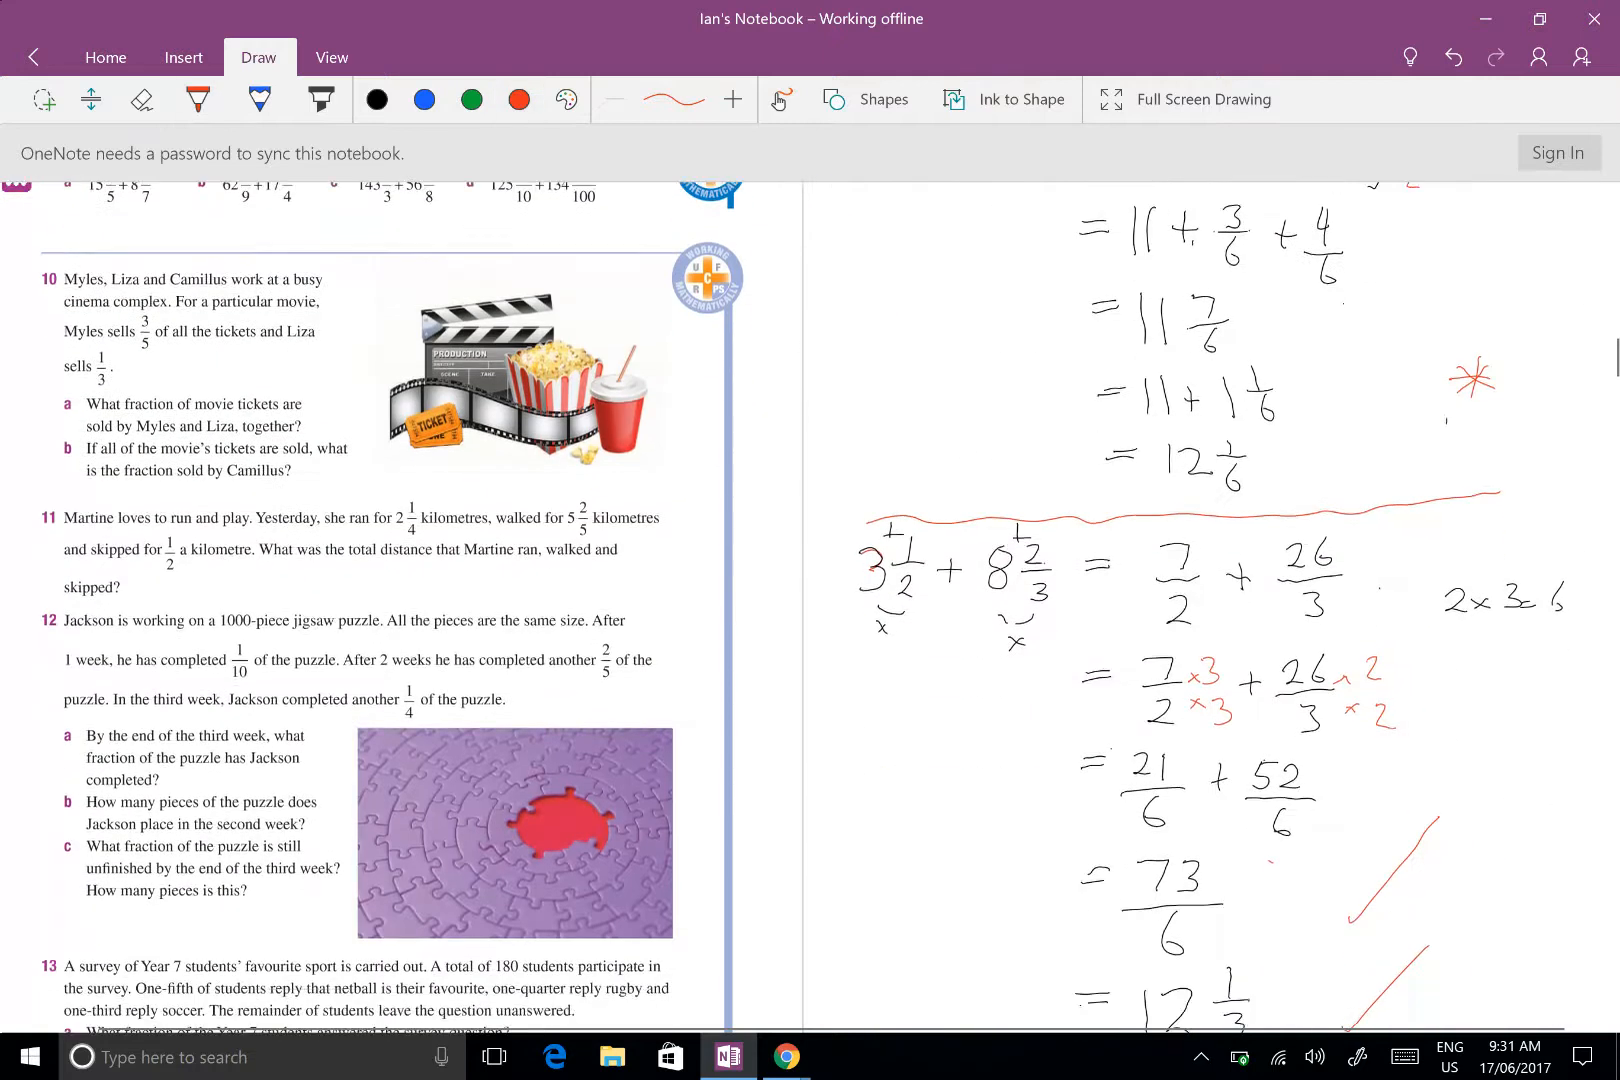
scroll("down", 3)
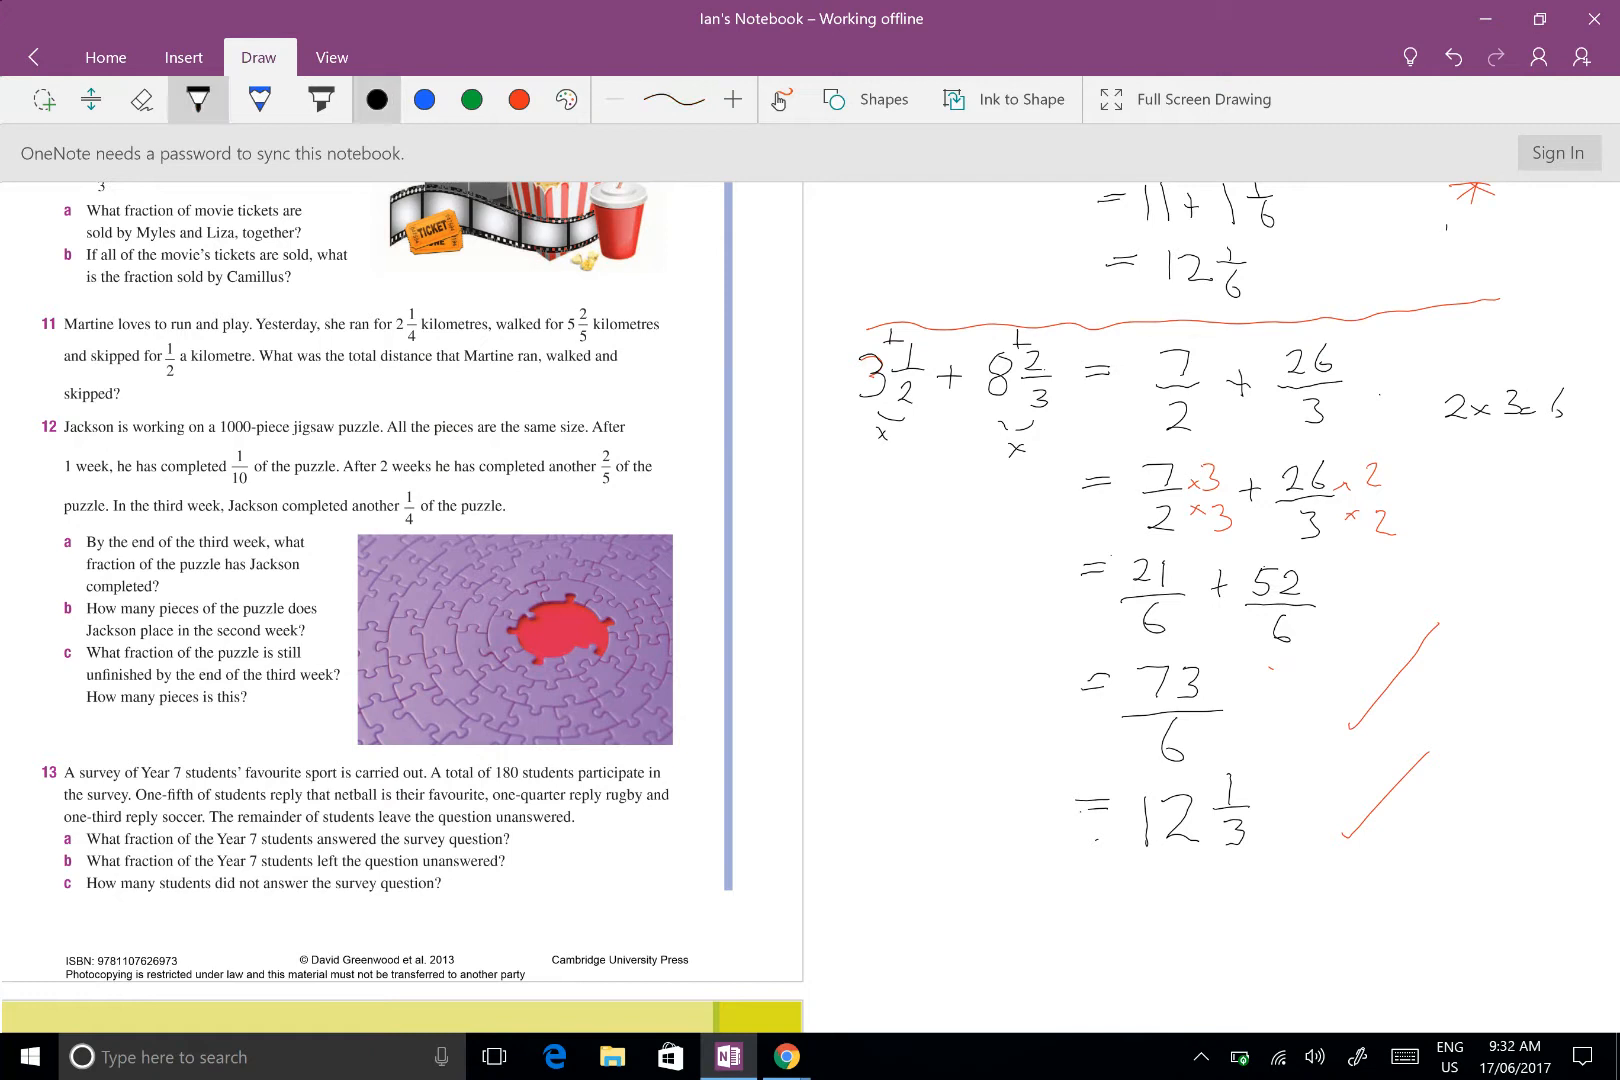
scroll("up", 3)
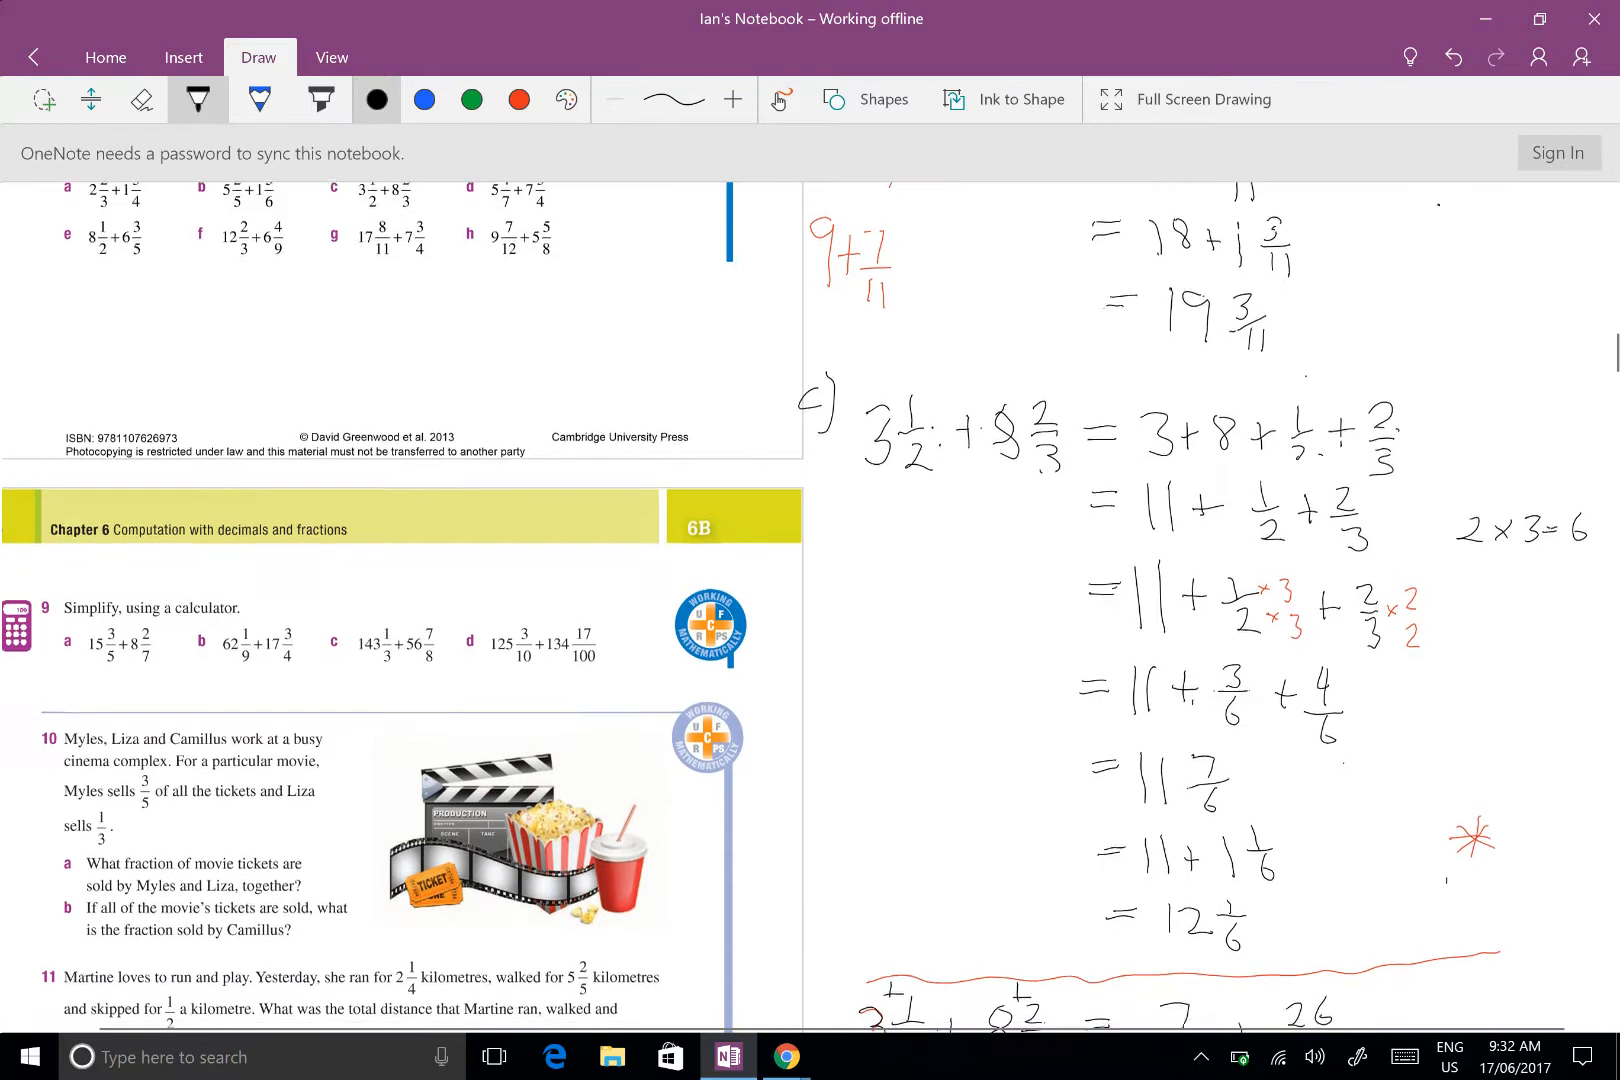
Write 17 8/11 + 7¾ = 17+7+8/11+3/4 = 24, noting 4×11=44 beside it
scroll("down", 3)
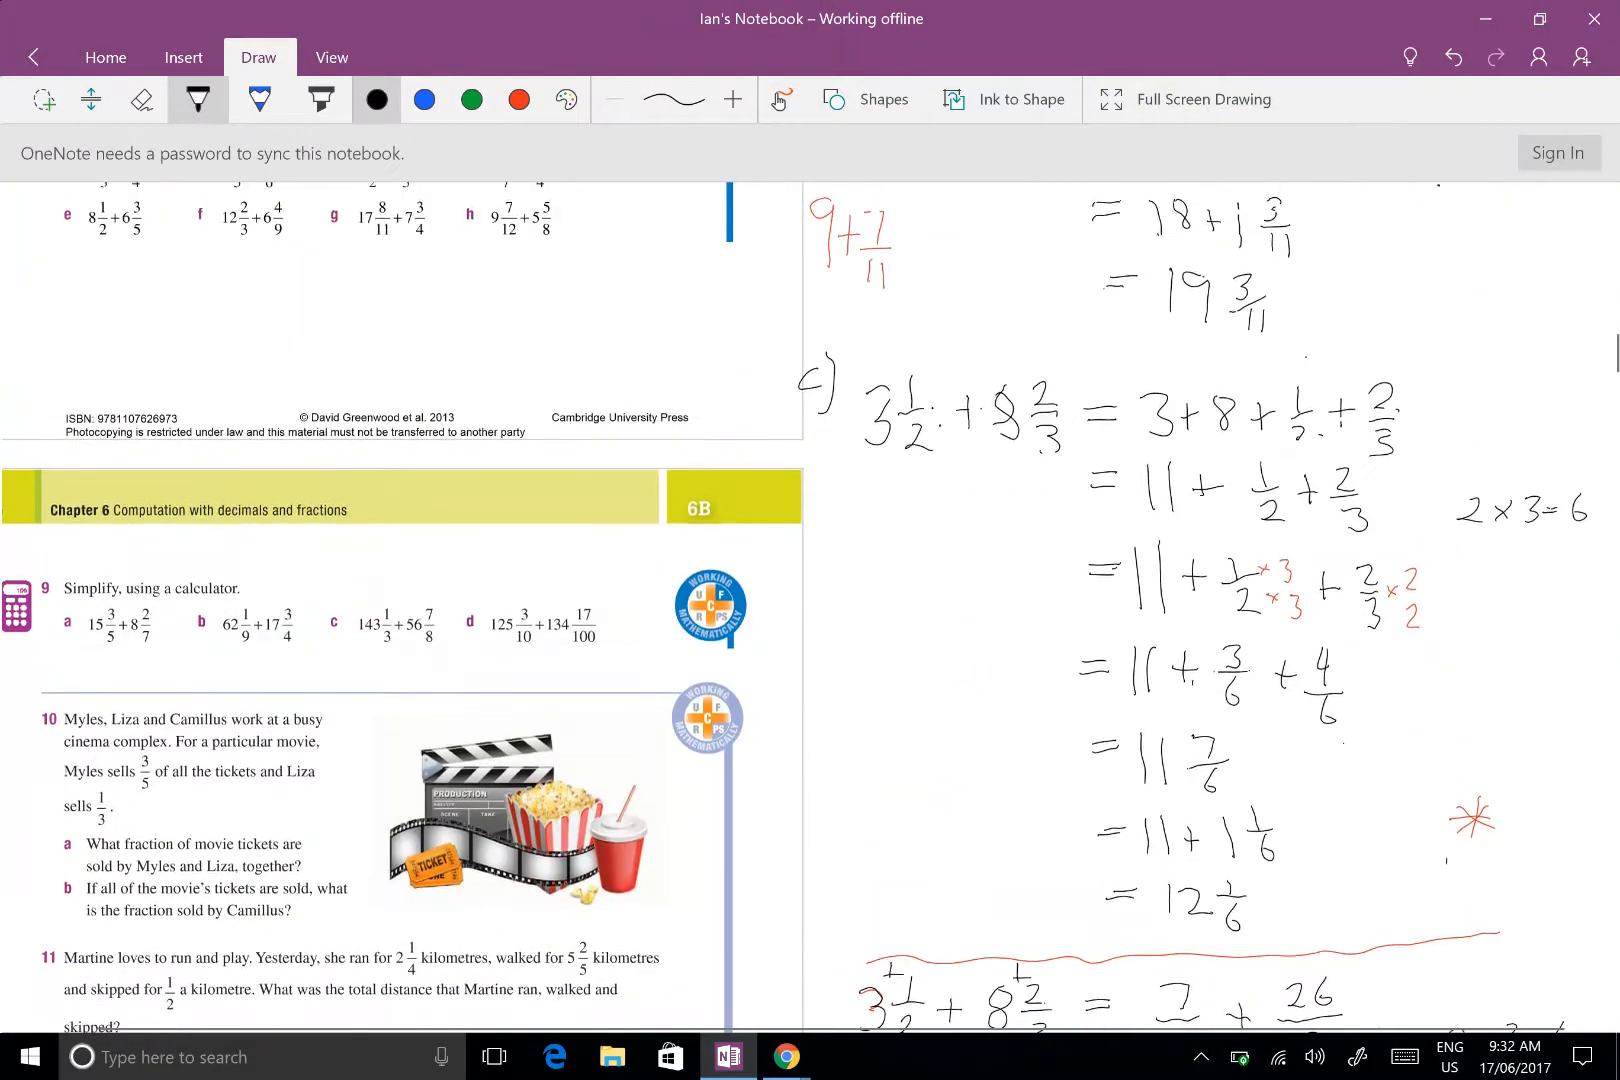
scroll("down", 3)
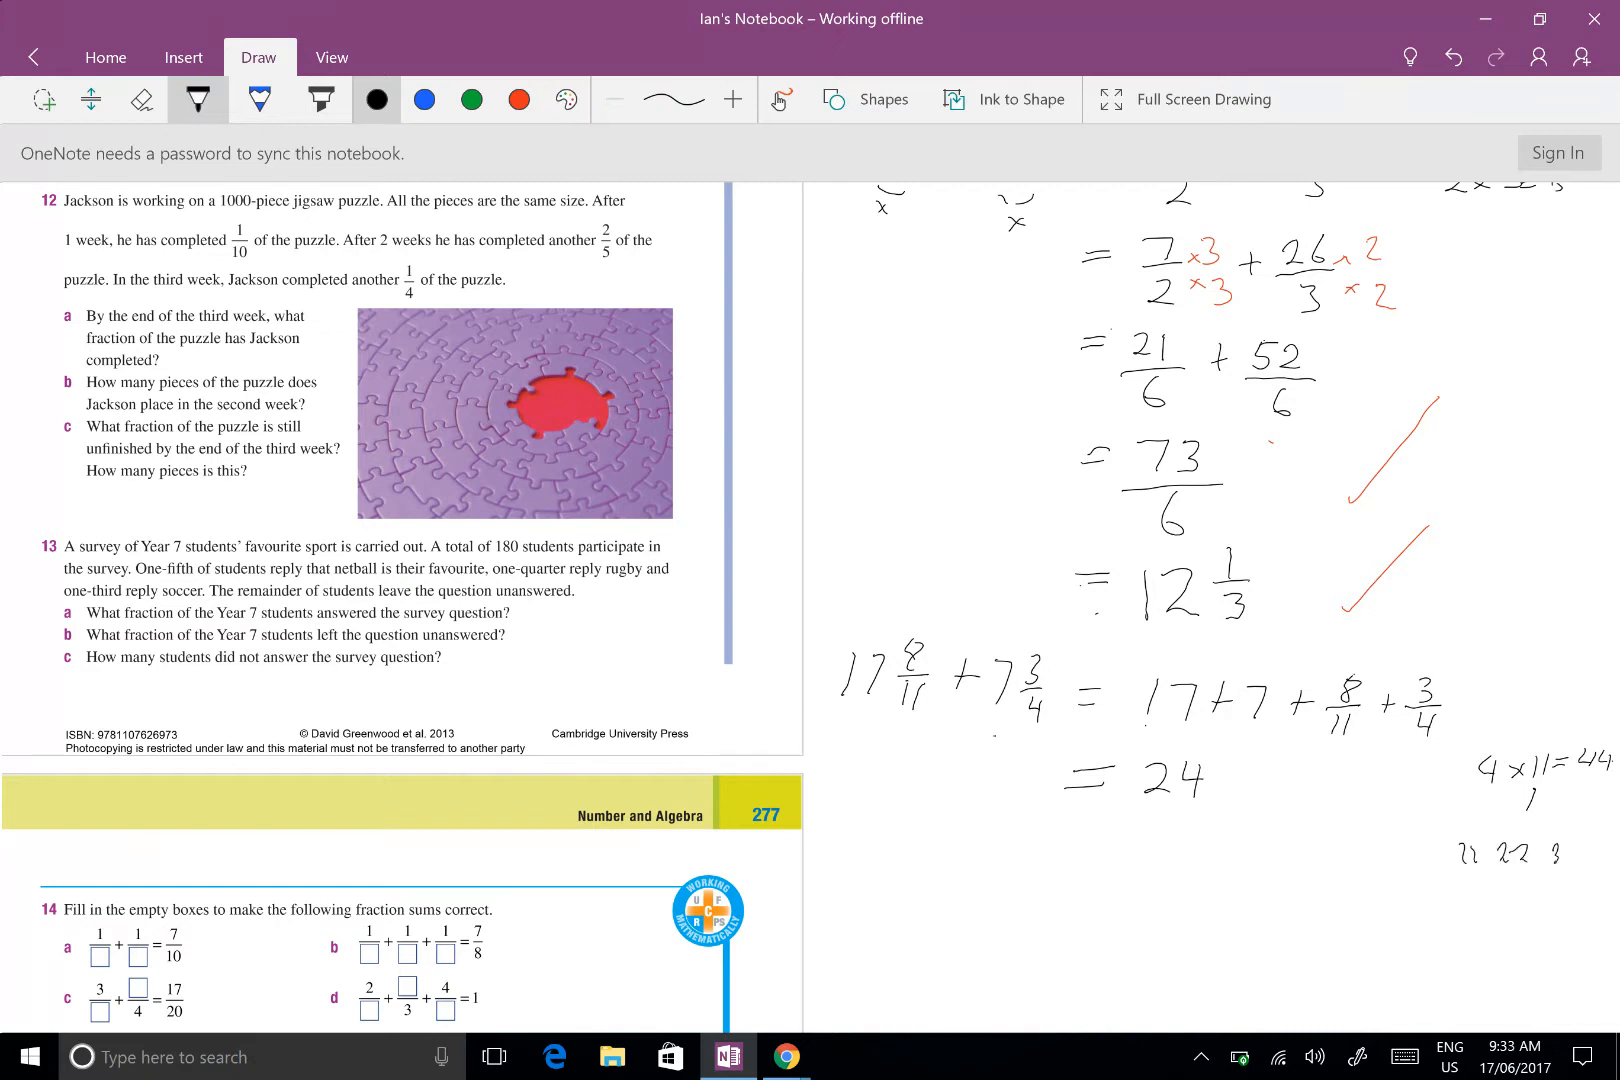
Add red ×4 and ×11 factors and write = 24 + 32/44 + 33/44, dismissing the battery warning
left_click(1539, 858)
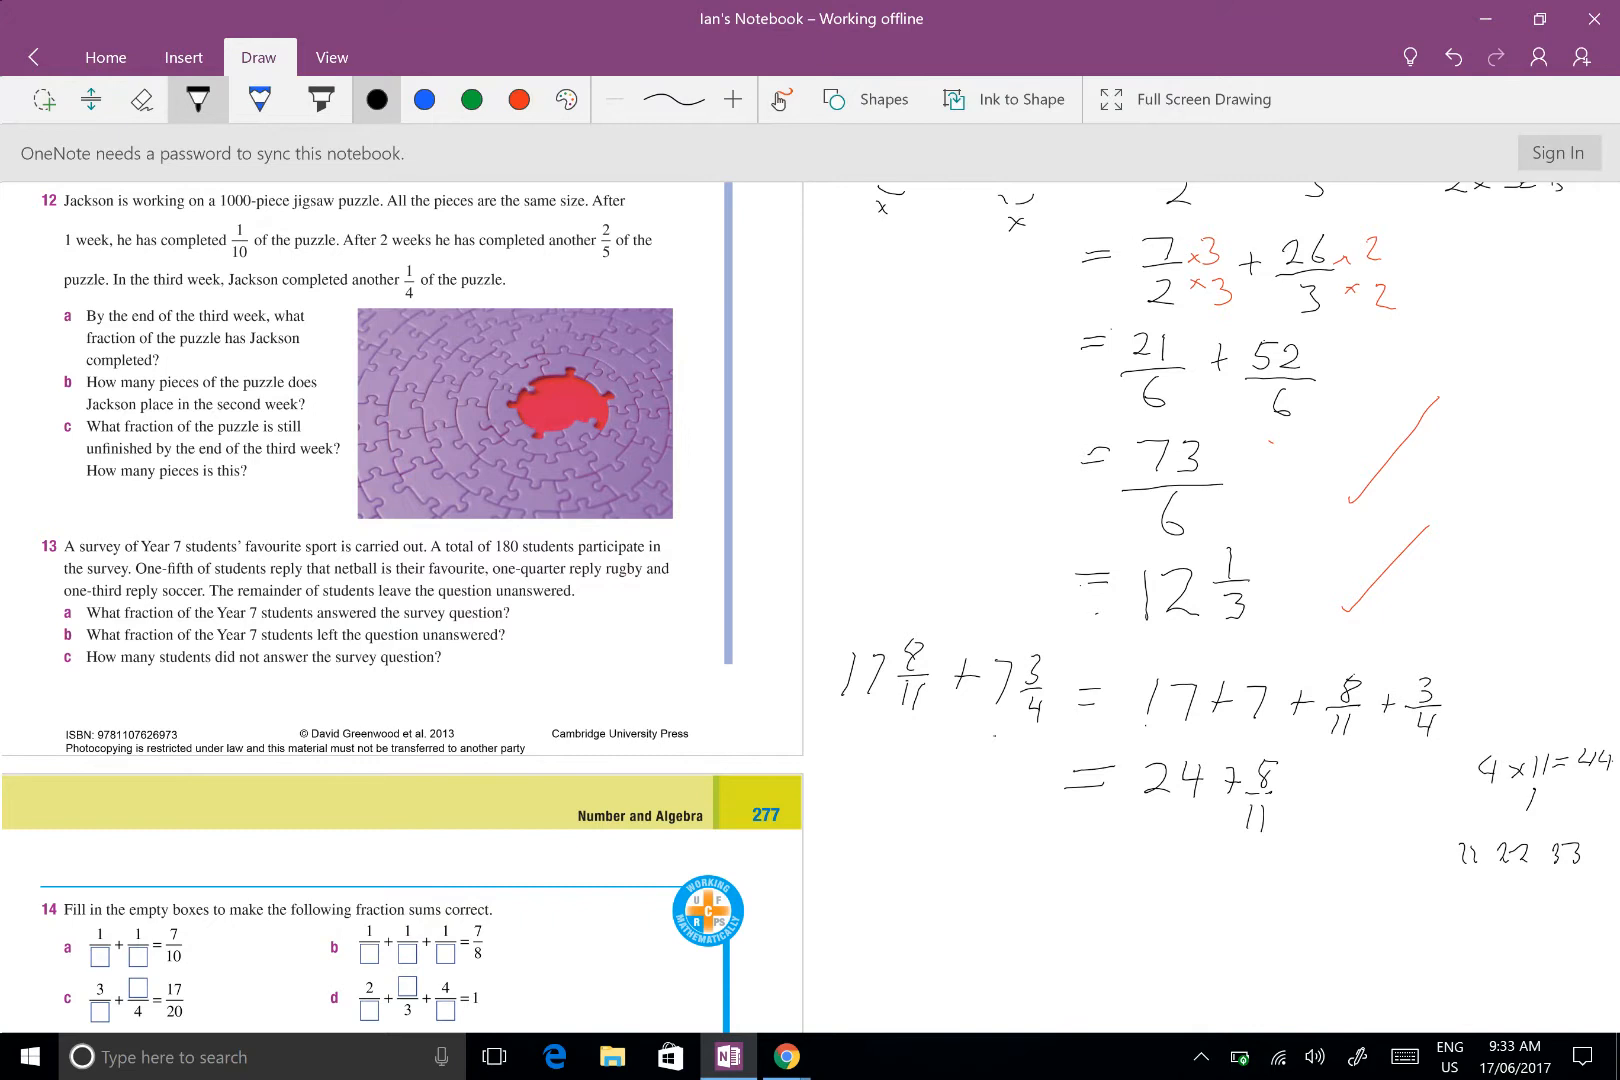
left_click(519, 99)
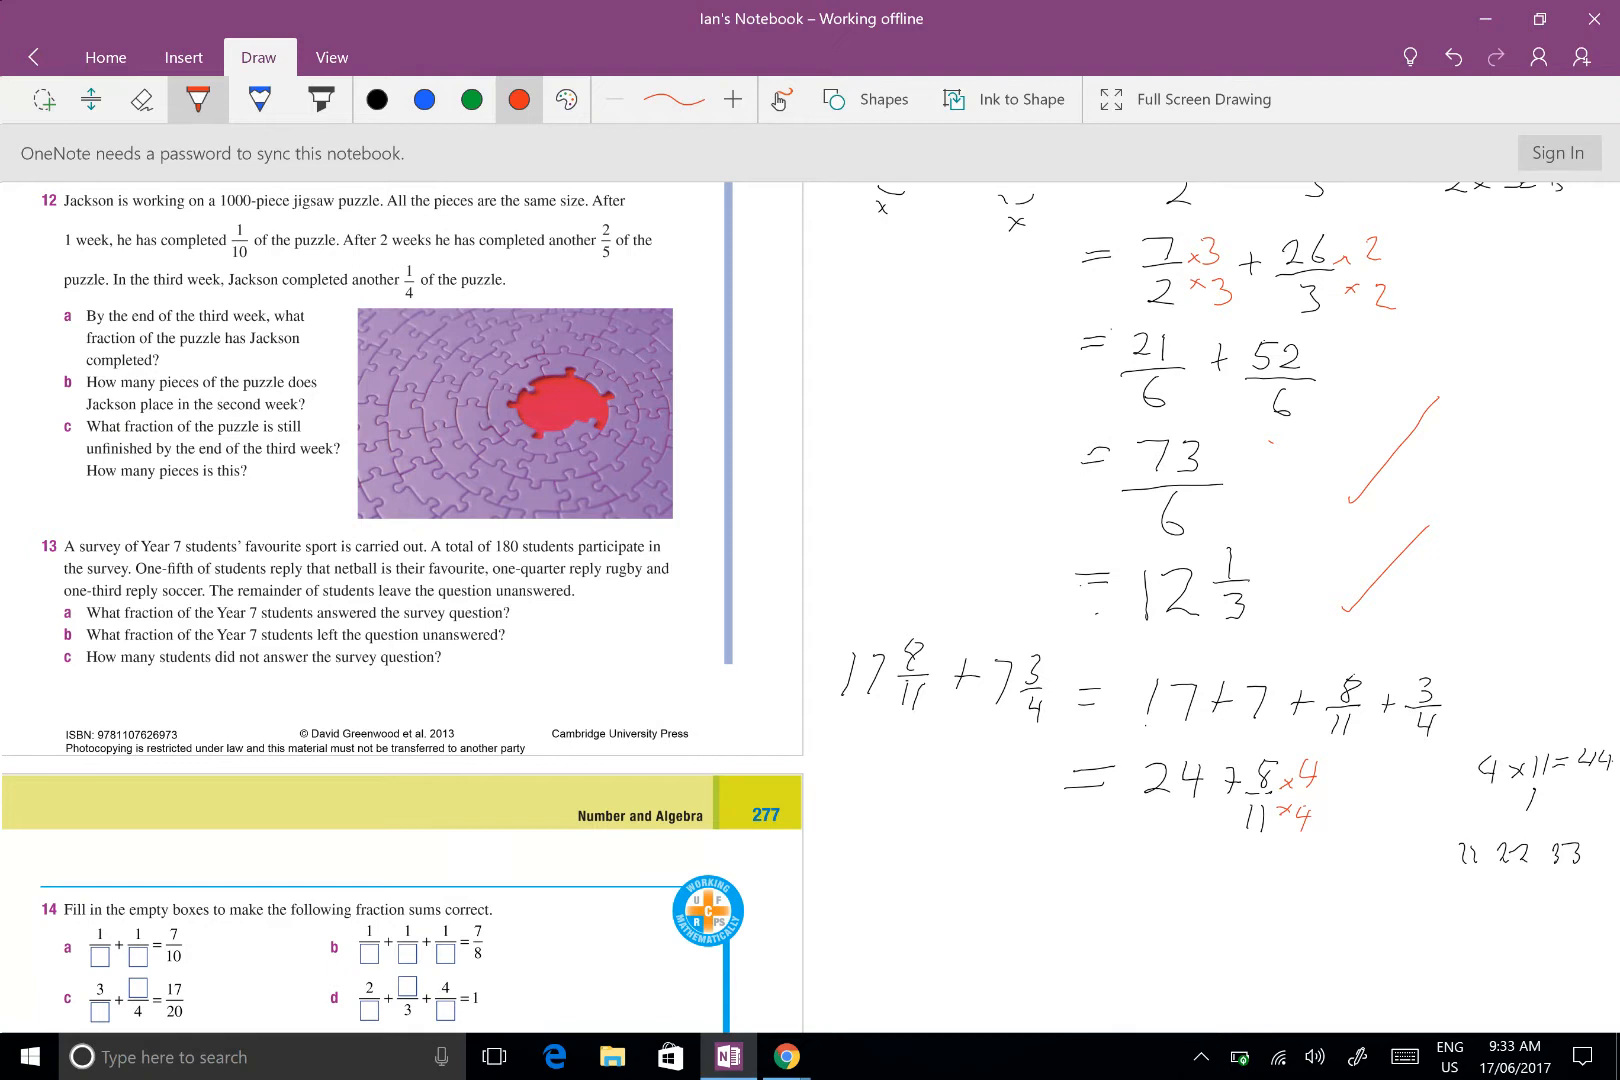
left_click(376, 99)
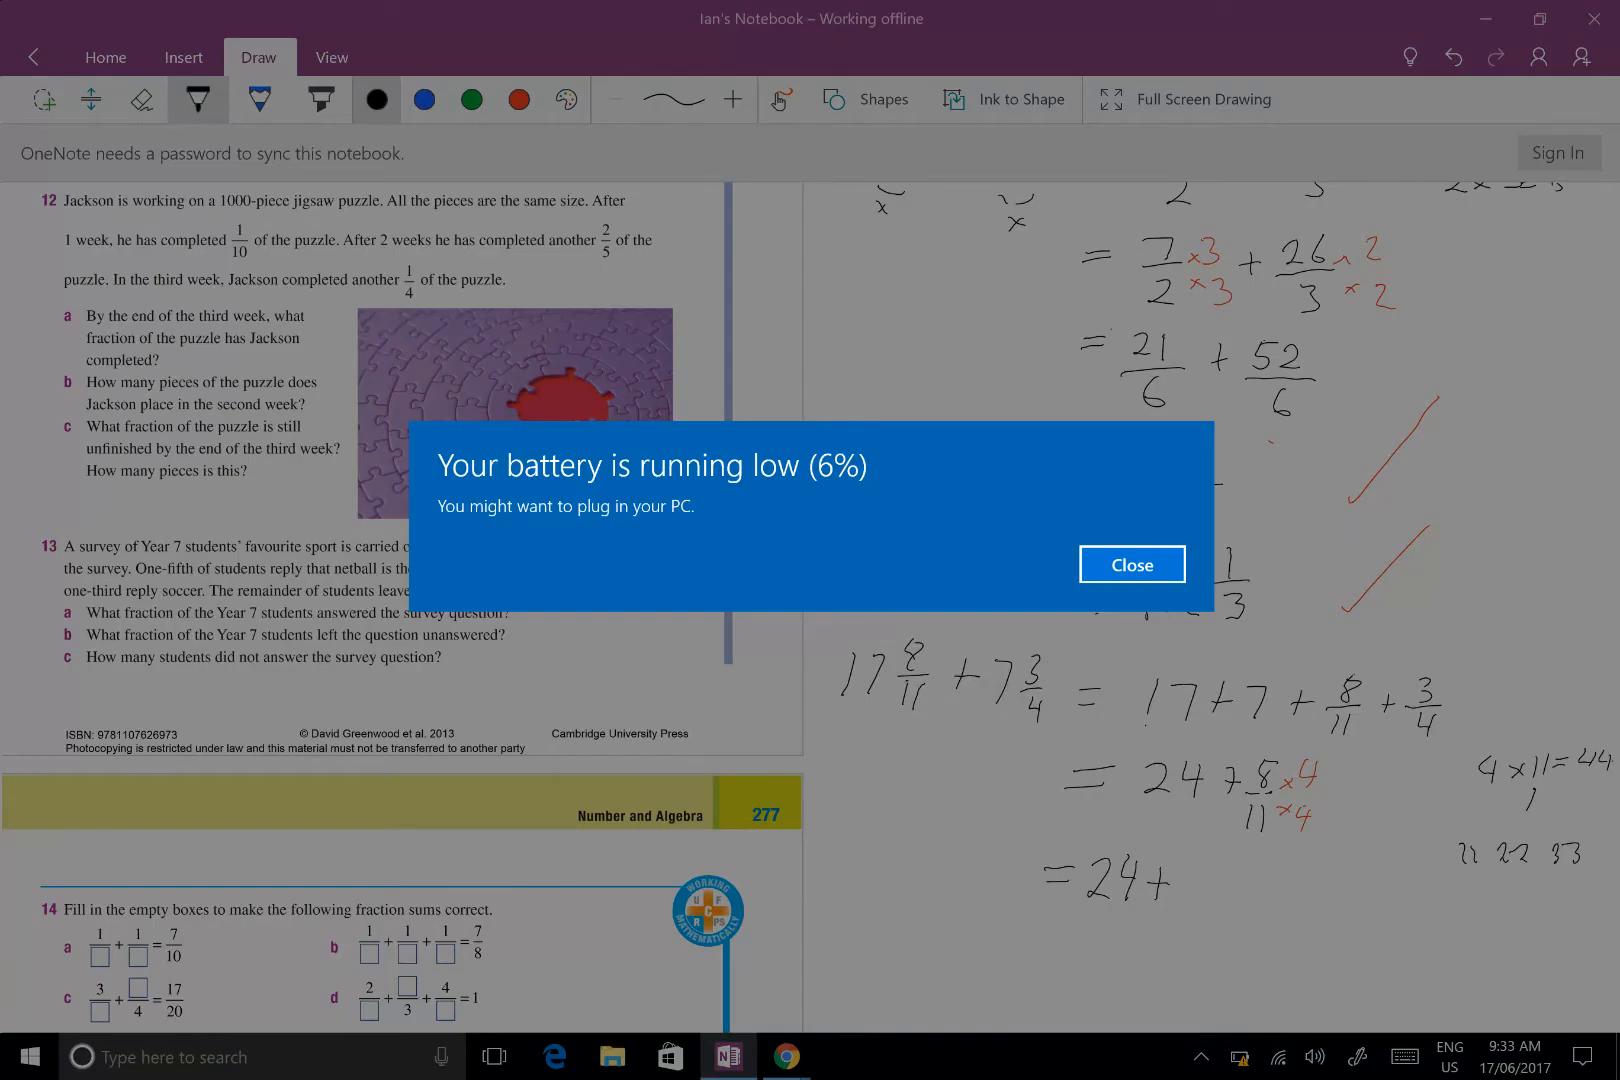
left_click(1131, 564)
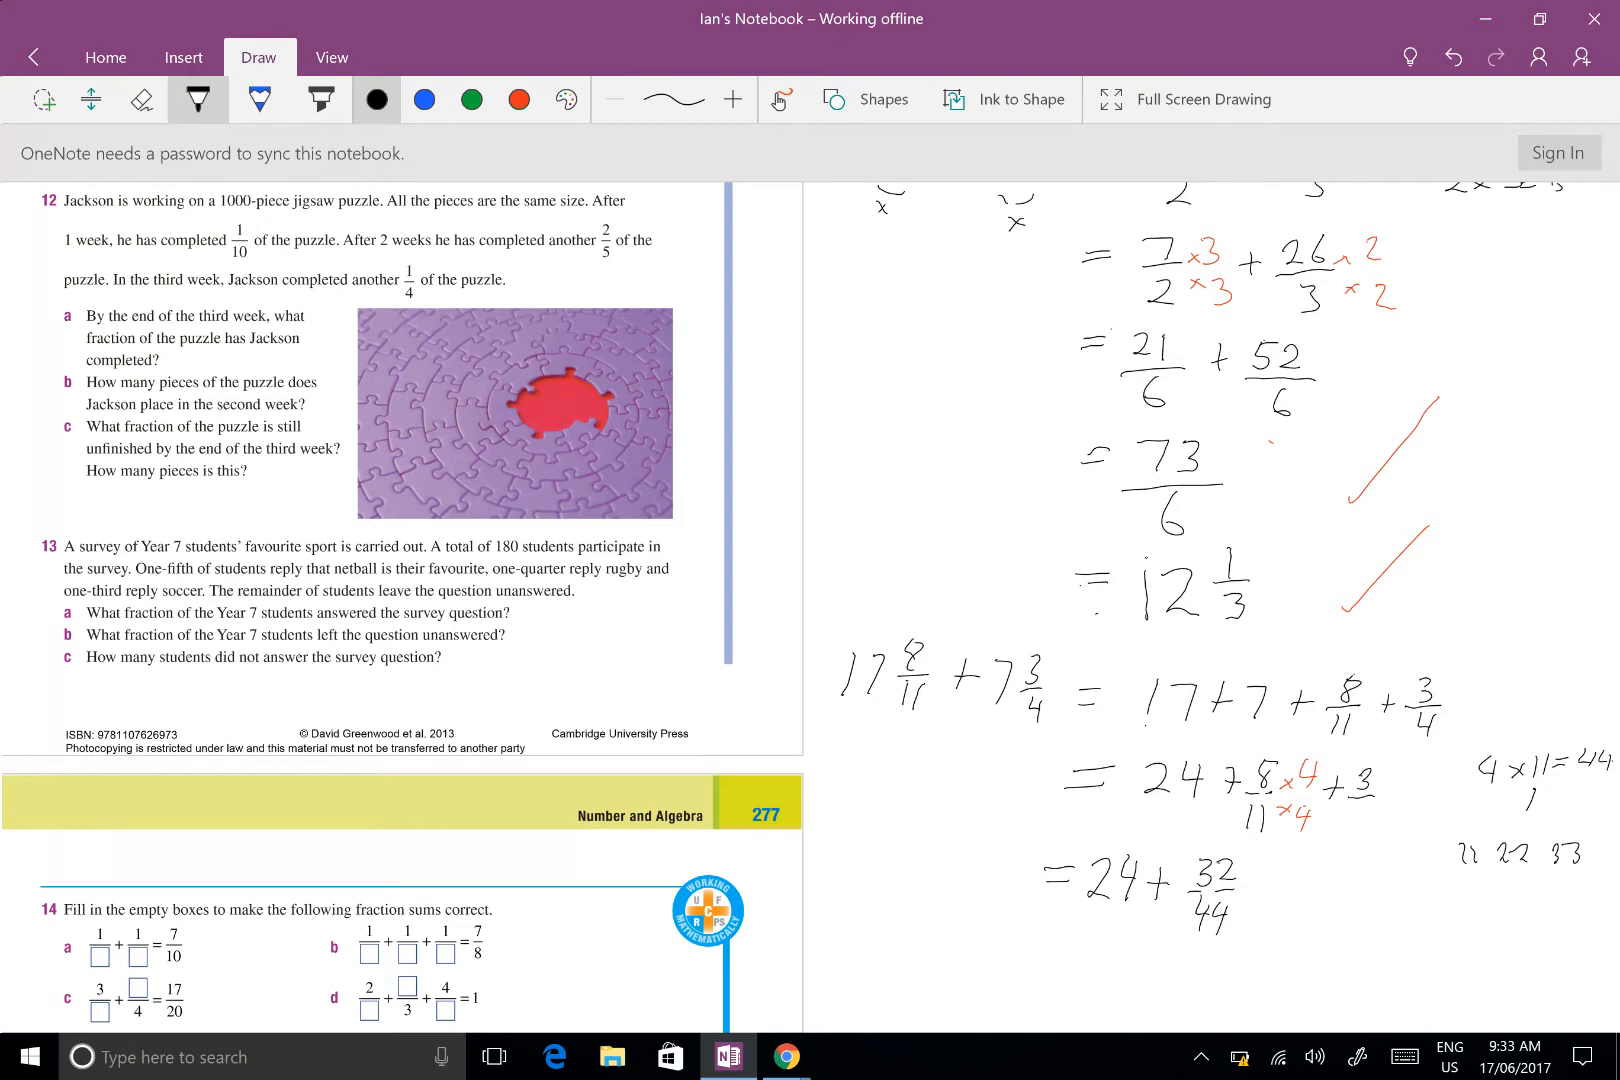
left_click(520, 99)
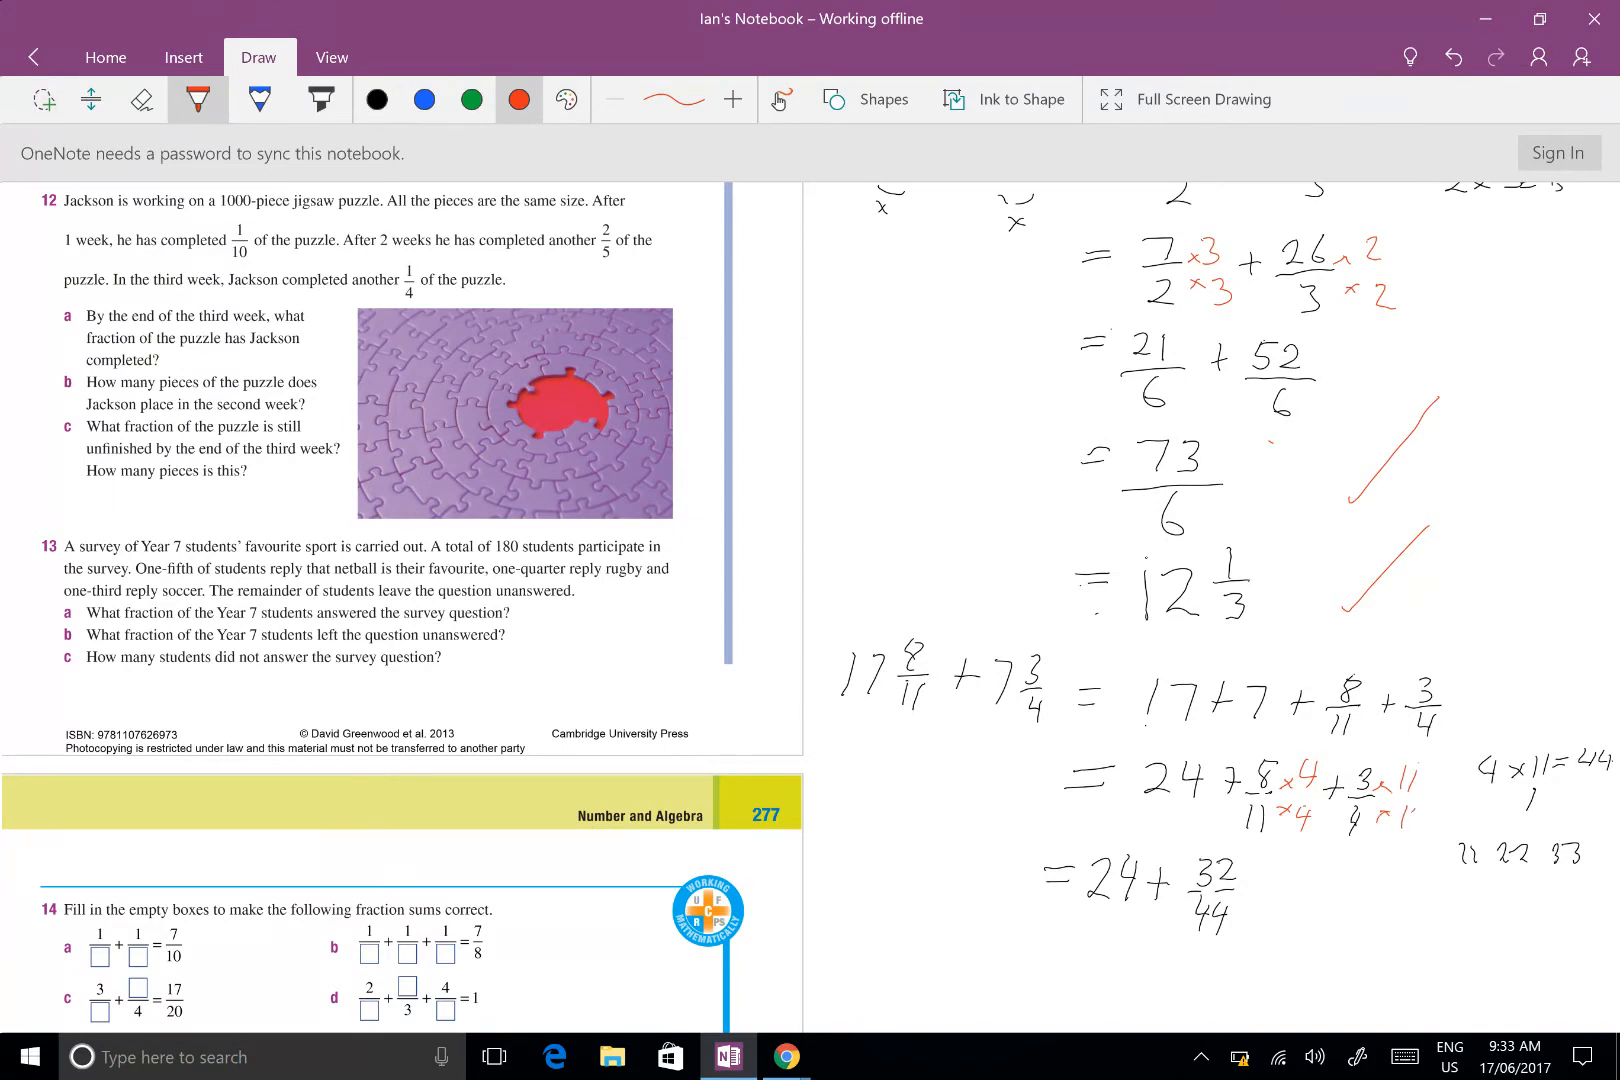
left_click(376, 99)
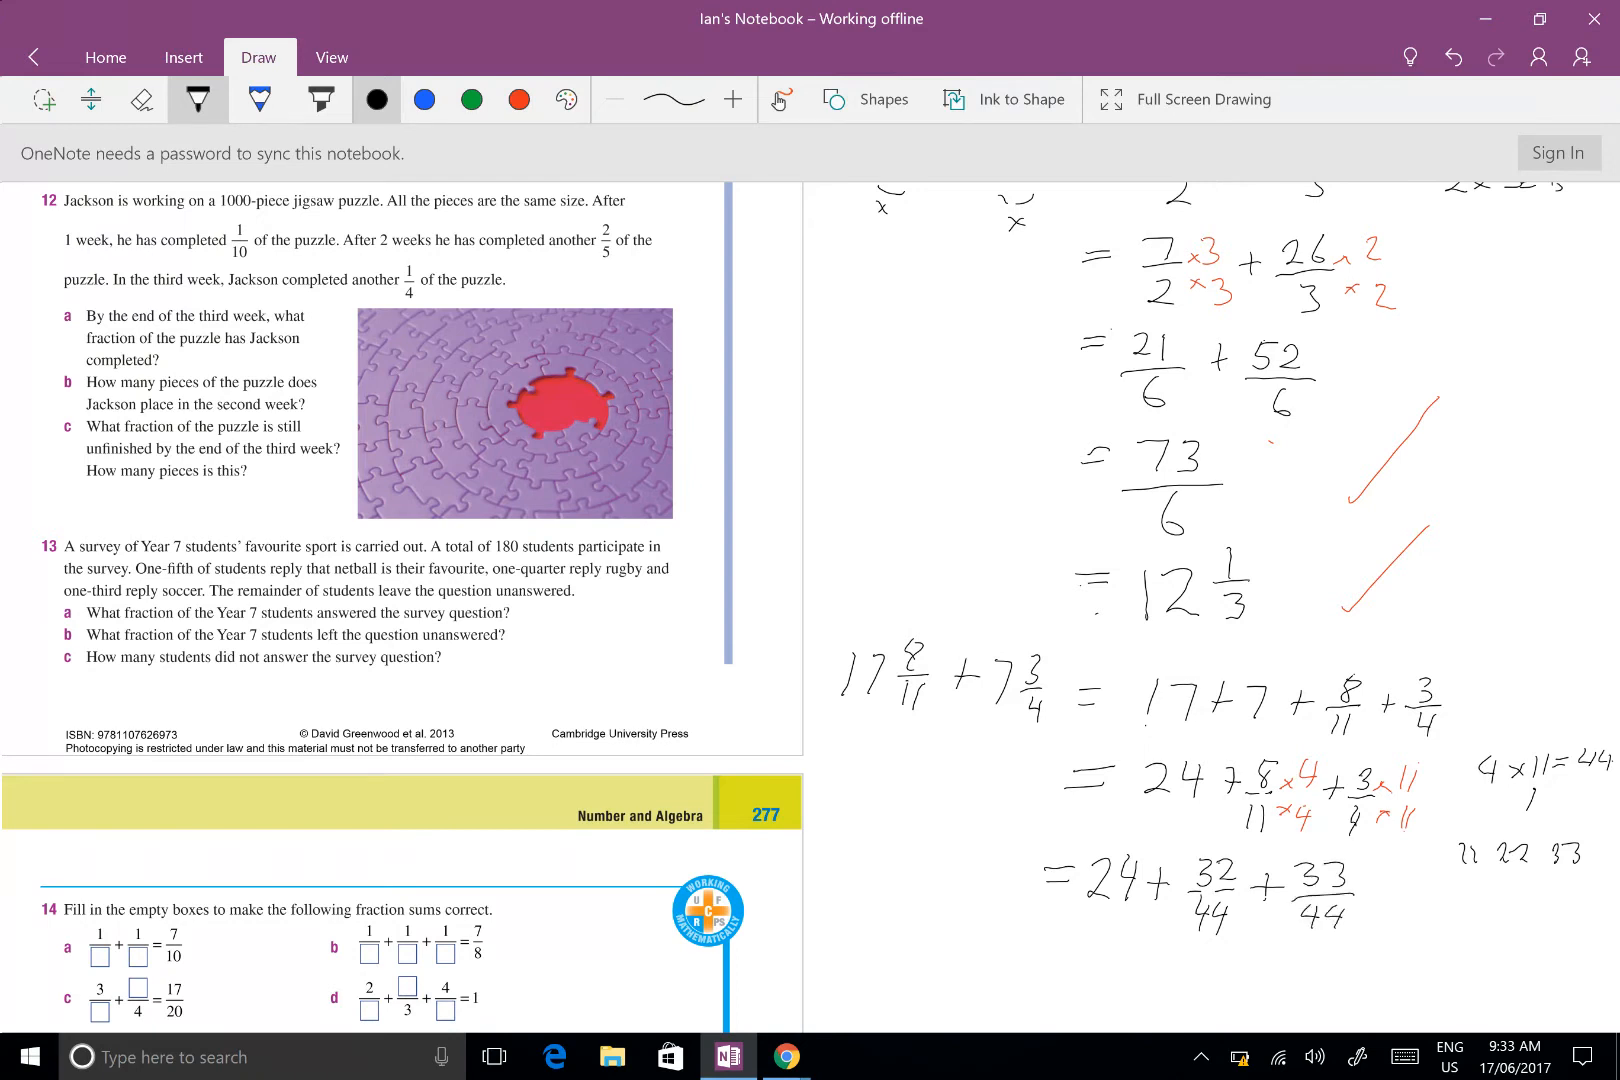
Erase the mistaken 55, correct the sum to 24 + 65/44, and begin the next line
scroll("down", 3)
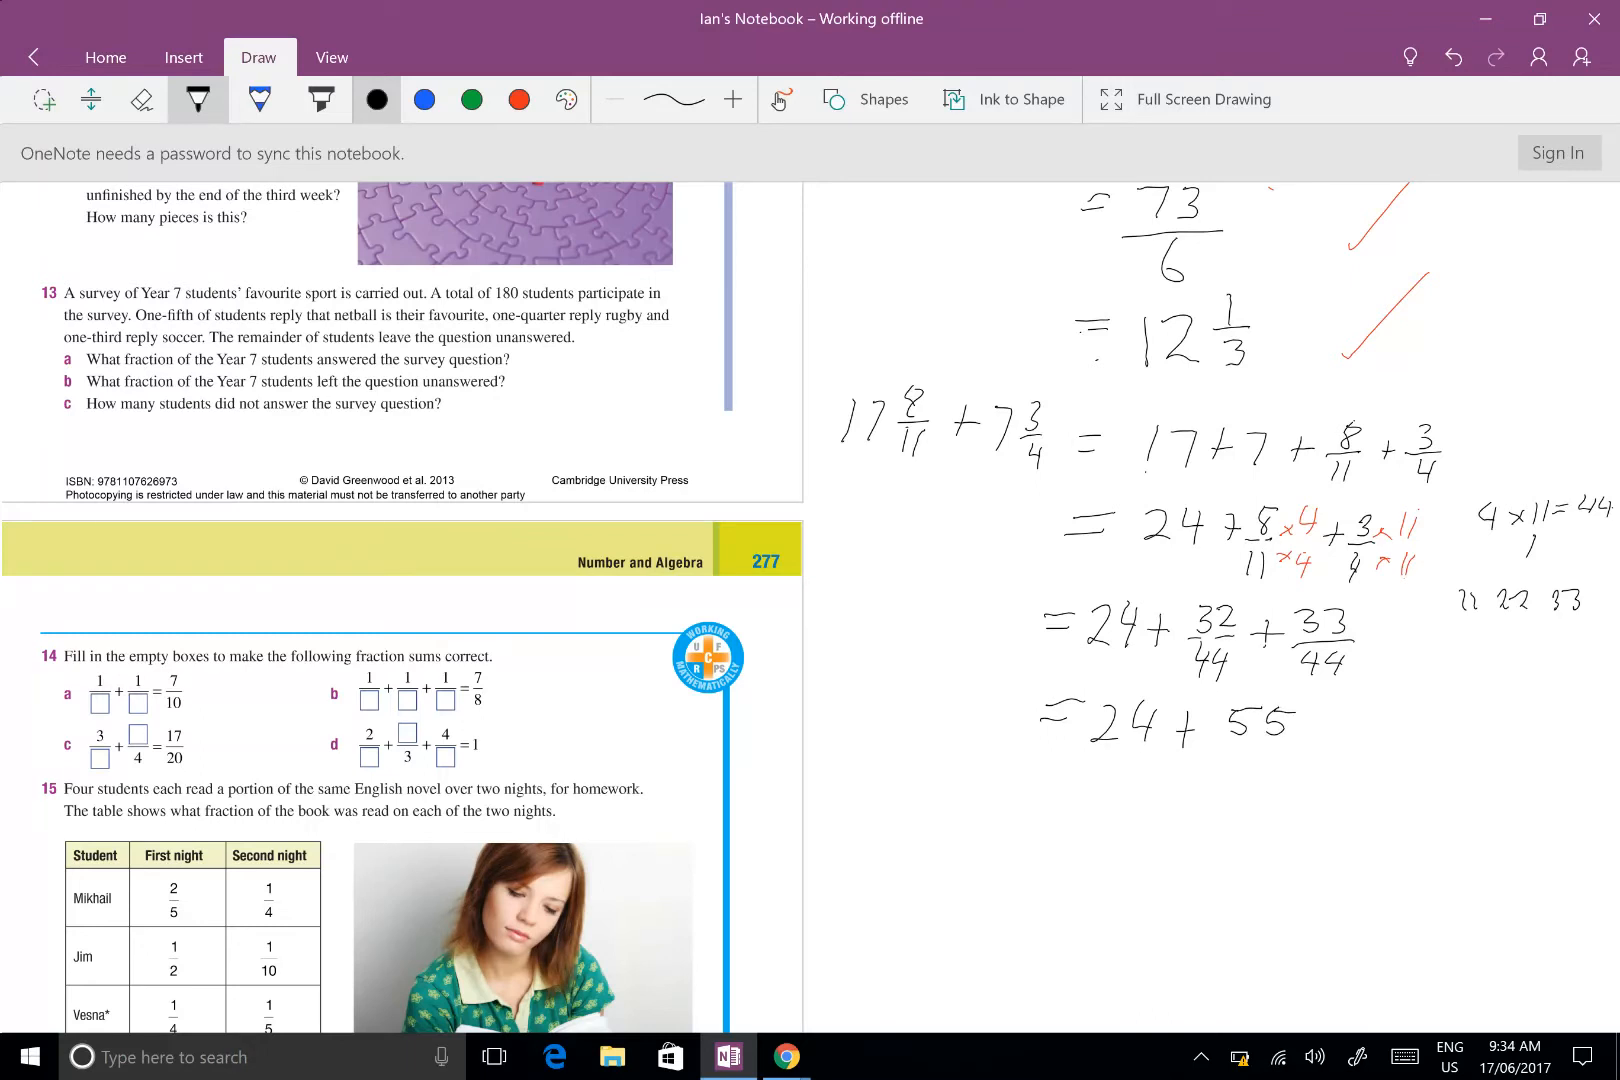
left_click(142, 99)
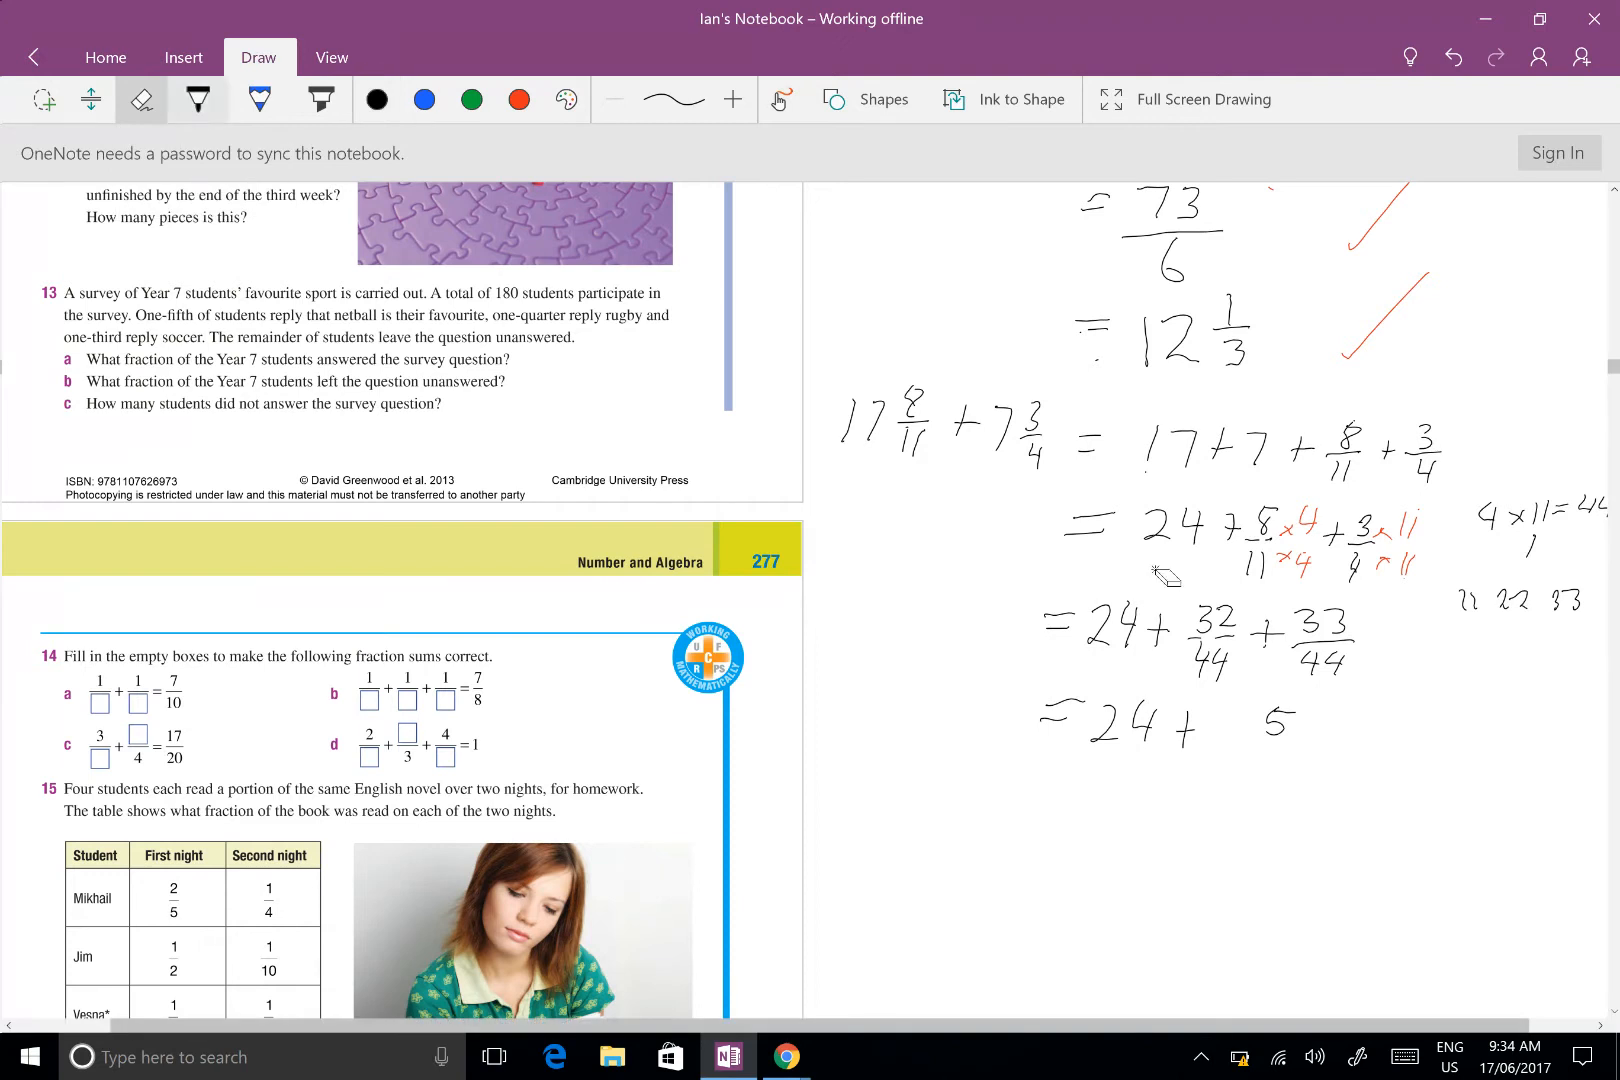
left_click(197, 99)
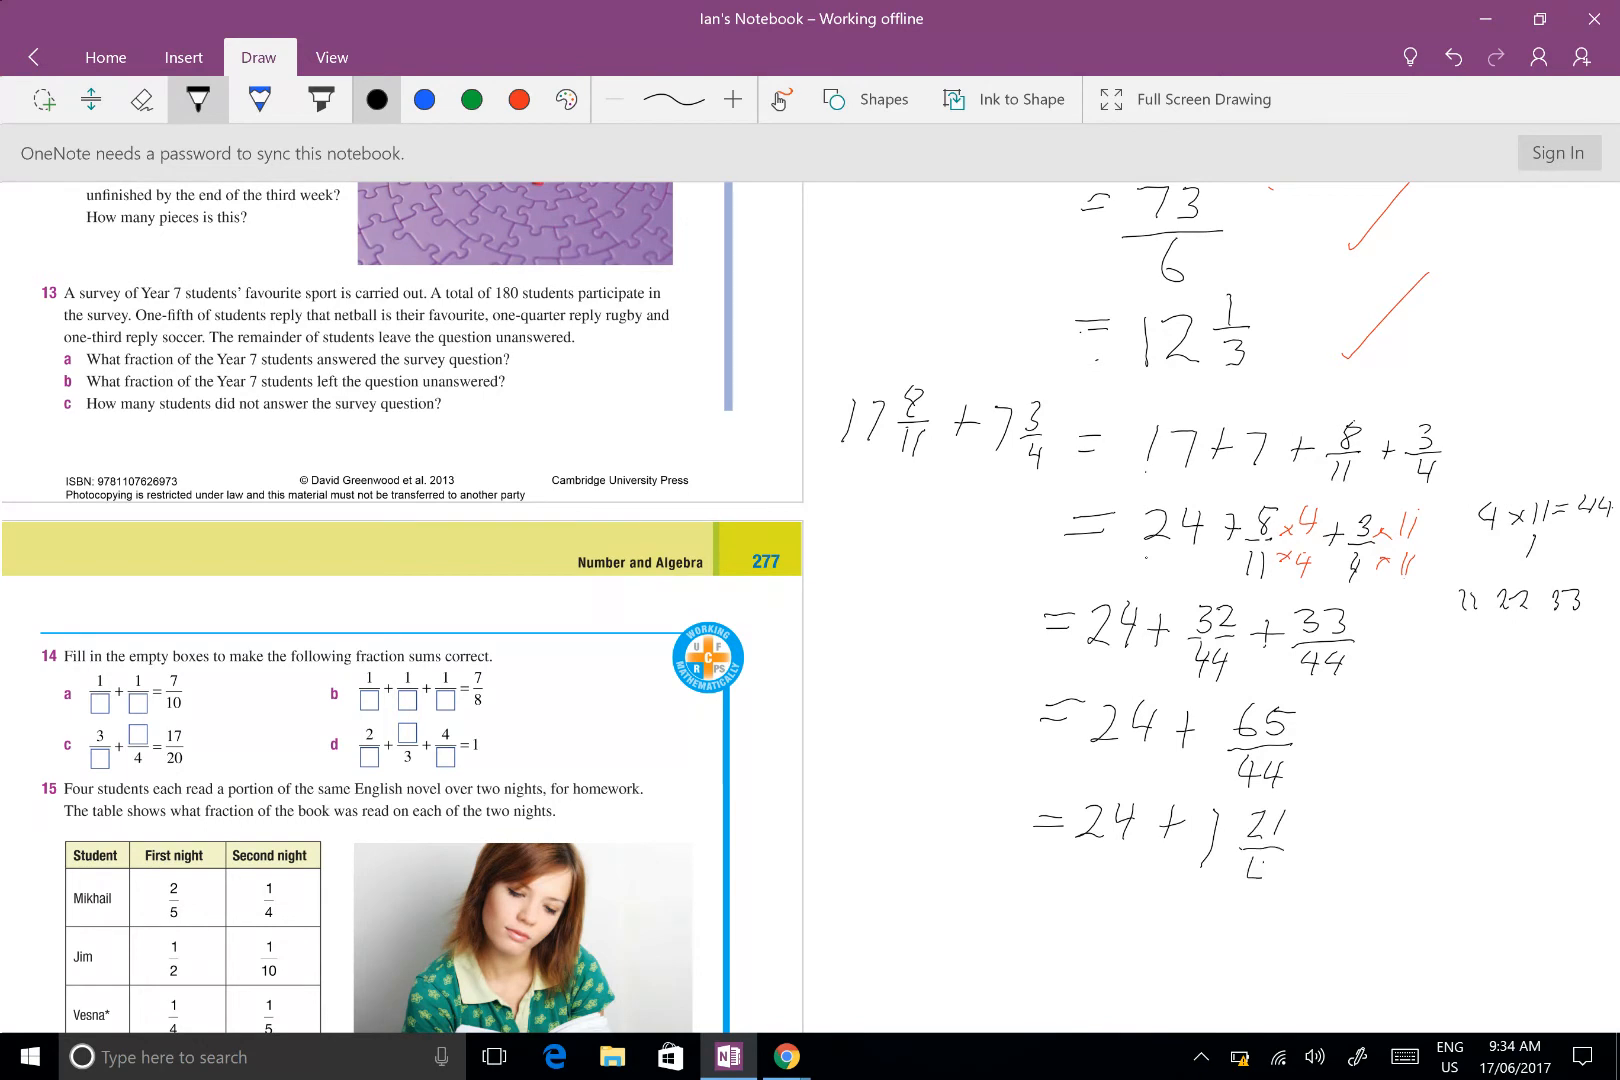
scroll("down", 3)
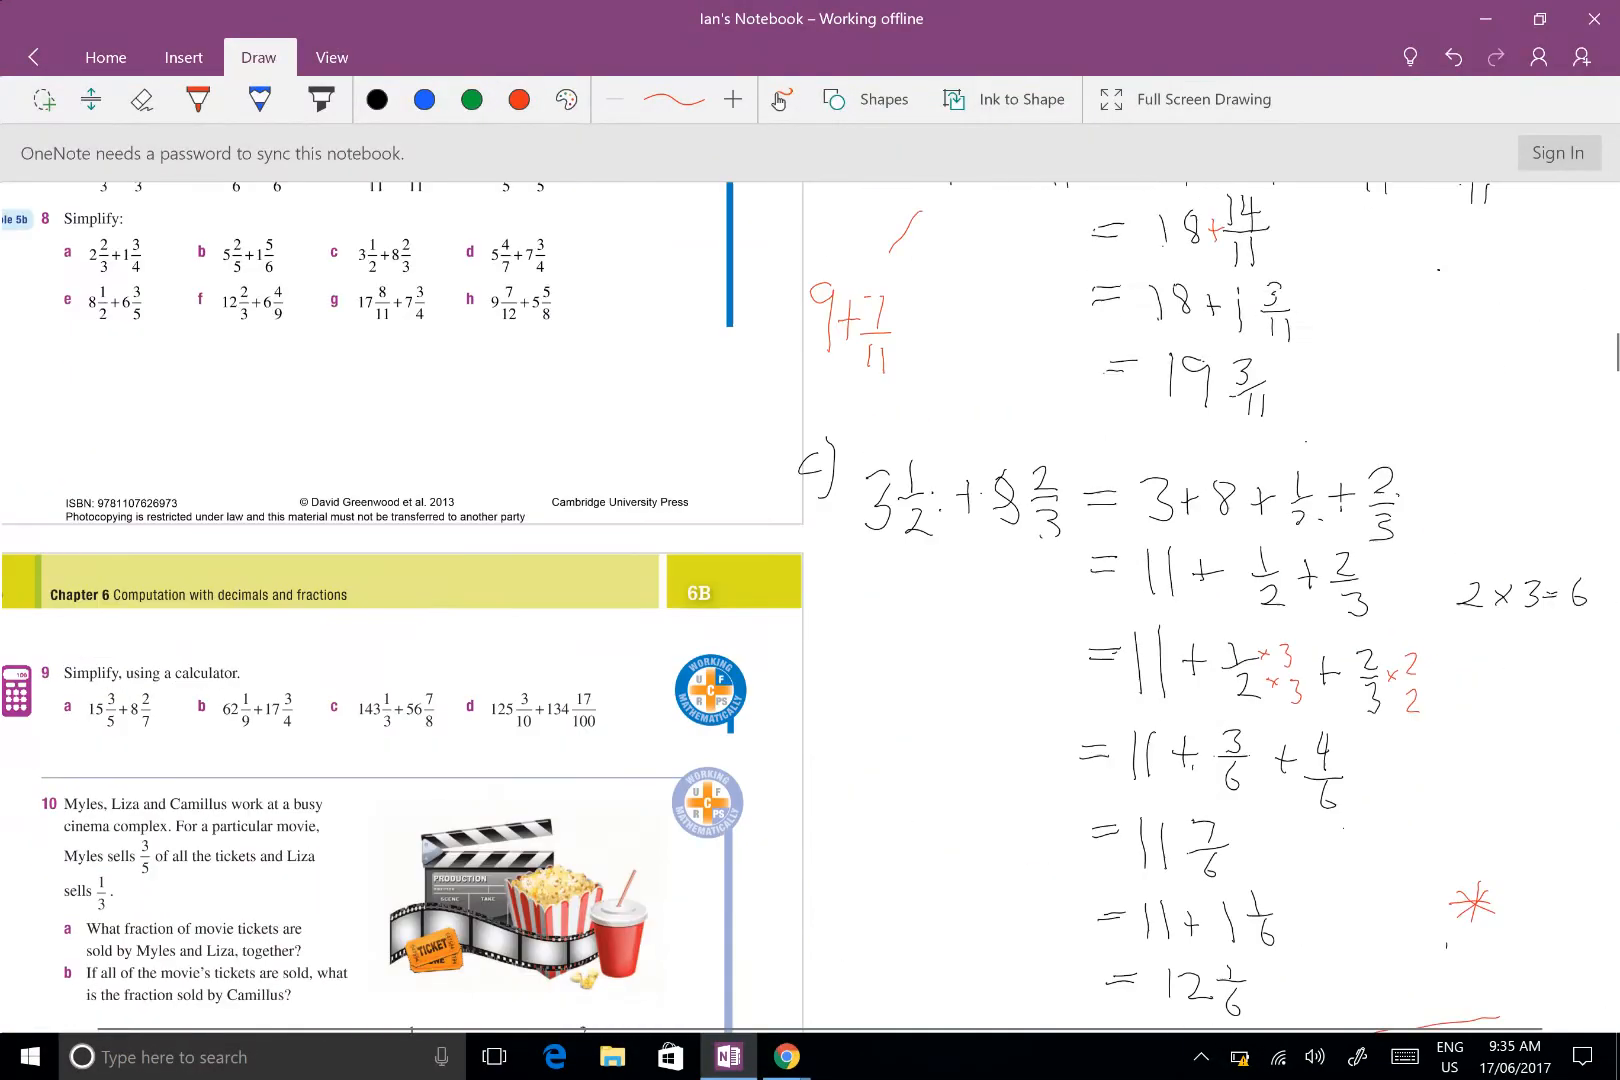
scroll("up", 3)
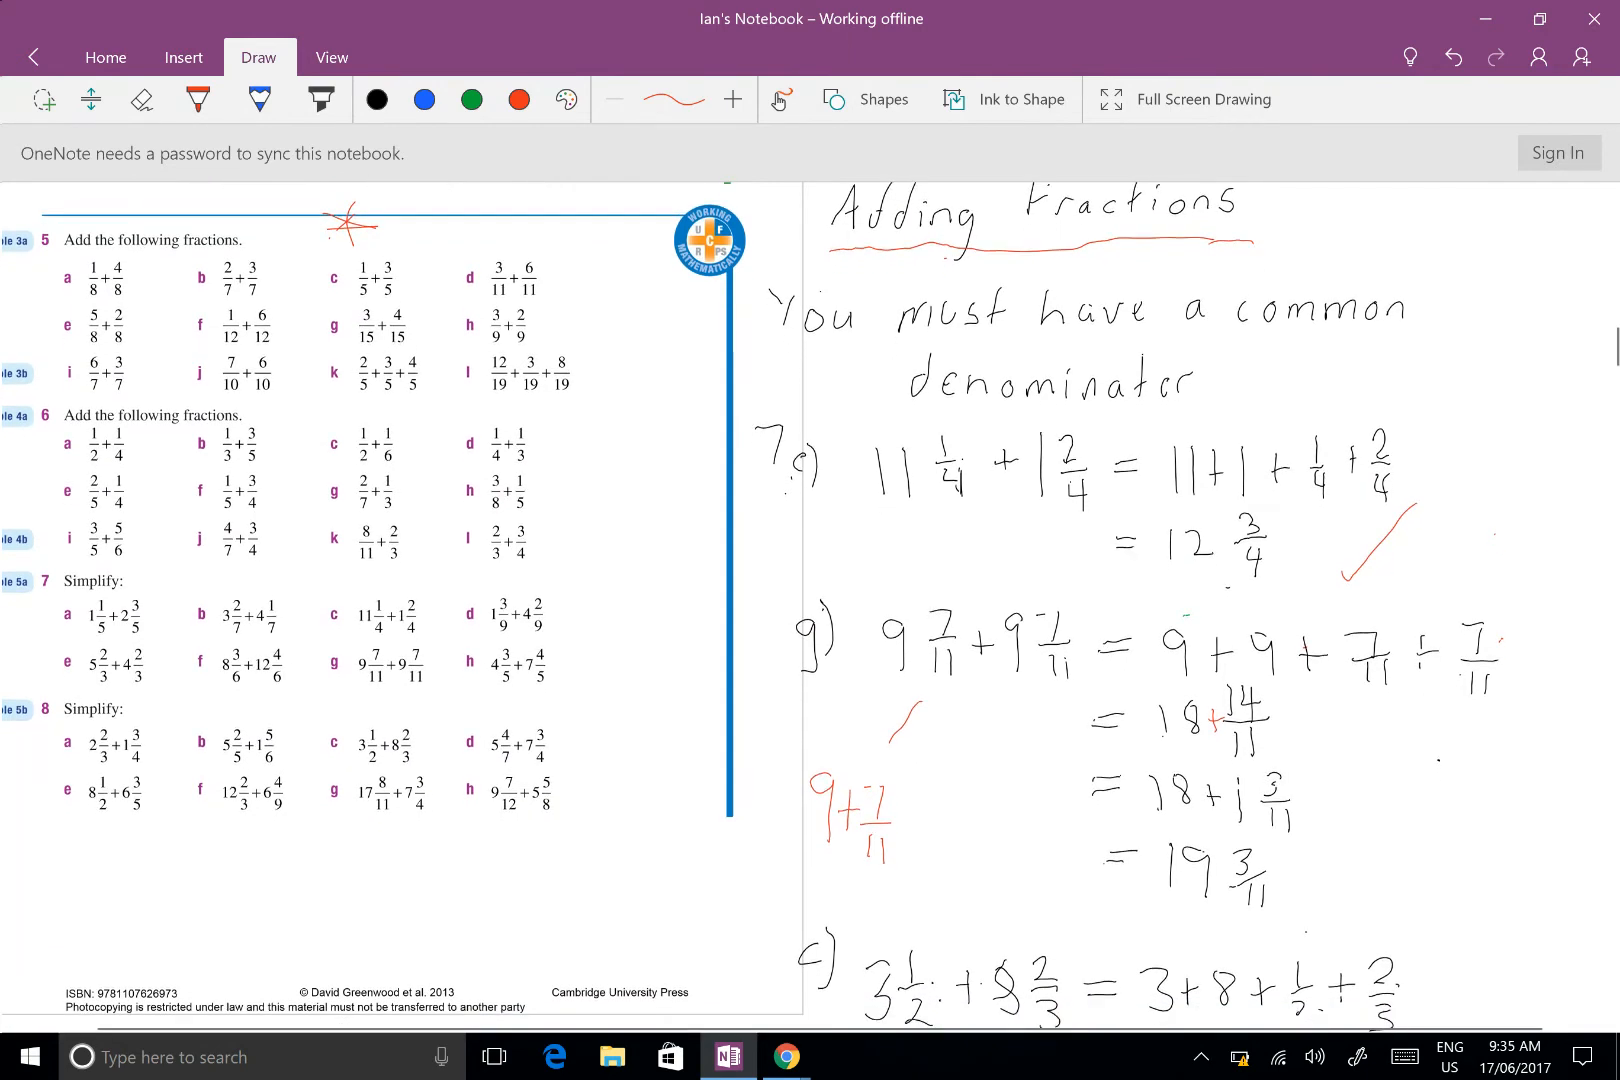
scroll("down", 3)
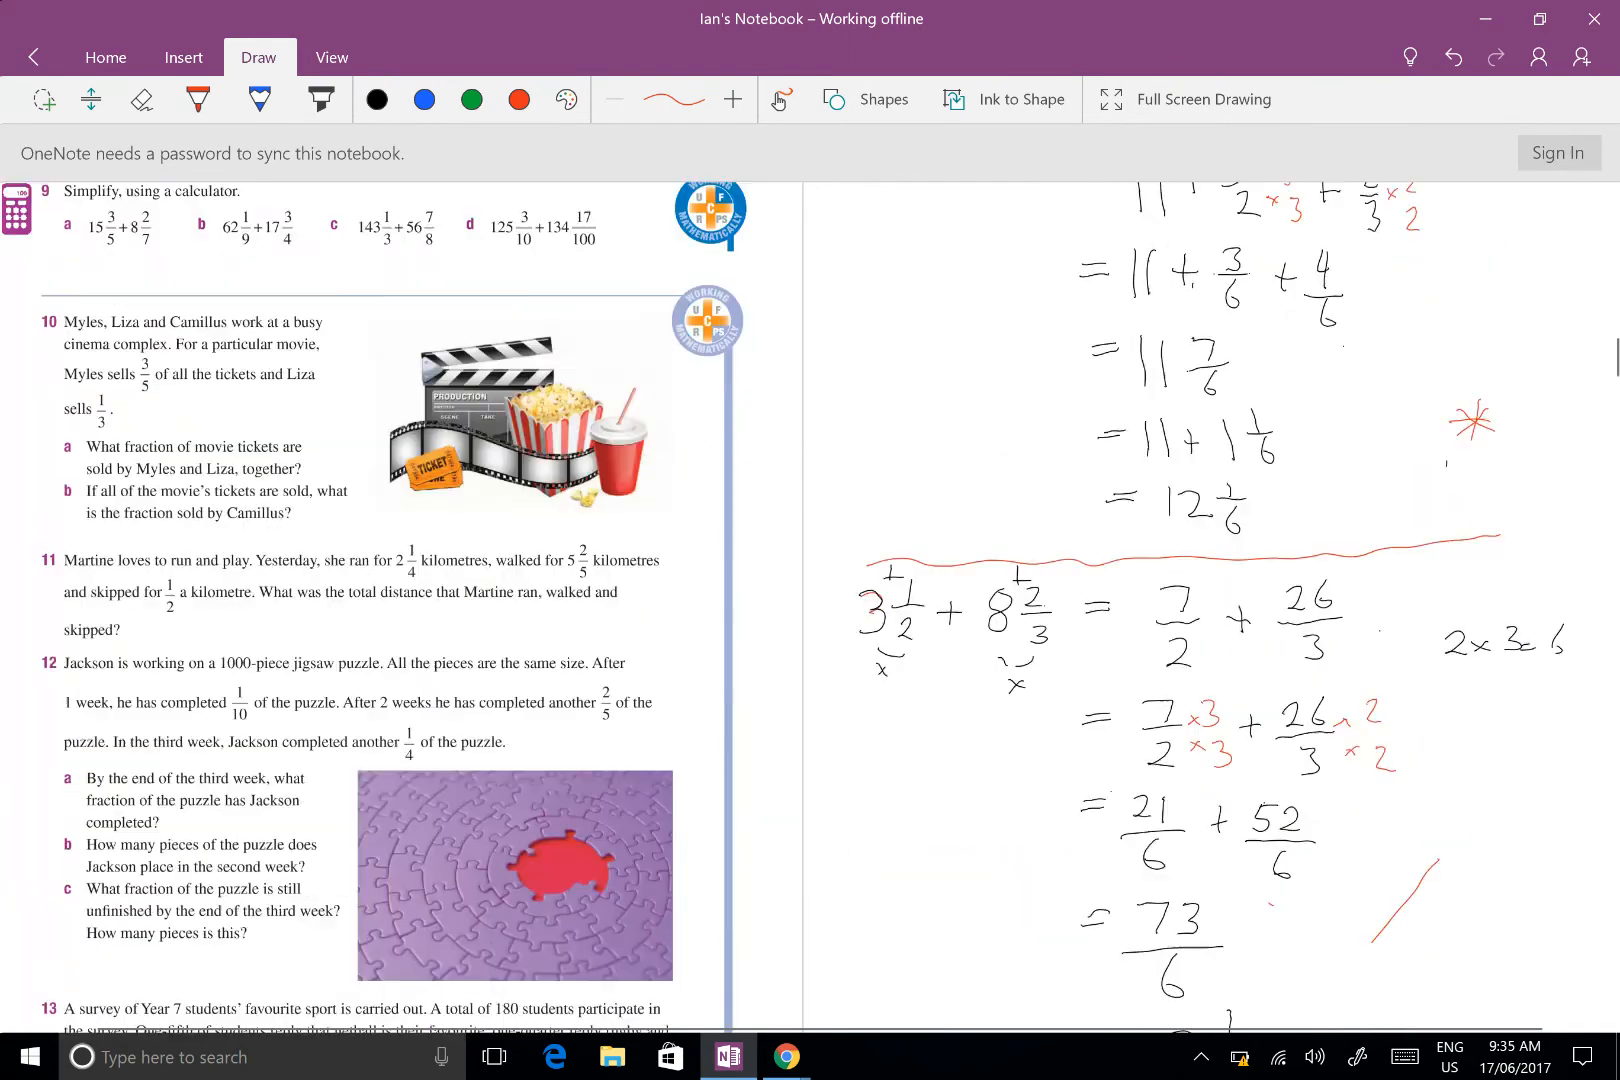